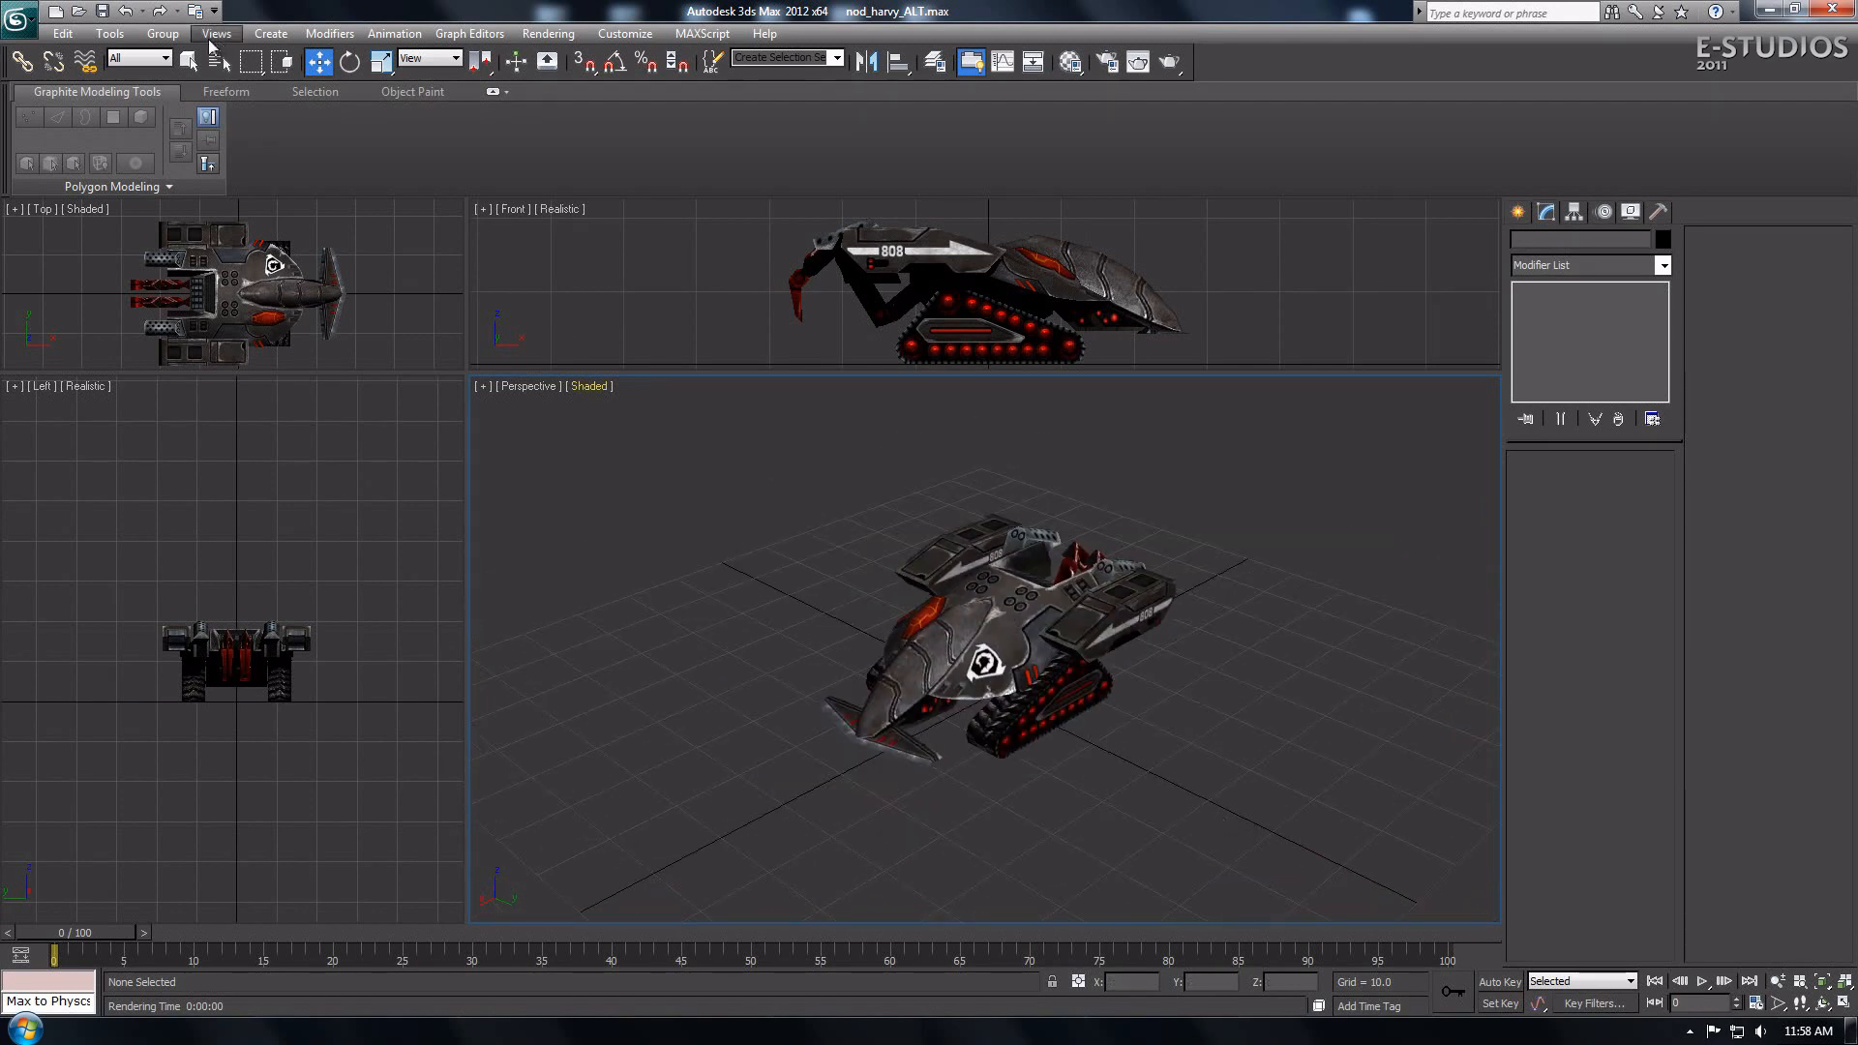
# Step: Create a Daylight system beside the tank, accepting the logarithmic exposure control change
pyautogui.click(269, 32)
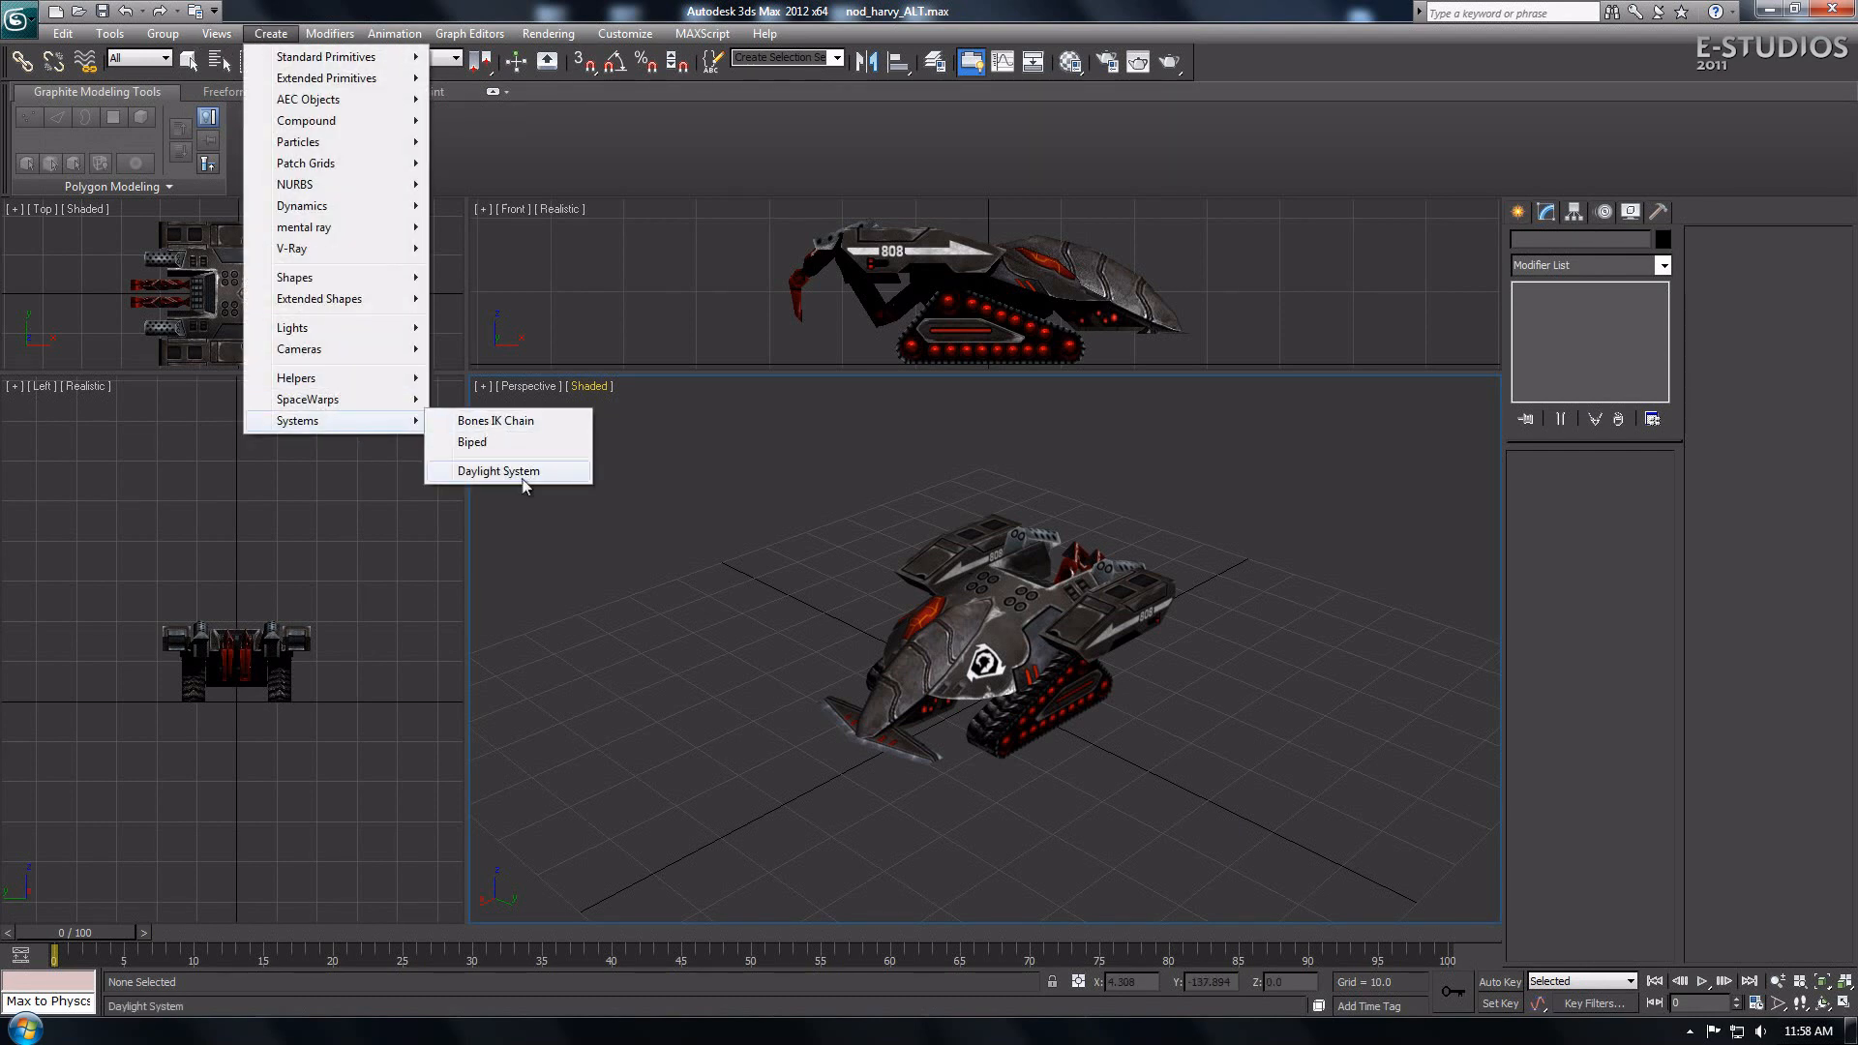
pyautogui.click(499, 470)
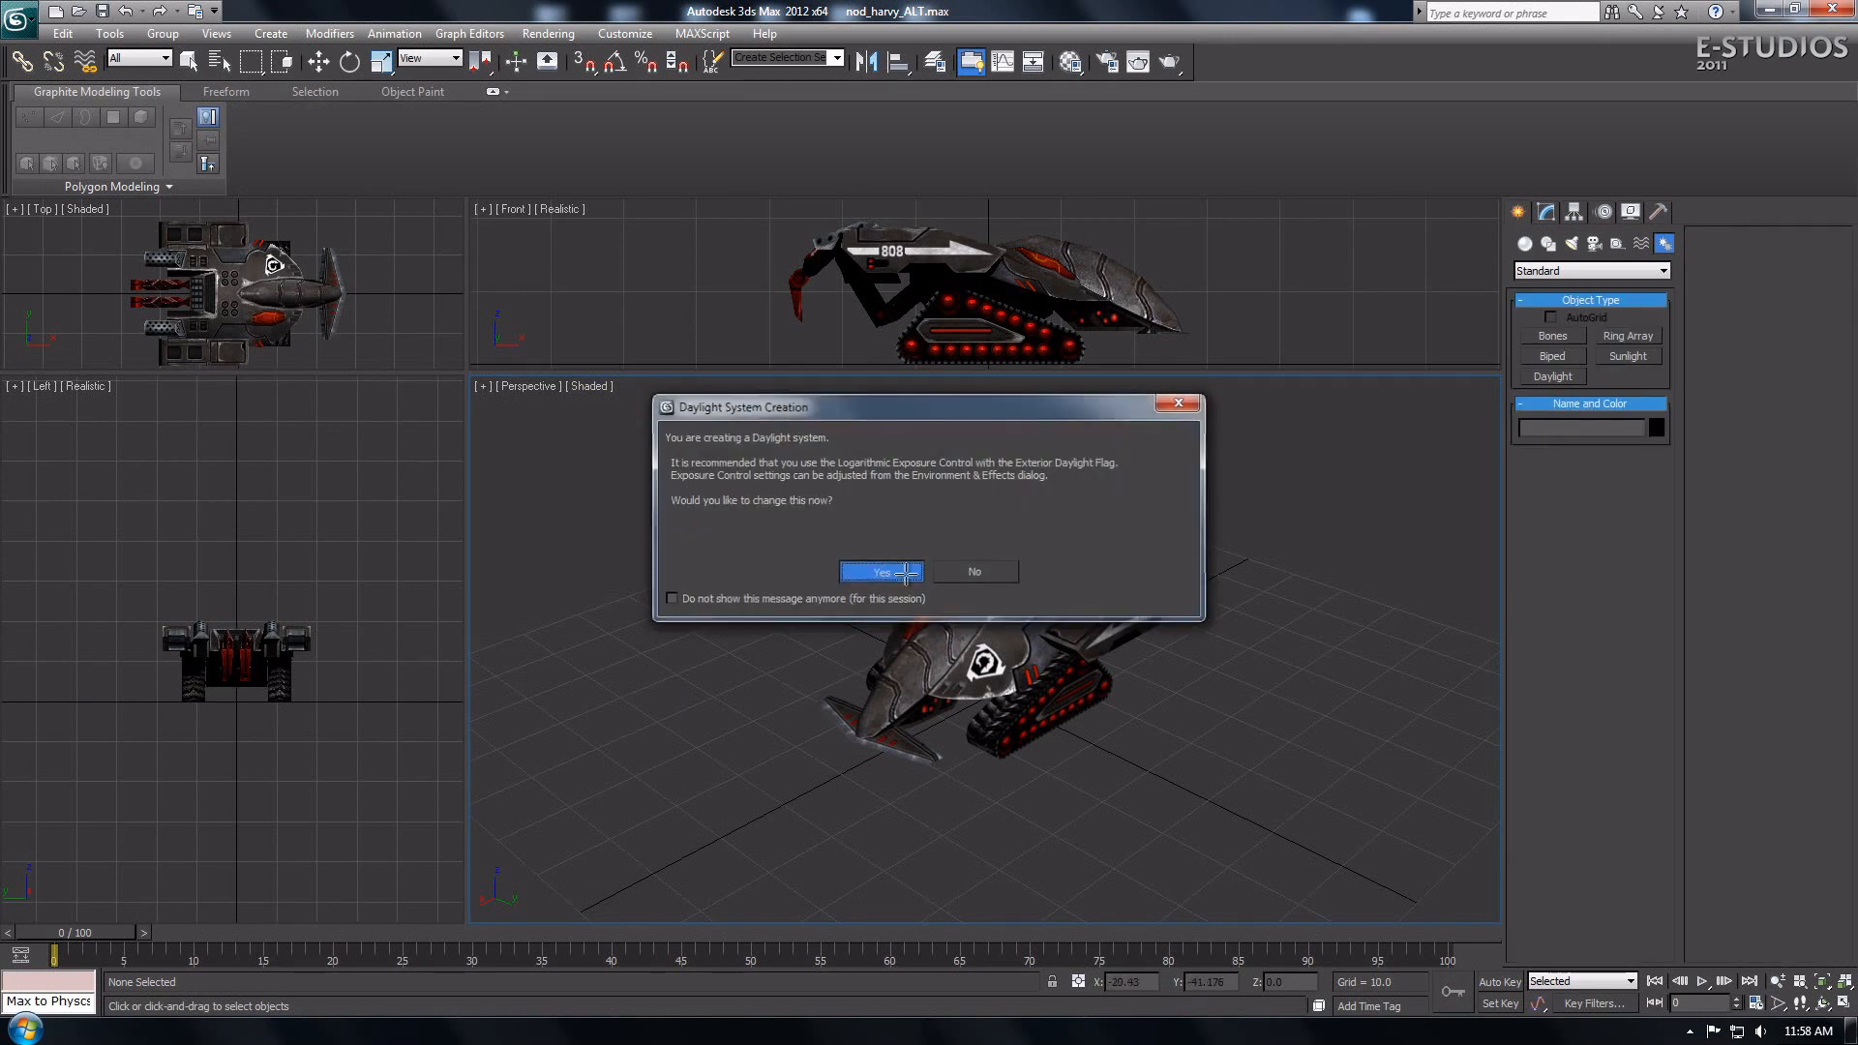
pyautogui.click(878, 570)
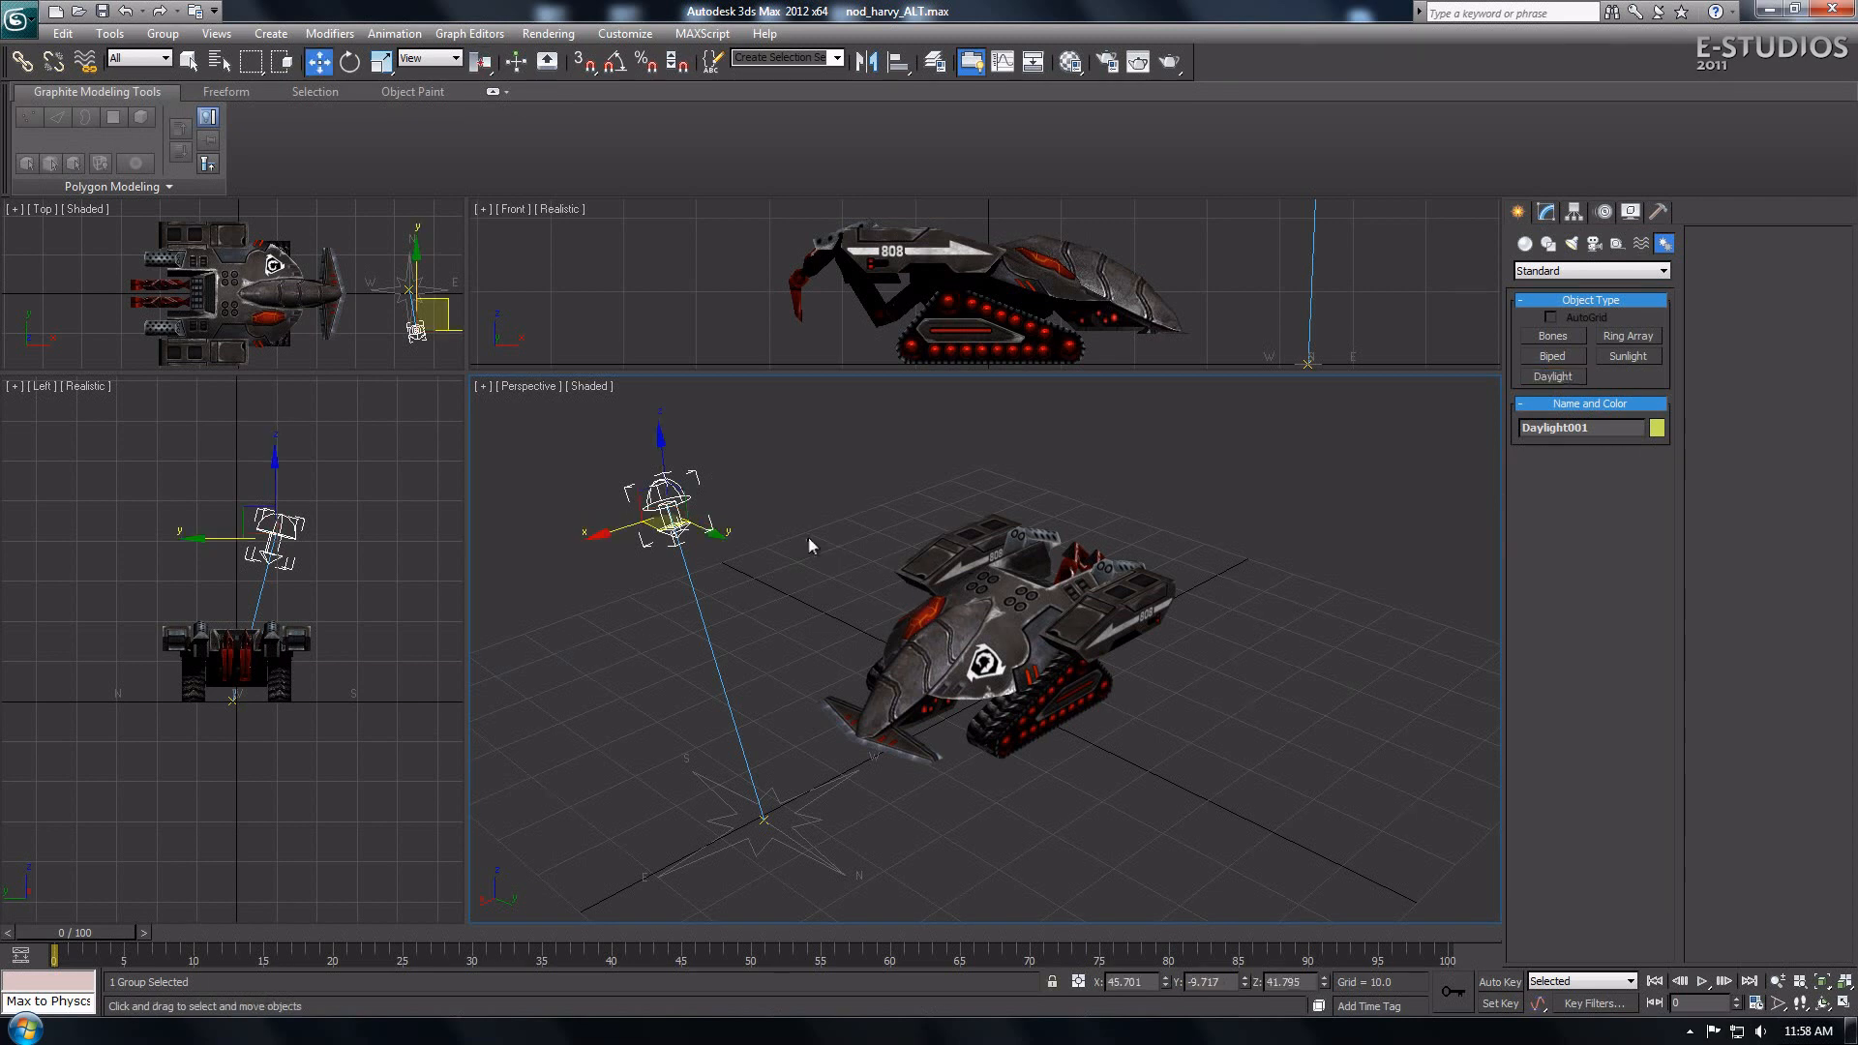
pyautogui.moveTo(792, 558)
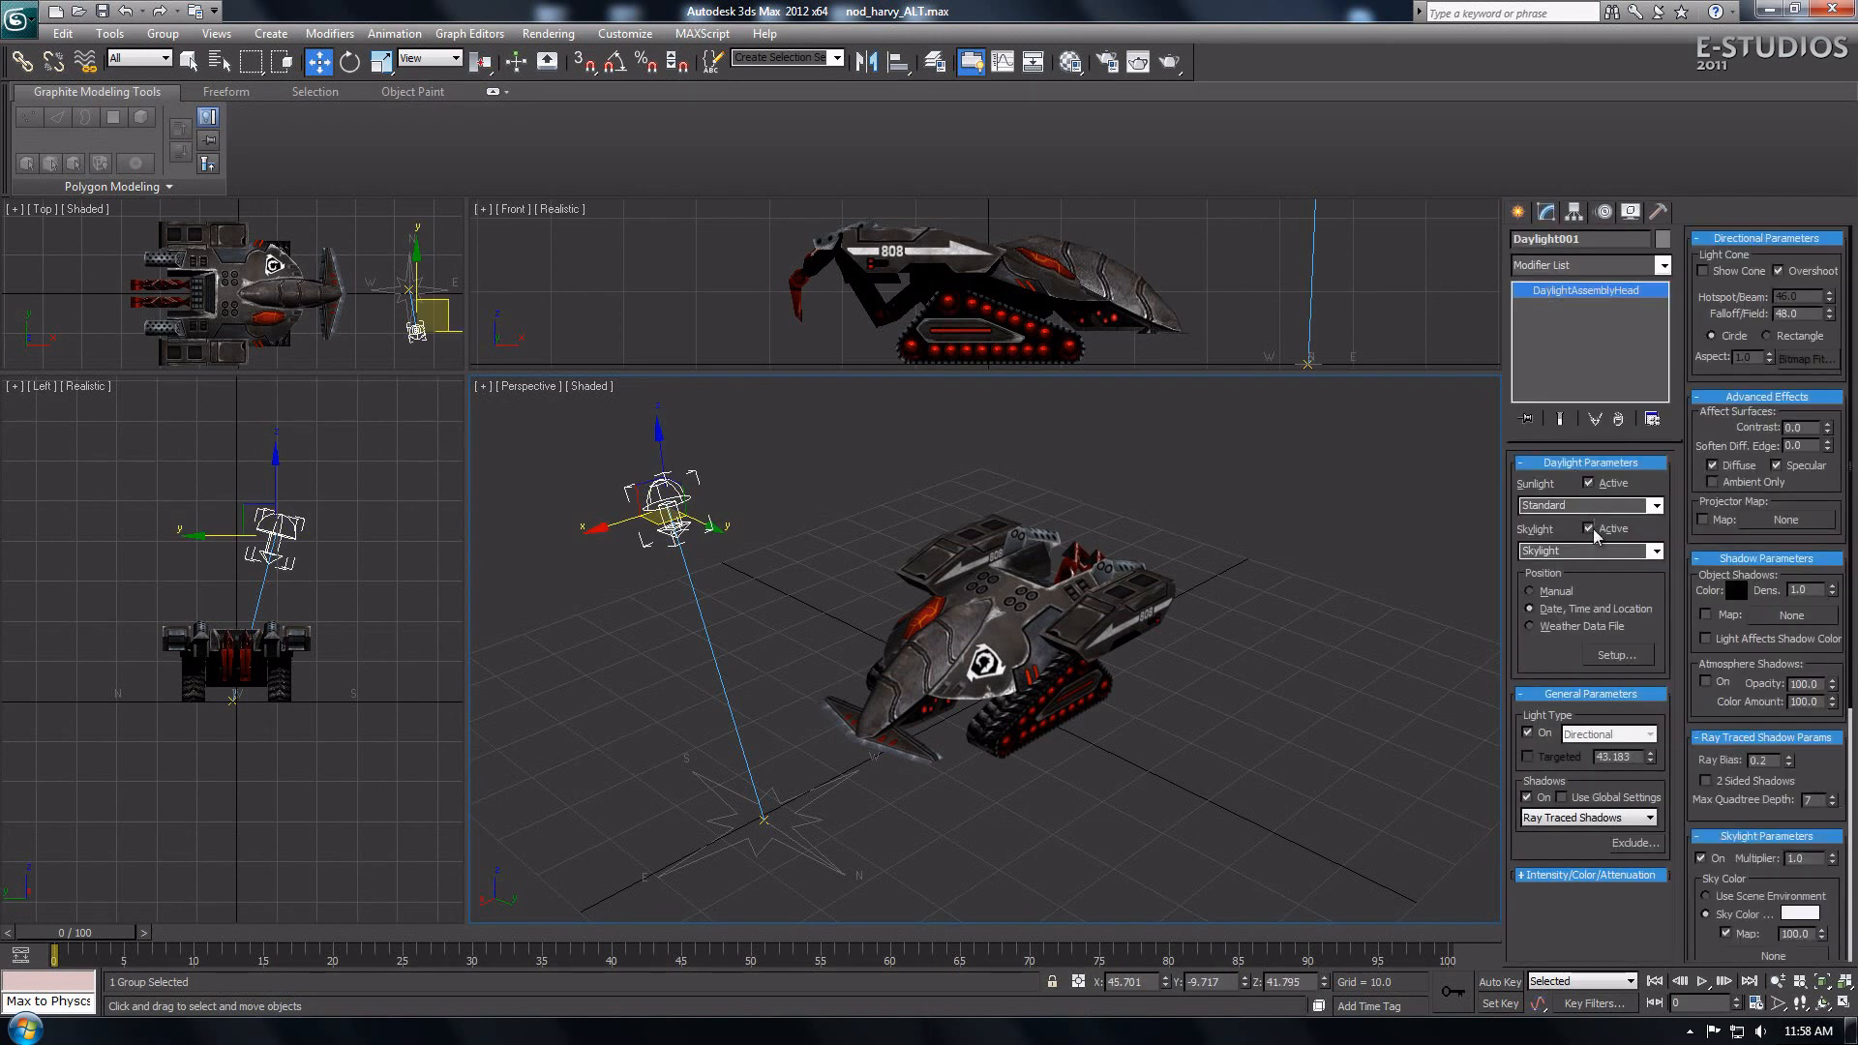
# Step: Set Sunlight to mr Sun and Skylight to mr Sky, adding the mr Physical Sky map automatically
pyautogui.click(1655, 505)
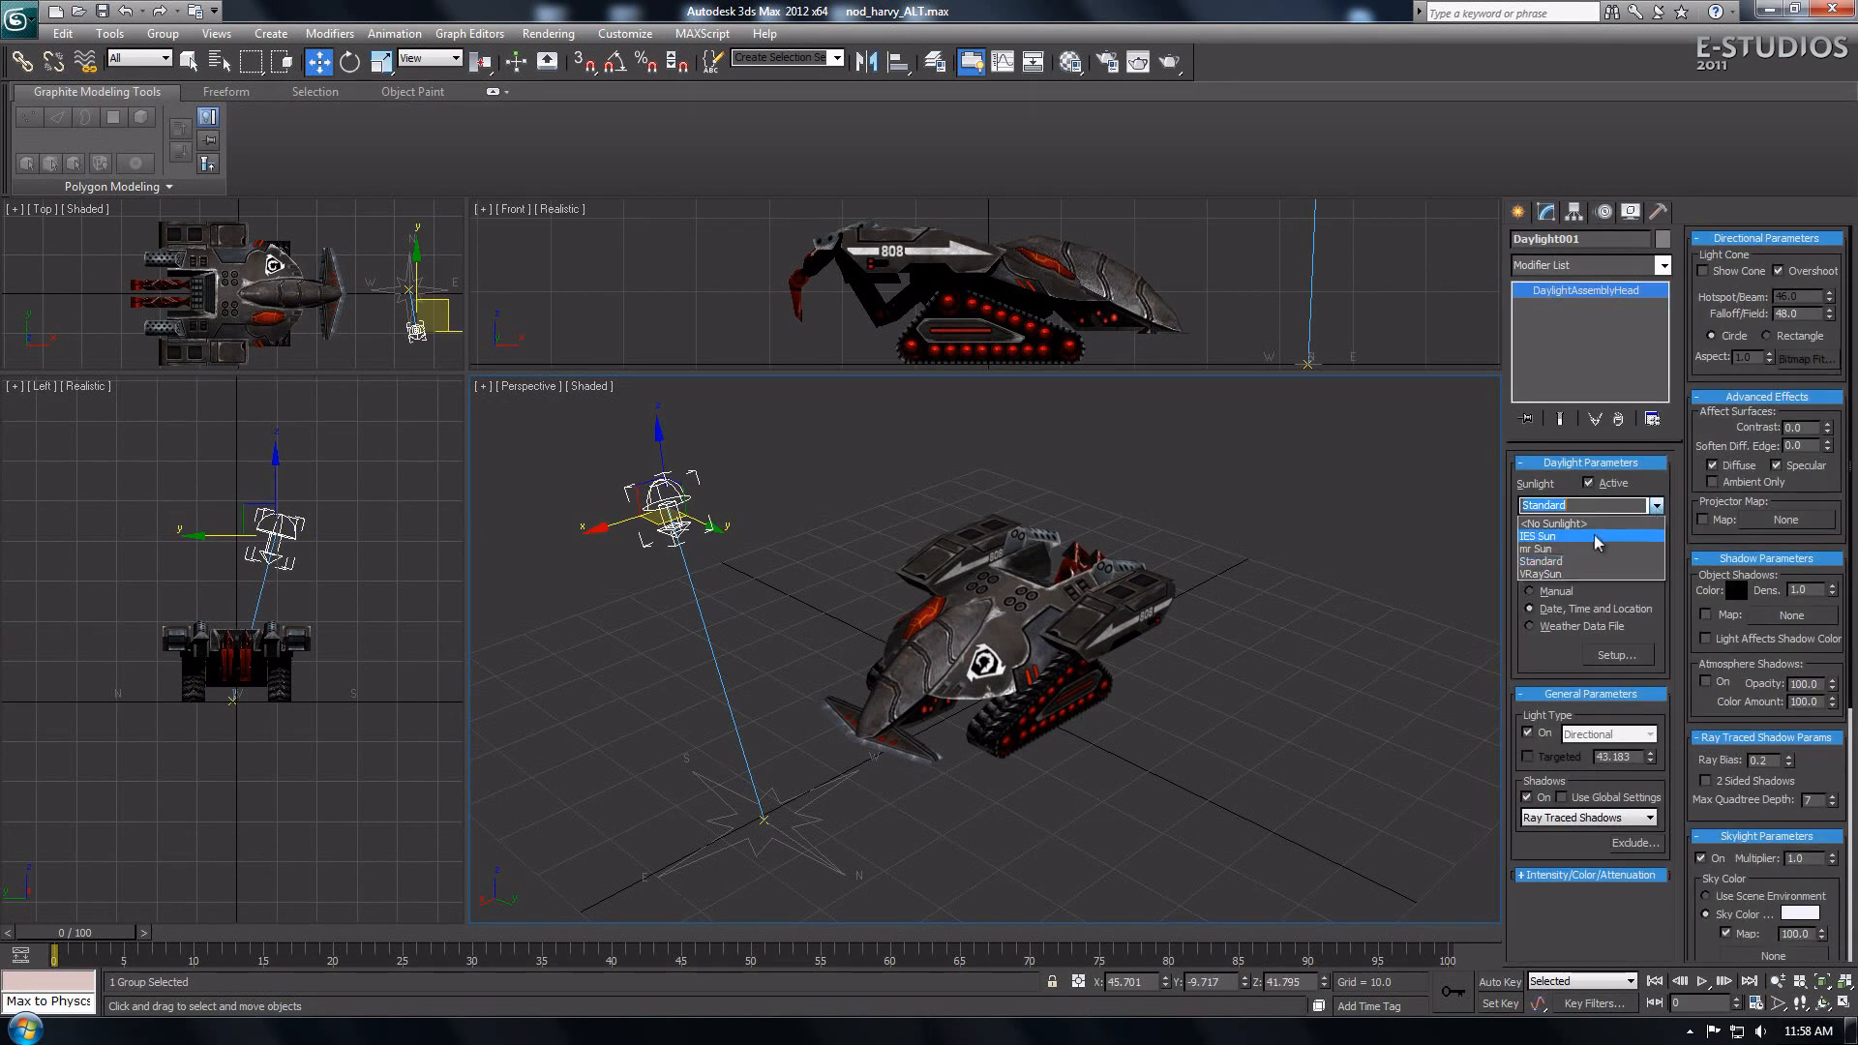
pyautogui.click(1538, 548)
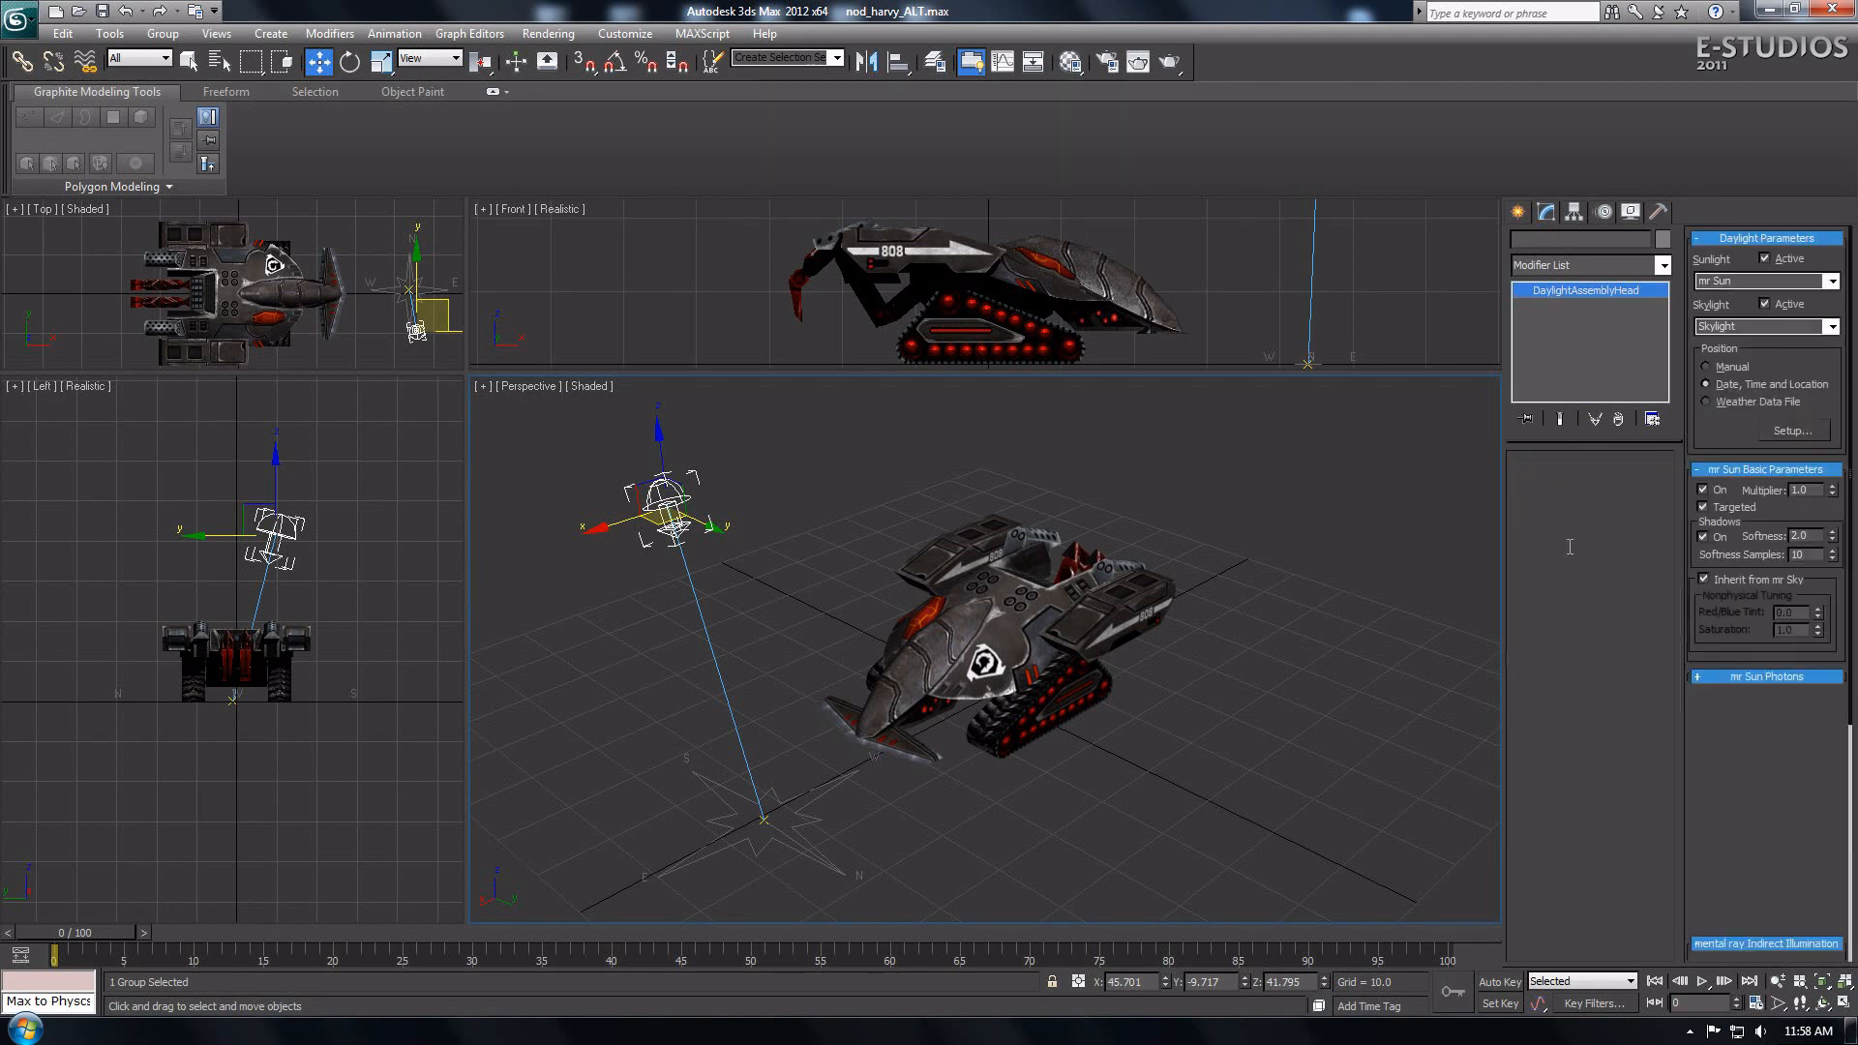
pyautogui.click(1656, 550)
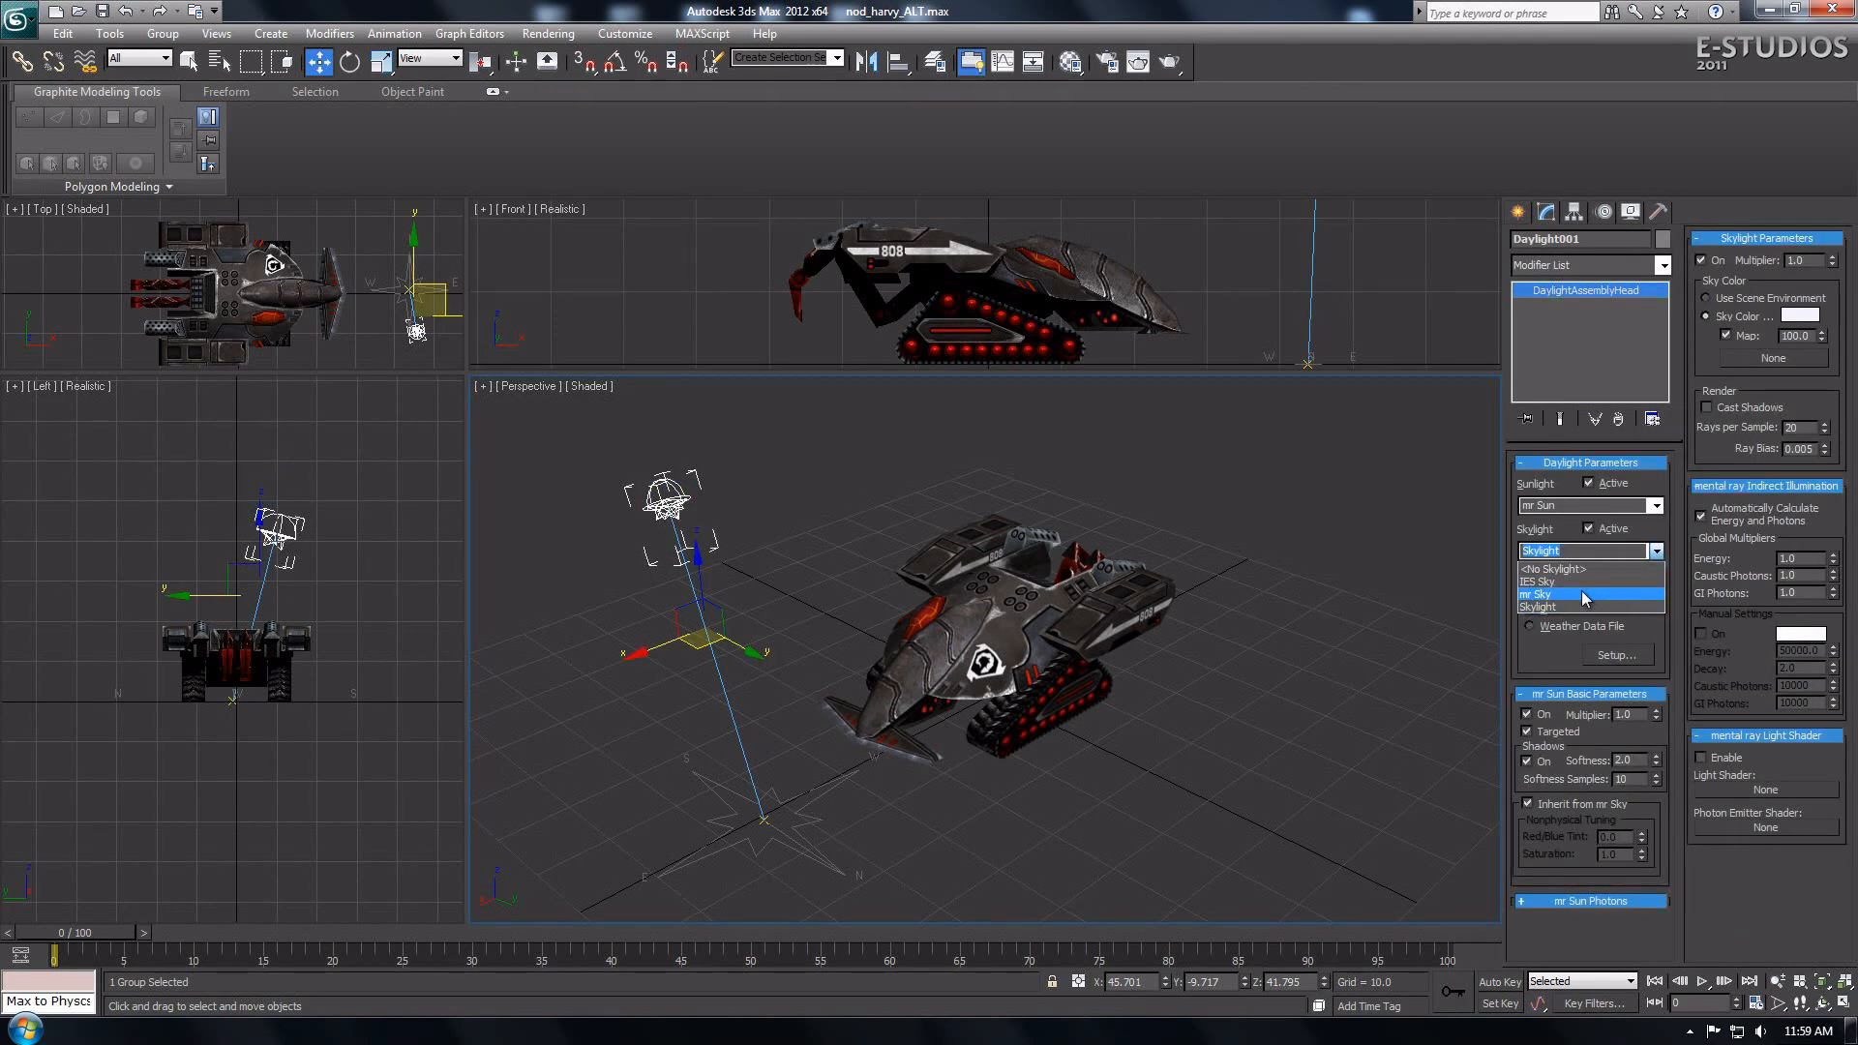
pyautogui.click(1581, 594)
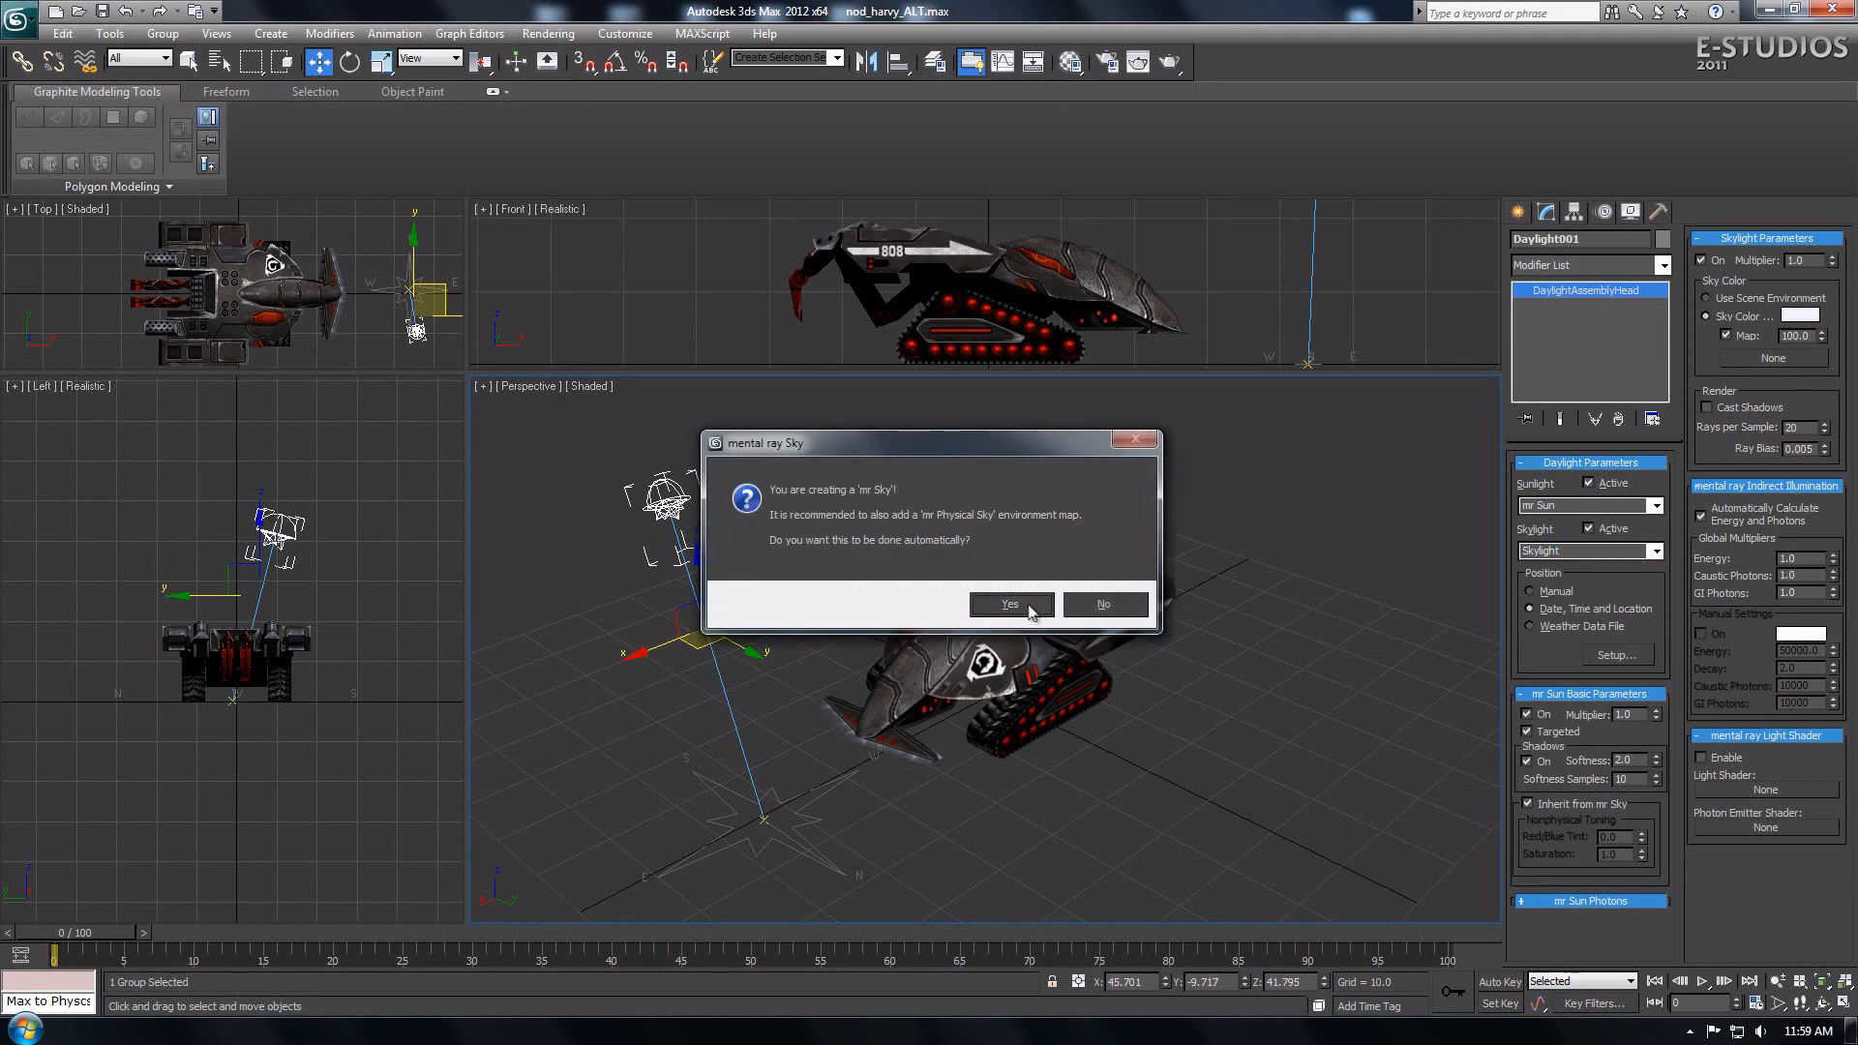
pyautogui.click(1009, 604)
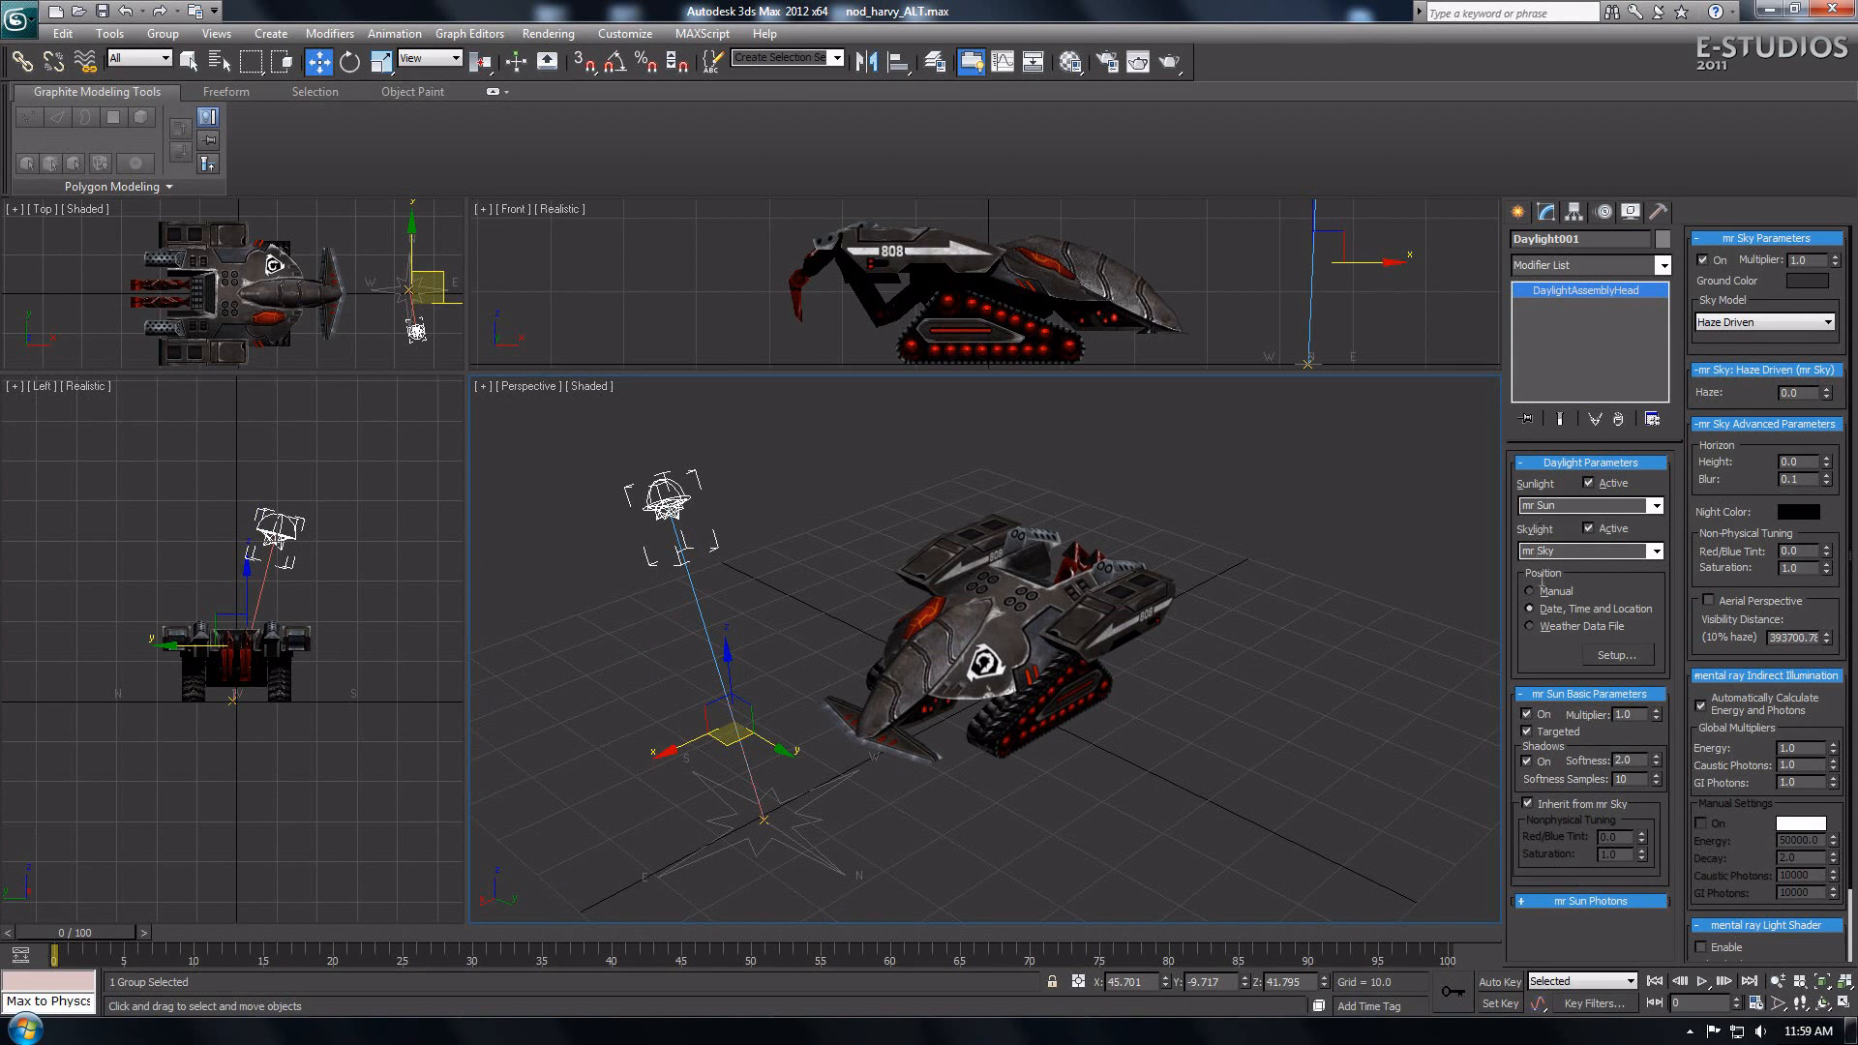
pyautogui.tripleClick(1624, 758)
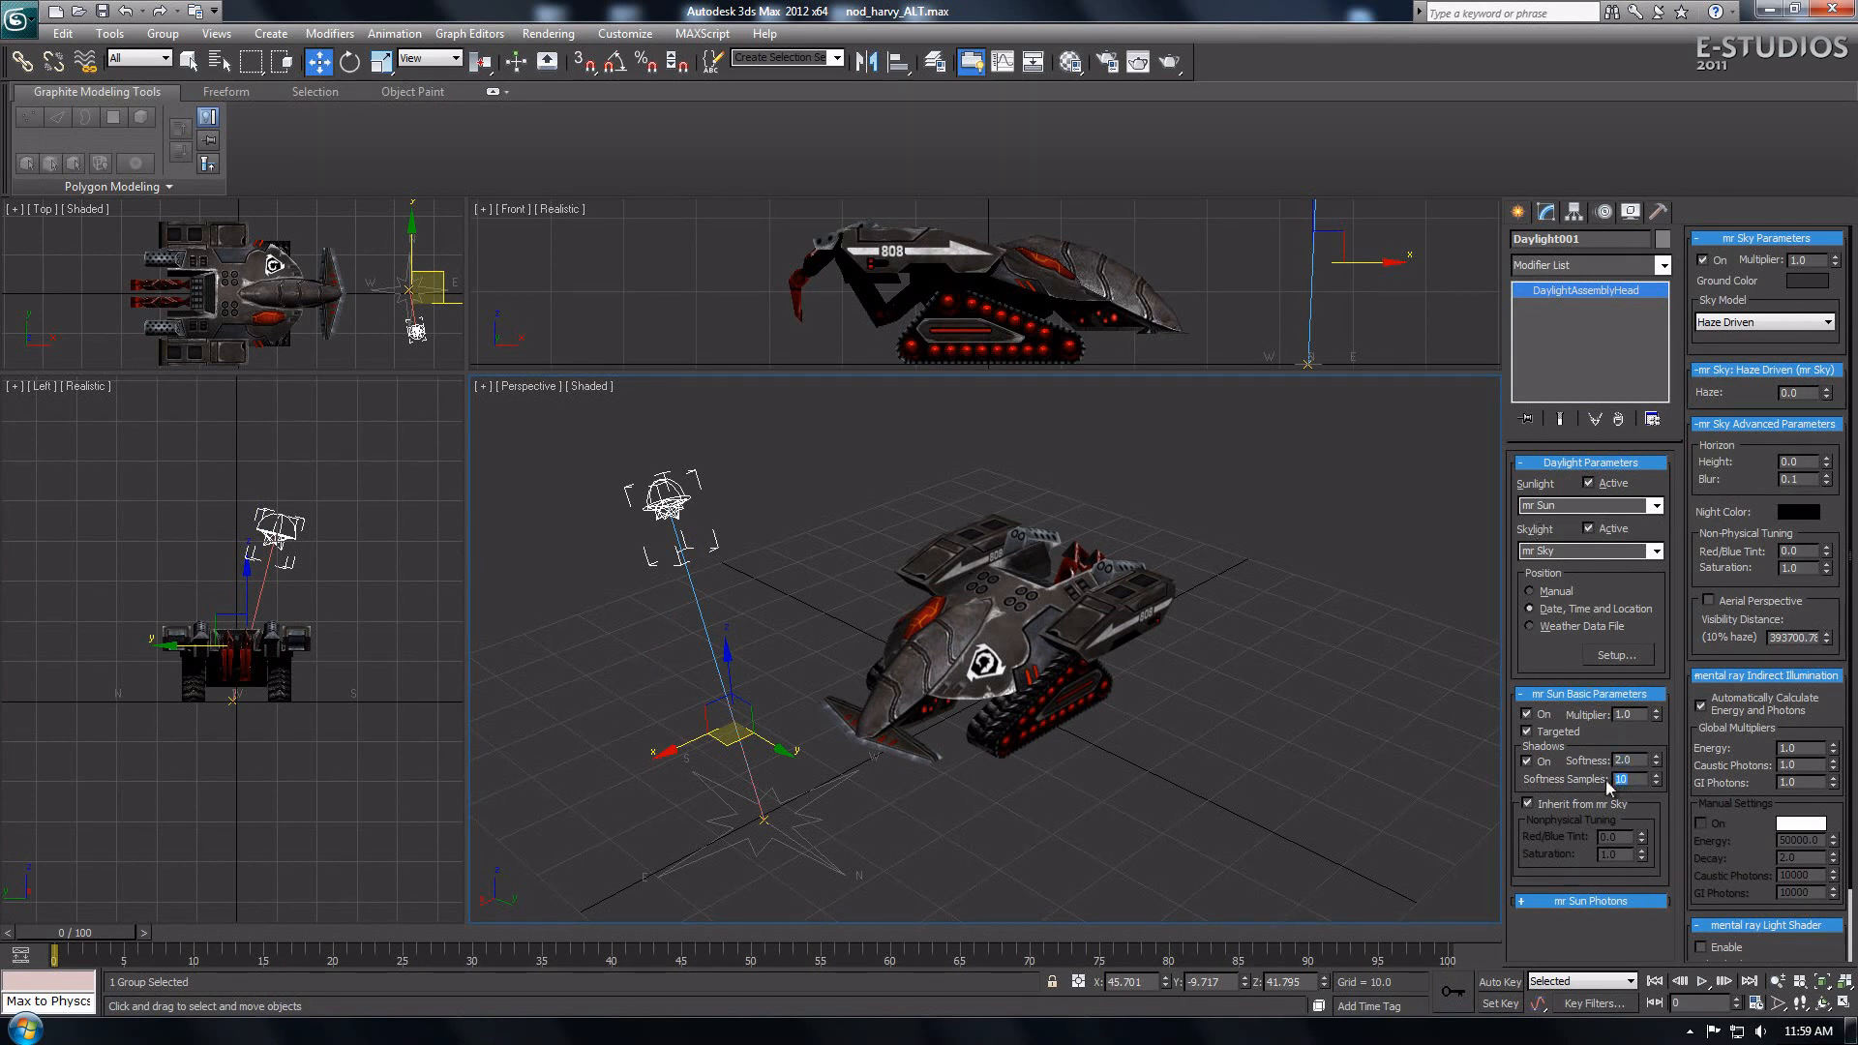
pyautogui.moveTo(758, 602)
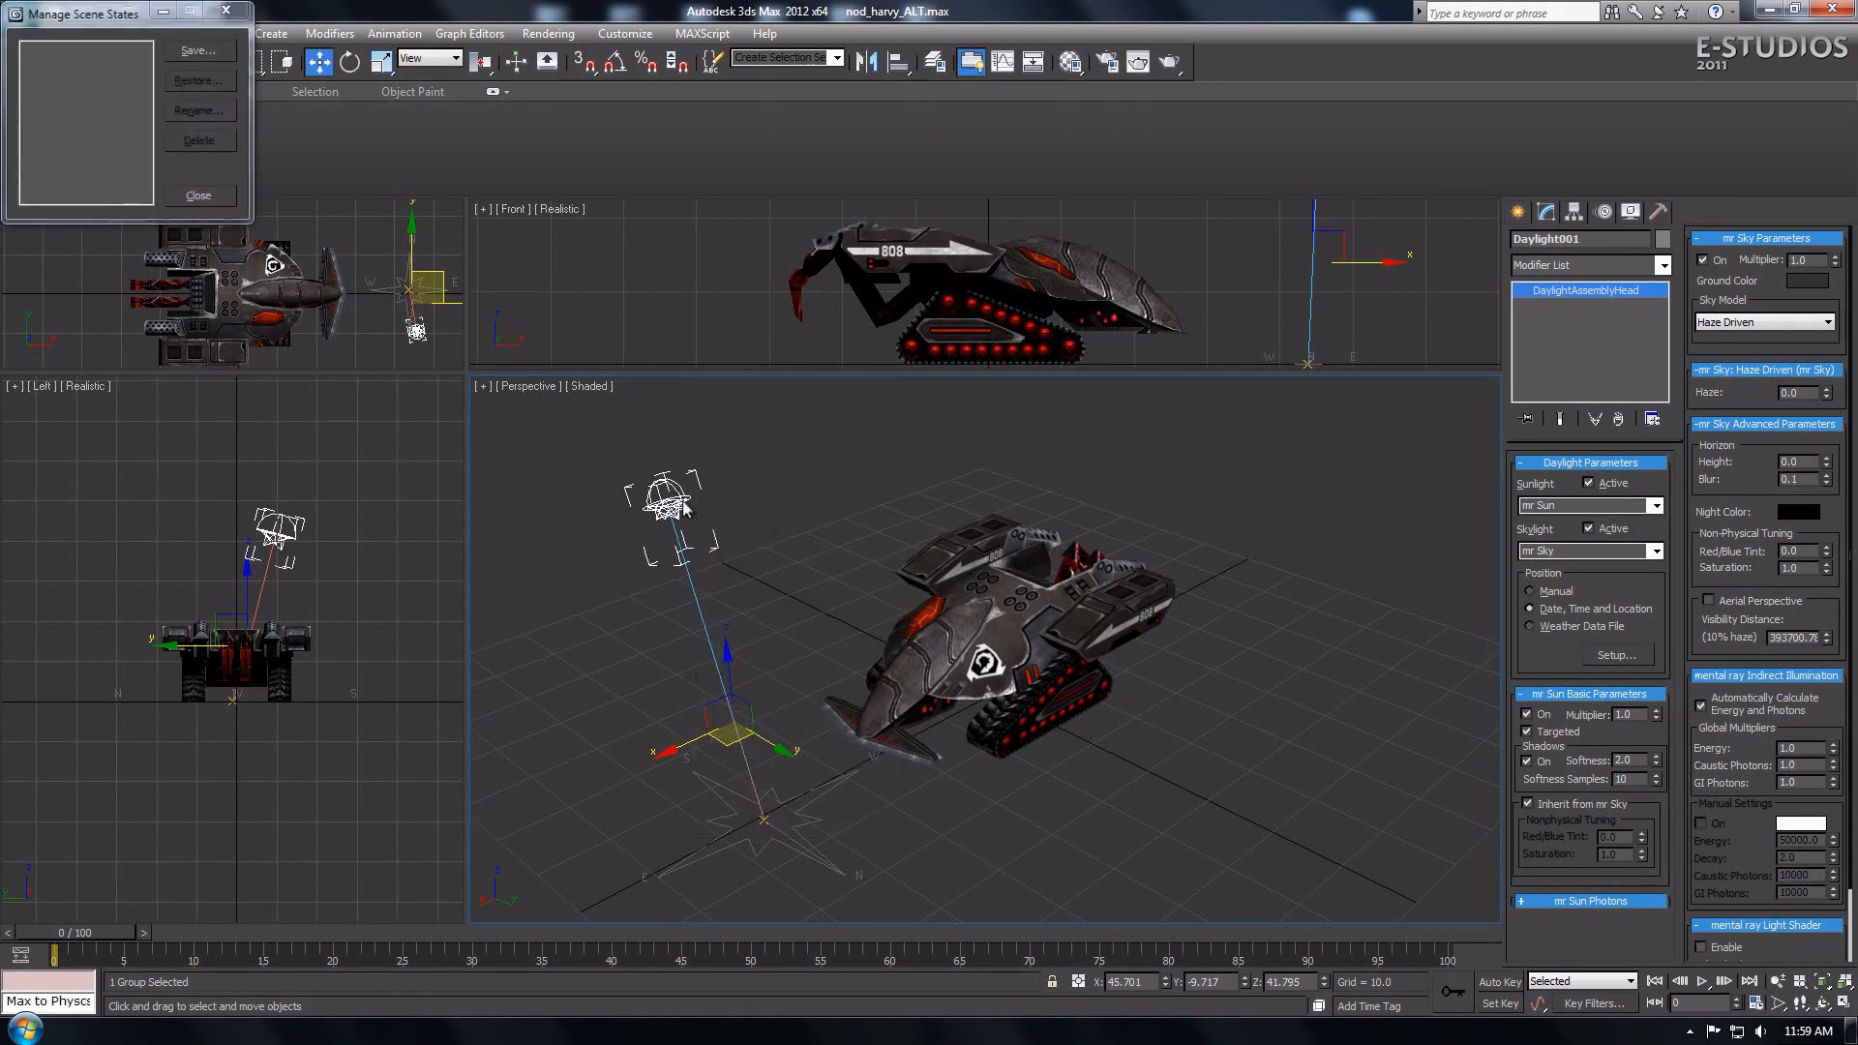
# Step: Use Move from the quad menu to drag the sun to a low spot left of the tank
pyautogui.rightClick(710, 534)
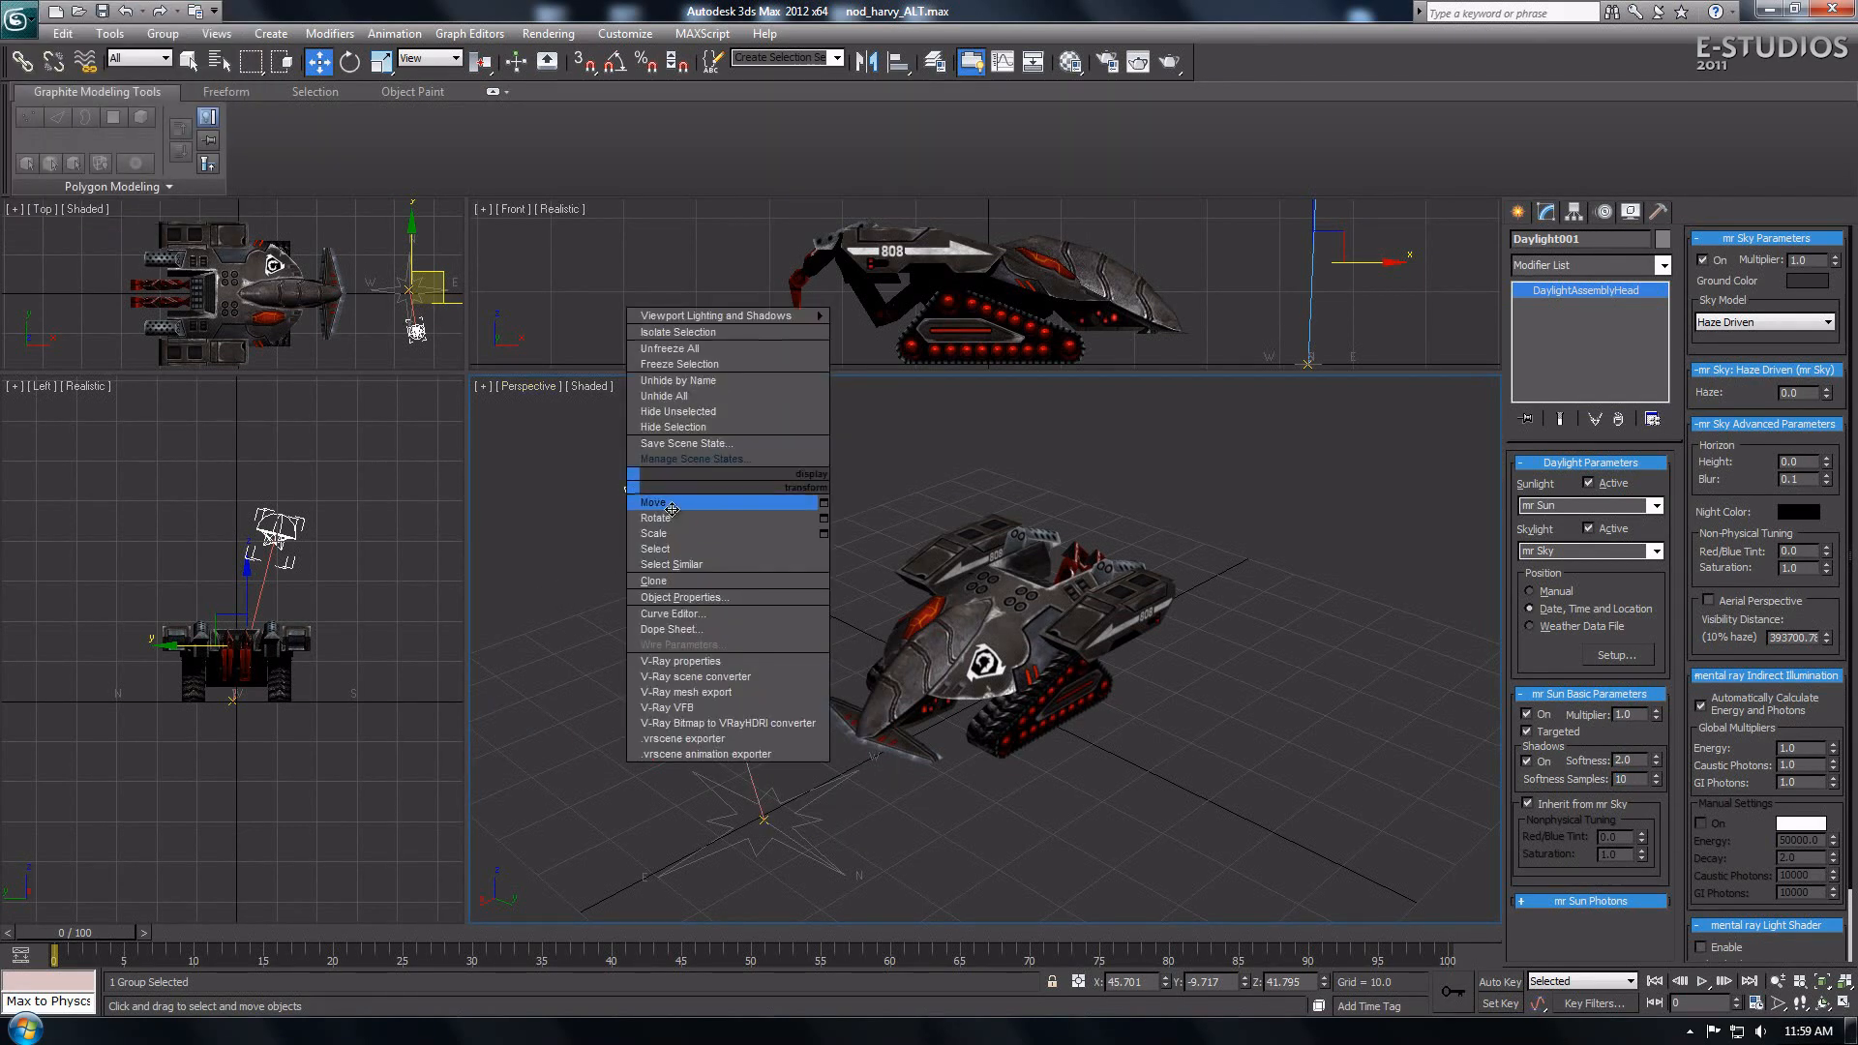
pyautogui.click(652, 501)
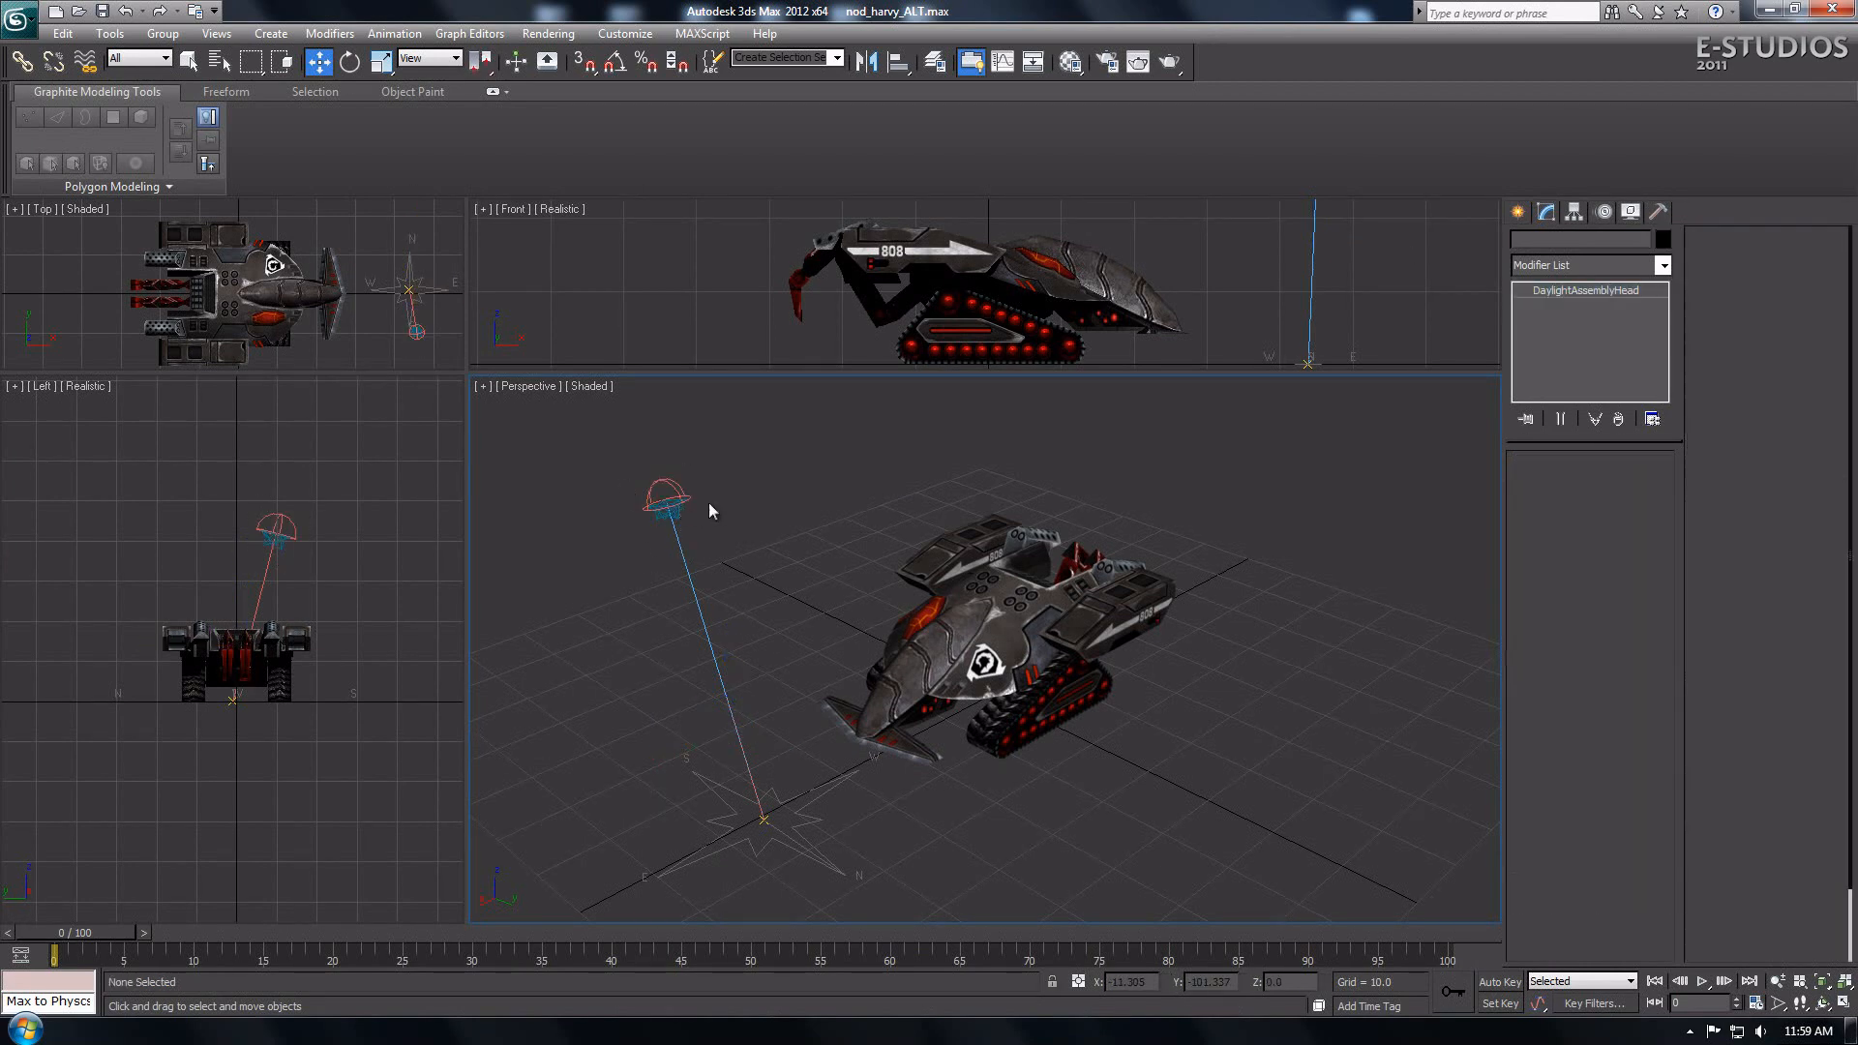
pyautogui.click(670, 498)
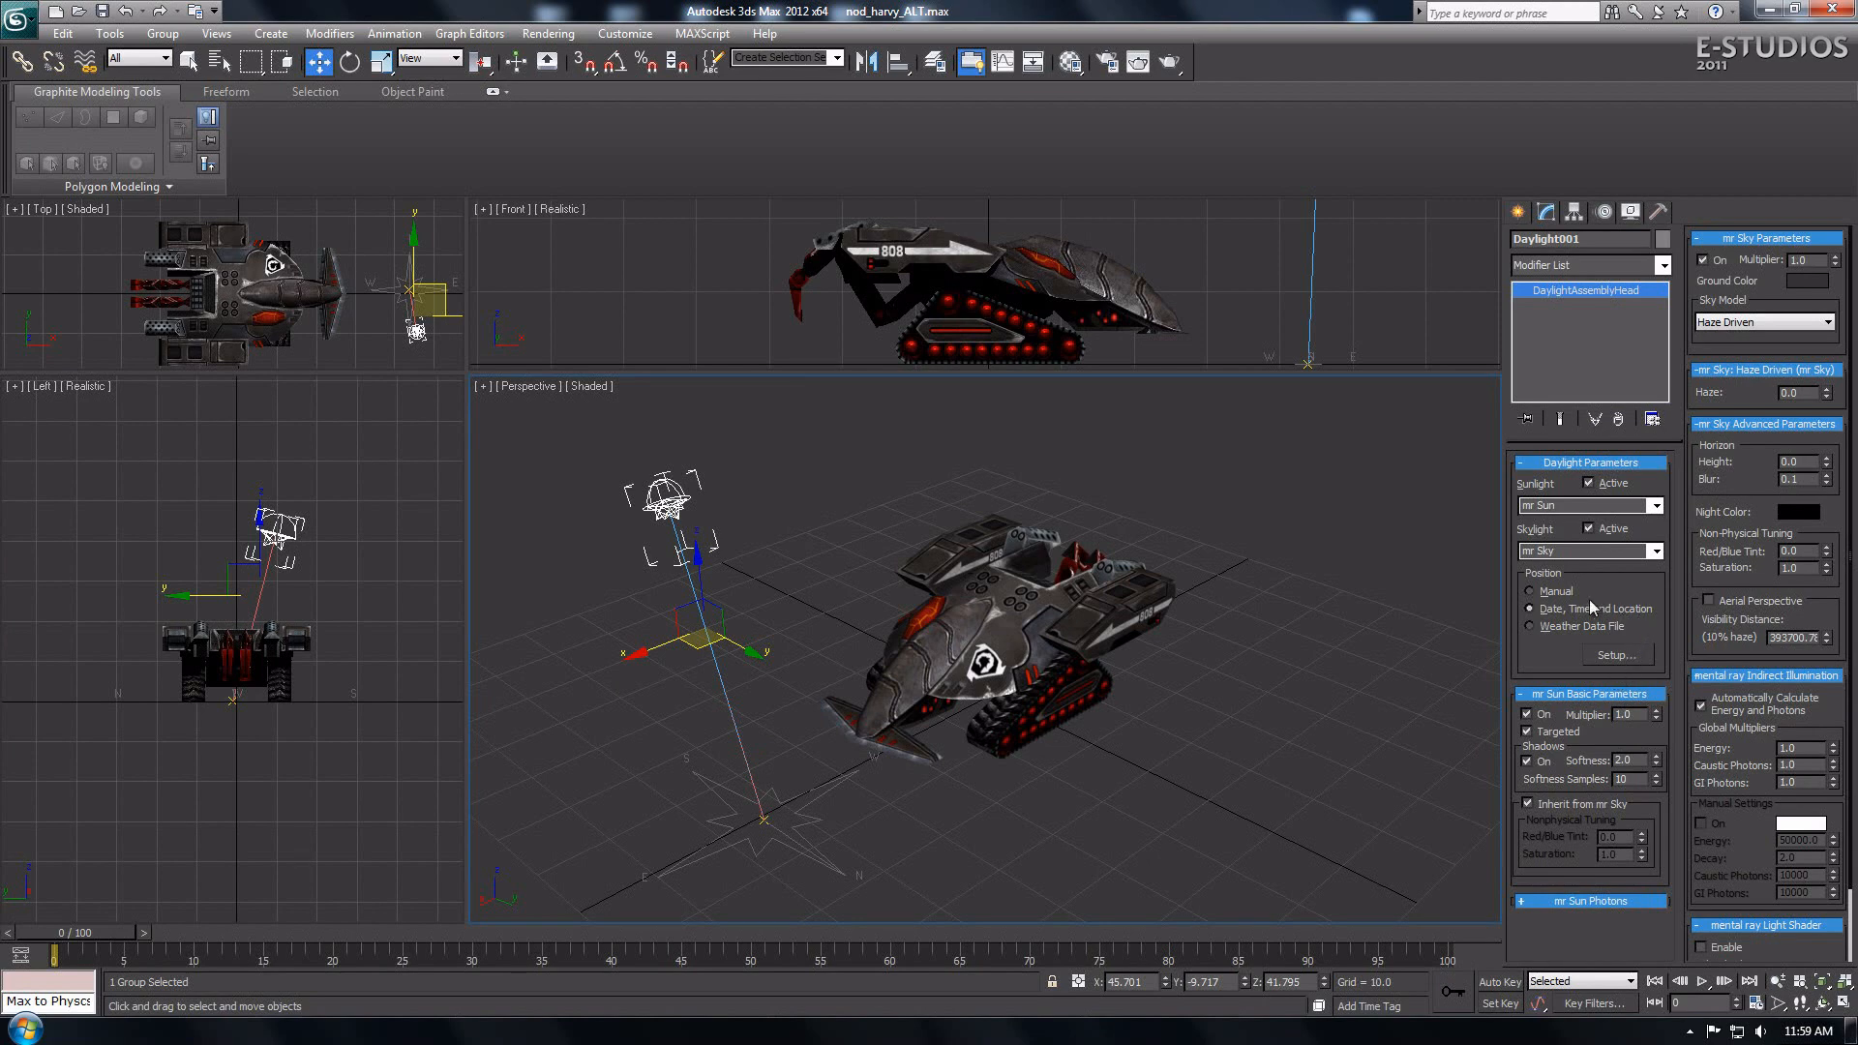
pyautogui.click(1532, 592)
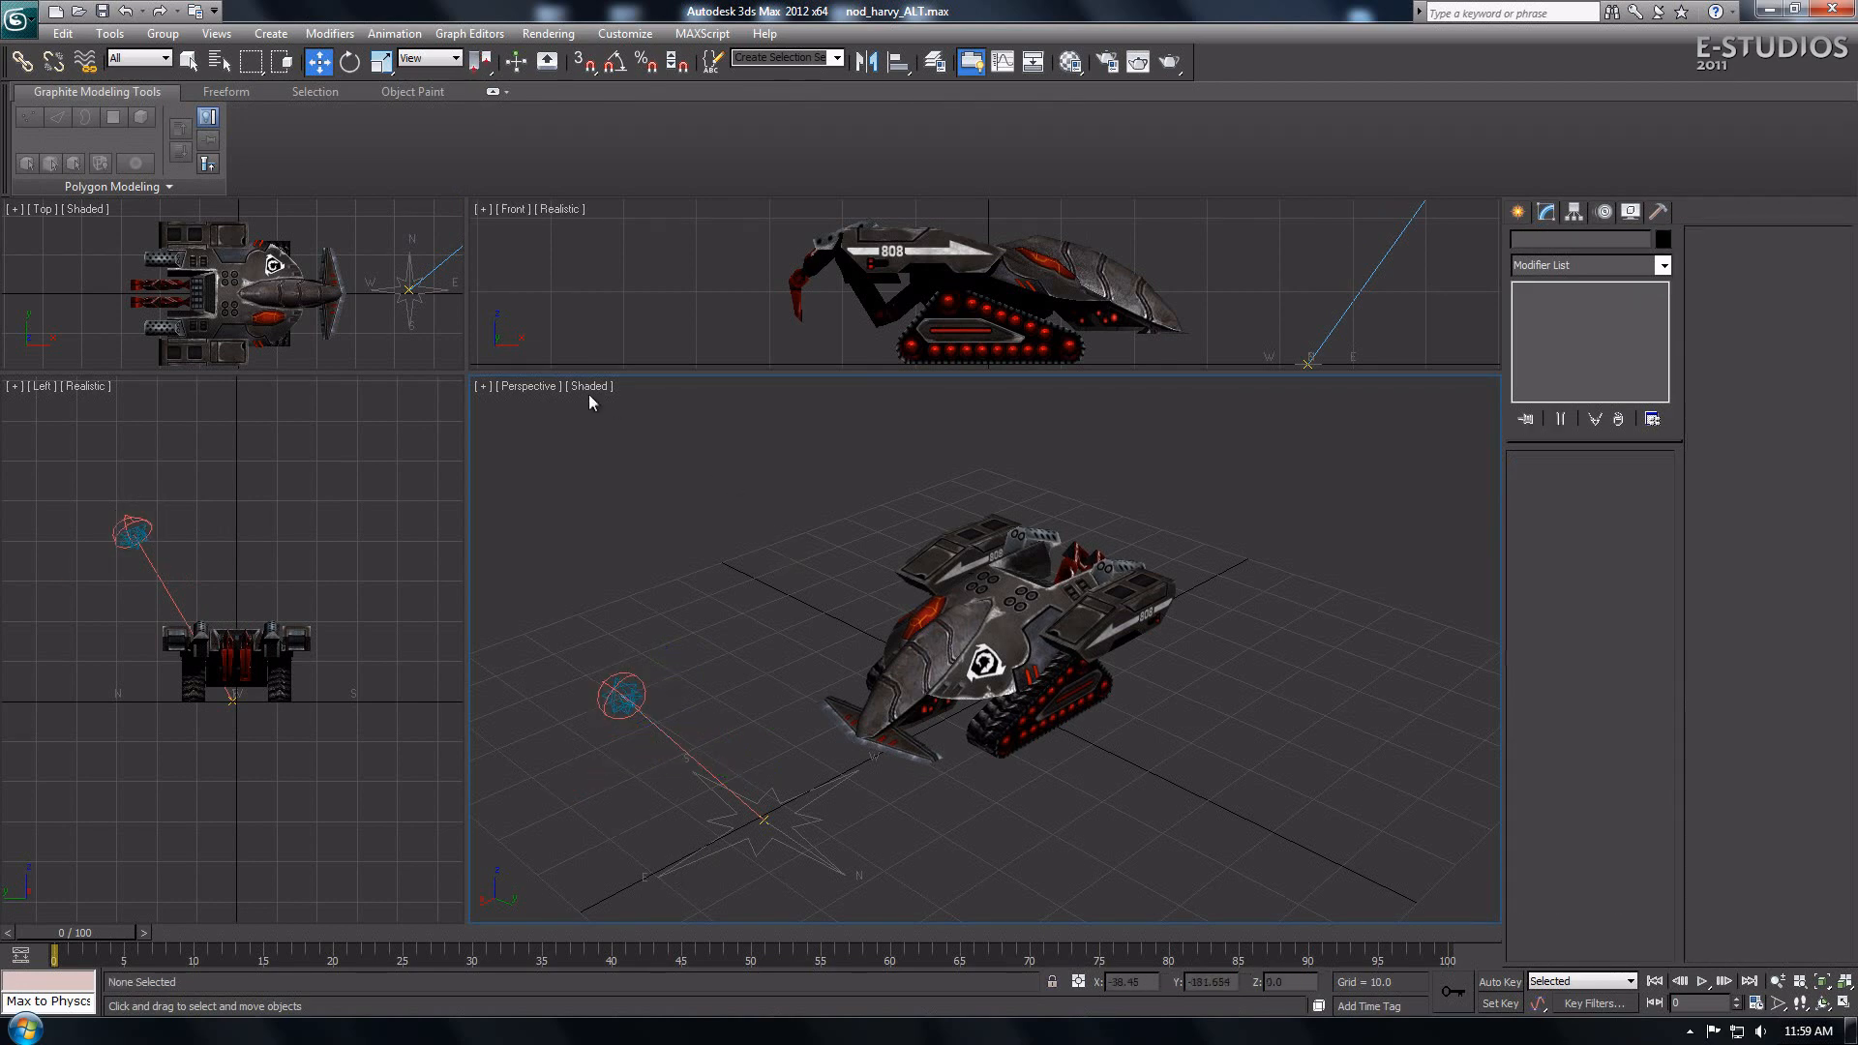
# Step: Switch the Perspective viewport shading from Shaded to Realistic so daylight lights the tank
pyautogui.click(590, 387)
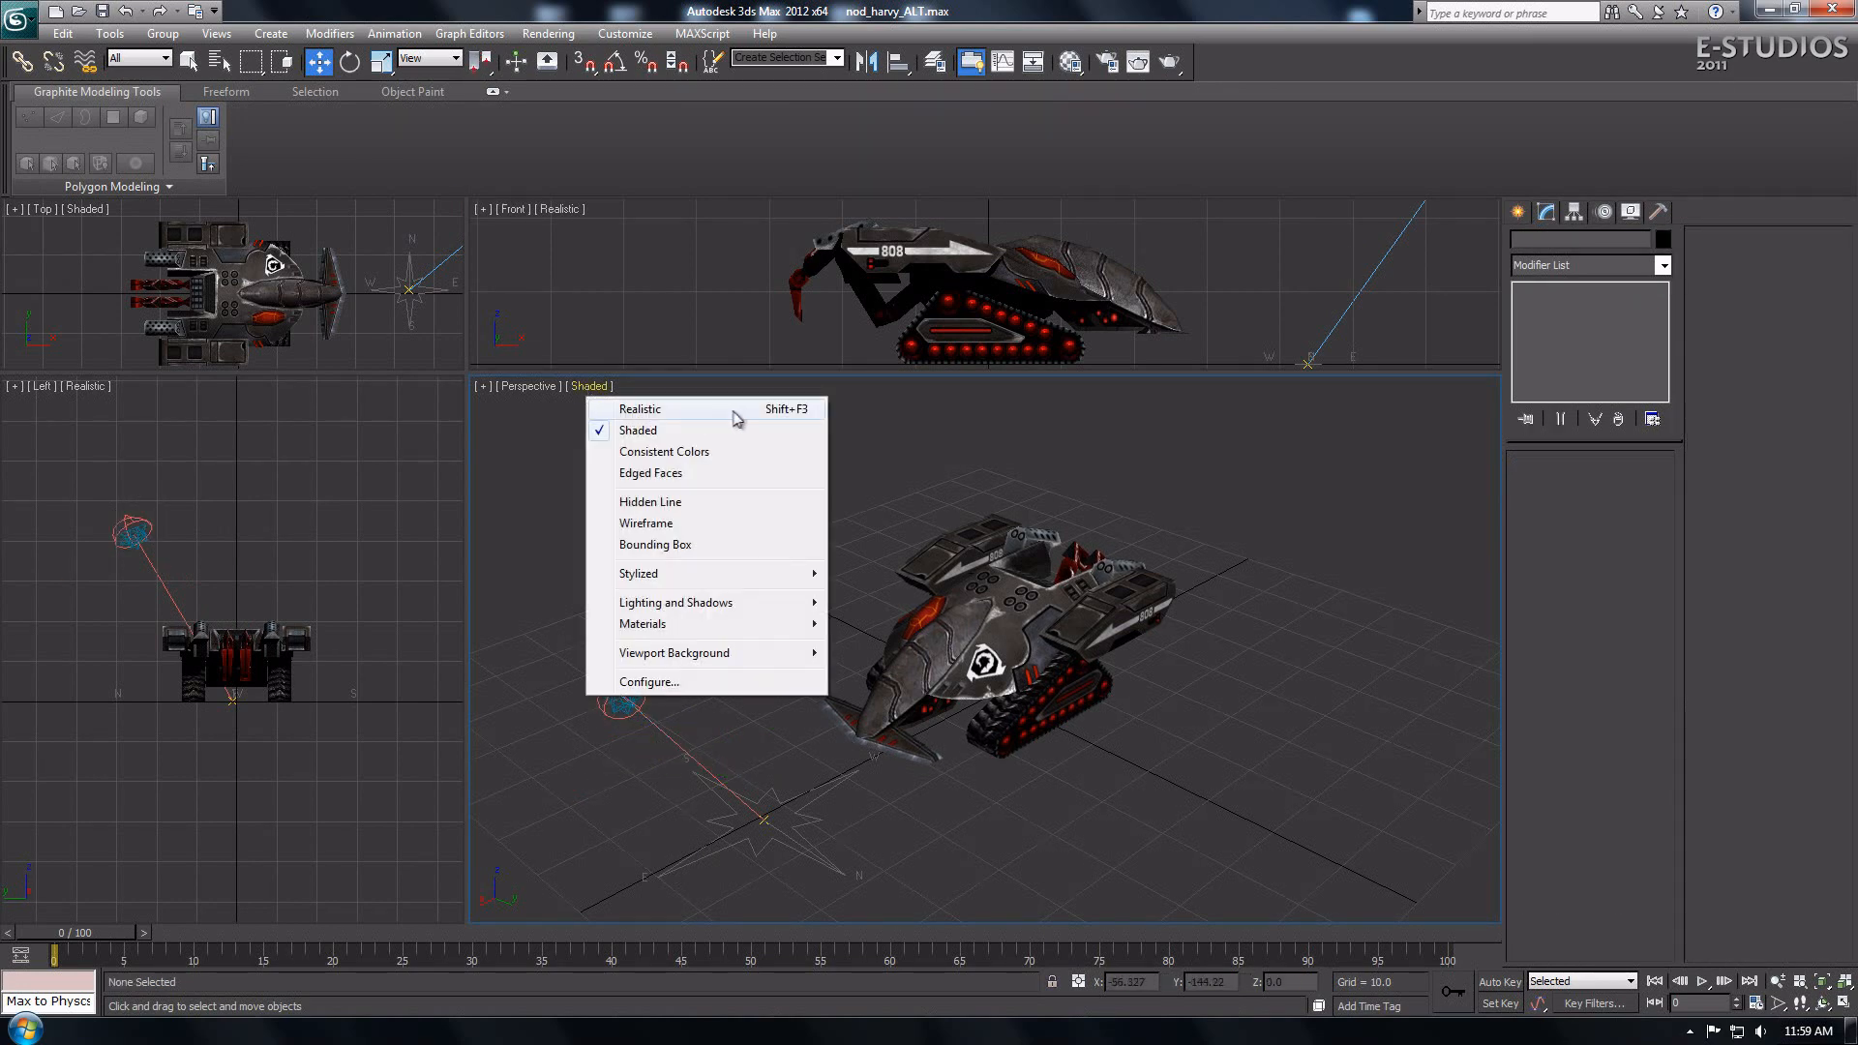
pyautogui.click(640, 408)
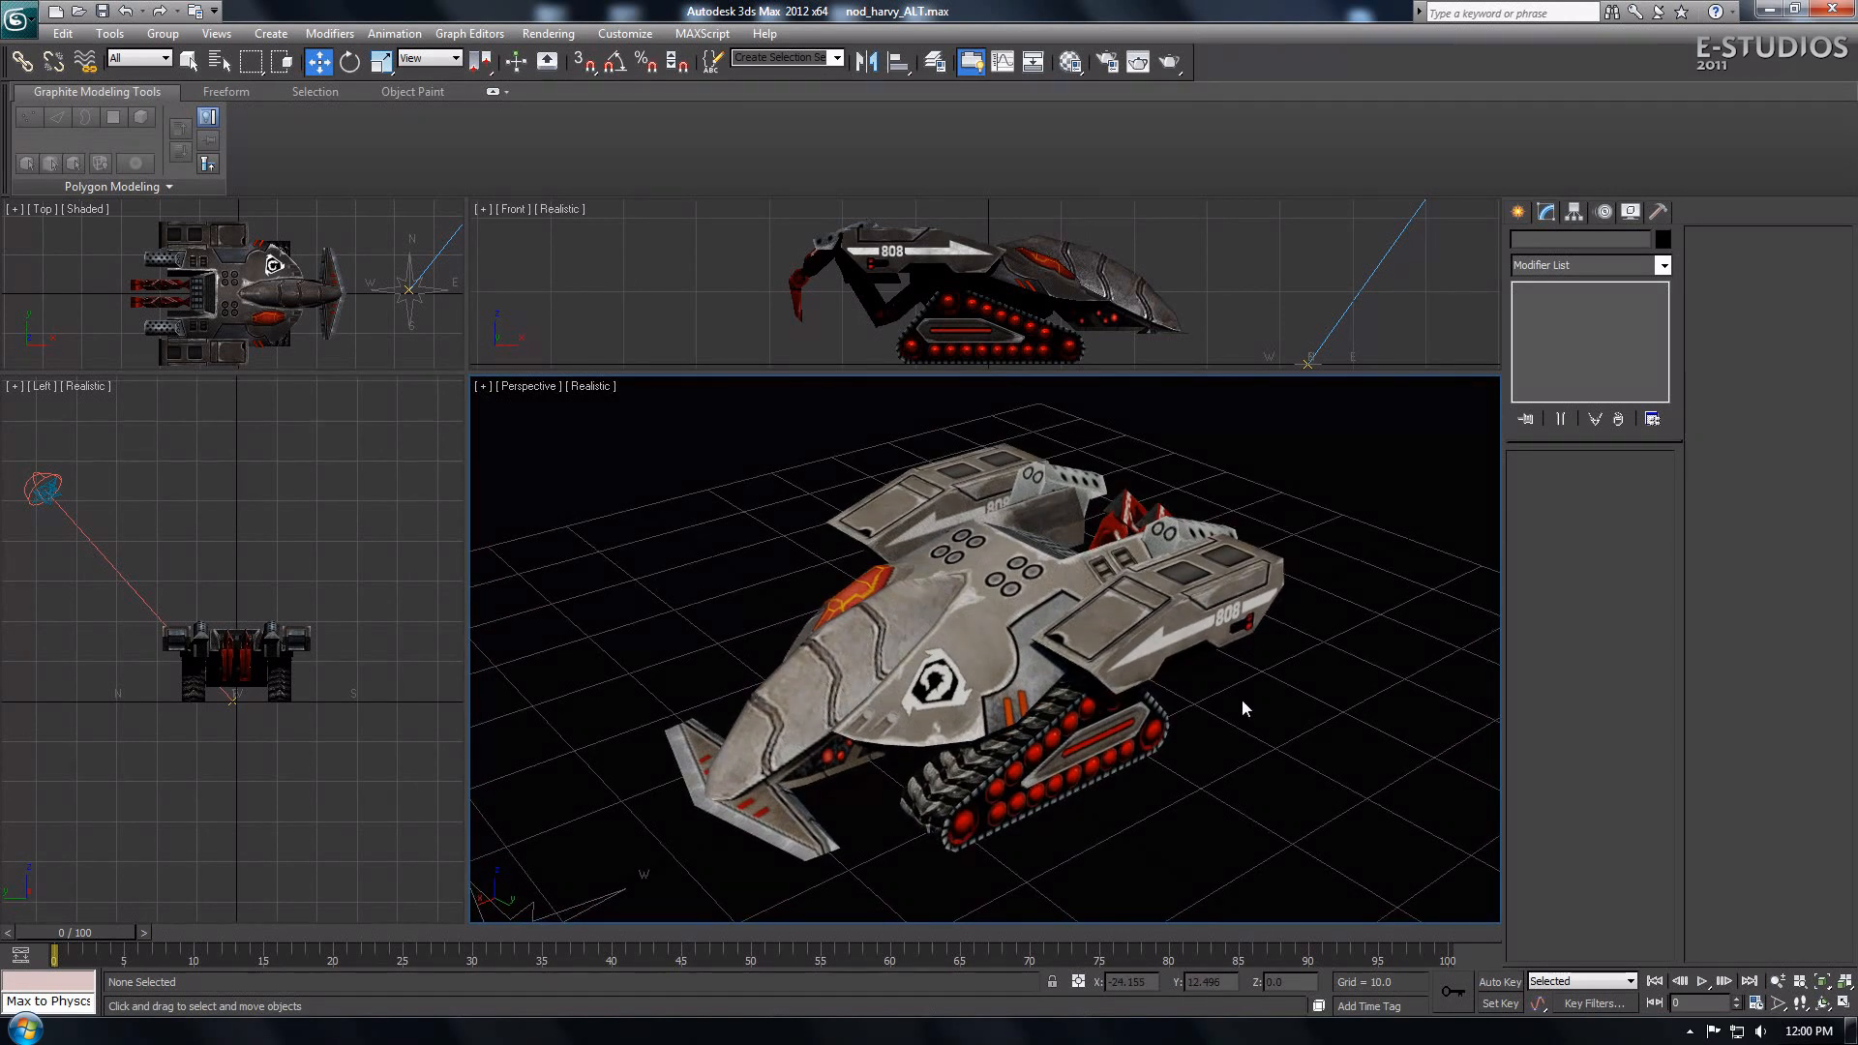
pyautogui.click(547, 33)
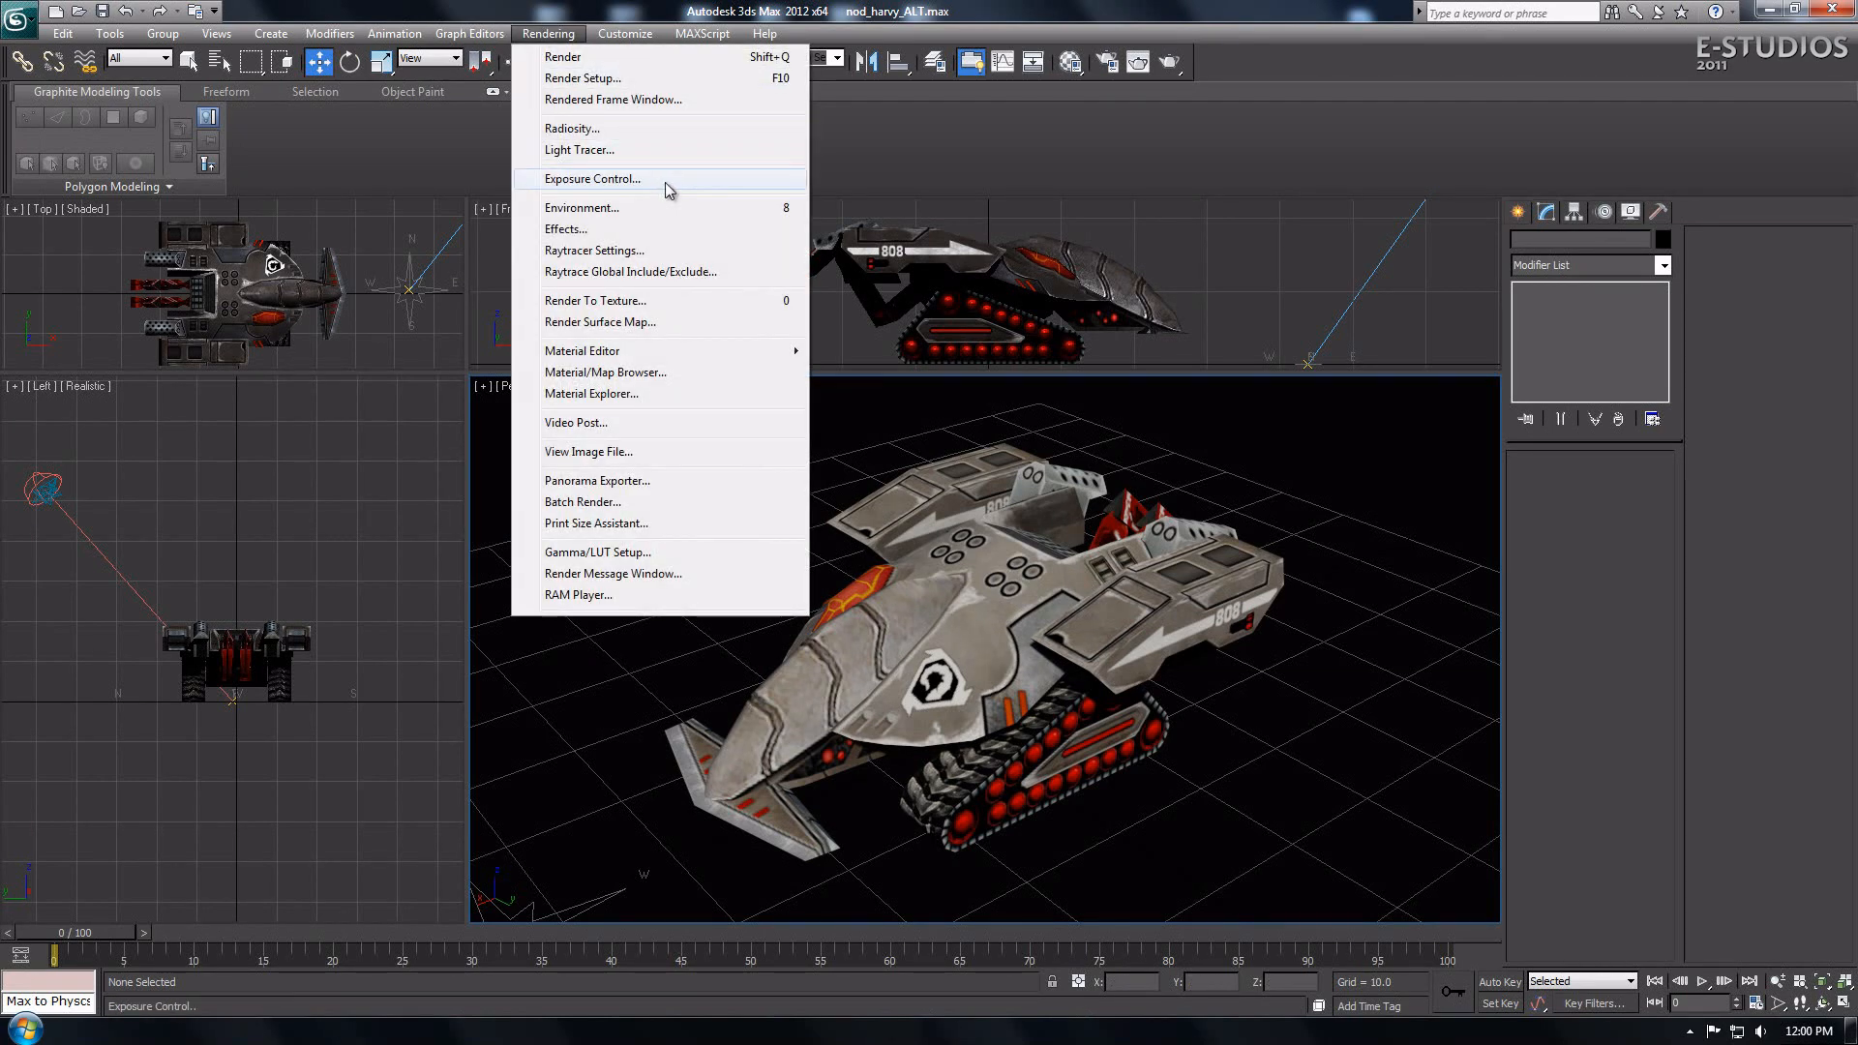
# Step: Bring up Exposure Control and start a Standard Primitives plane for the ground
pyautogui.click(582, 207)
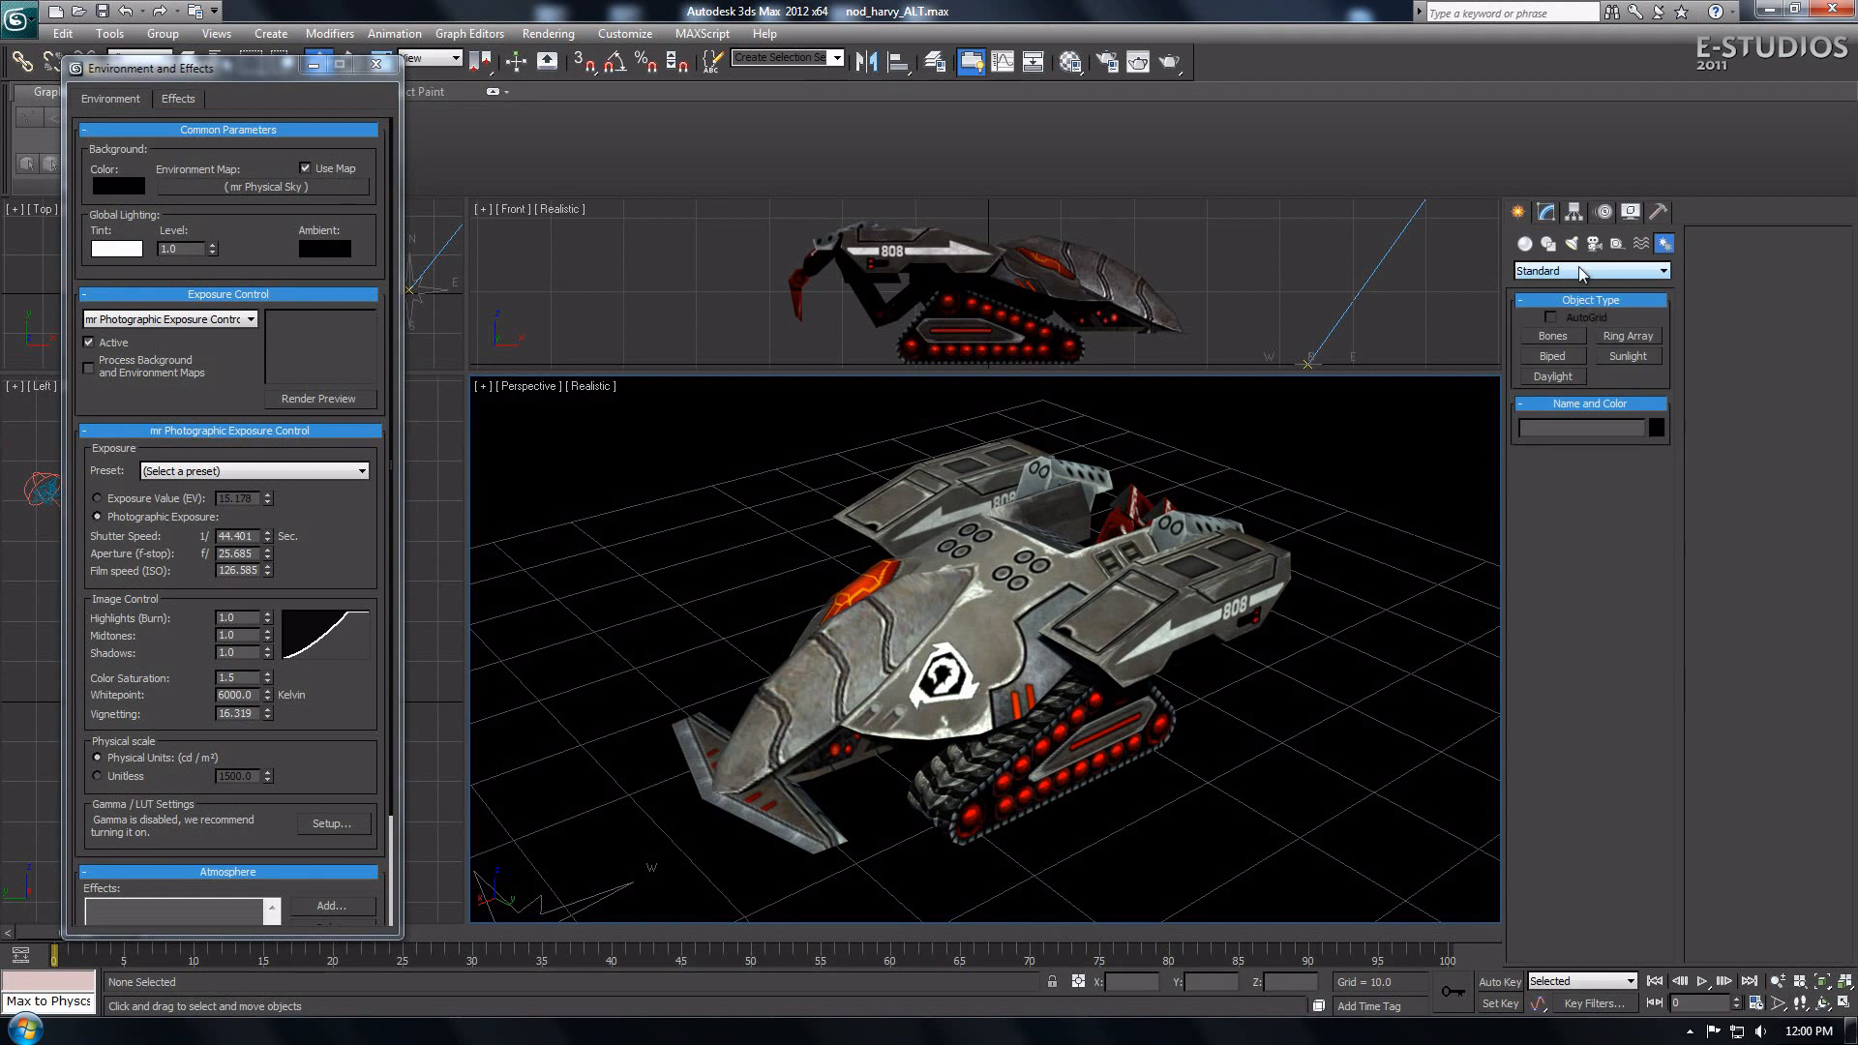
pyautogui.click(1587, 271)
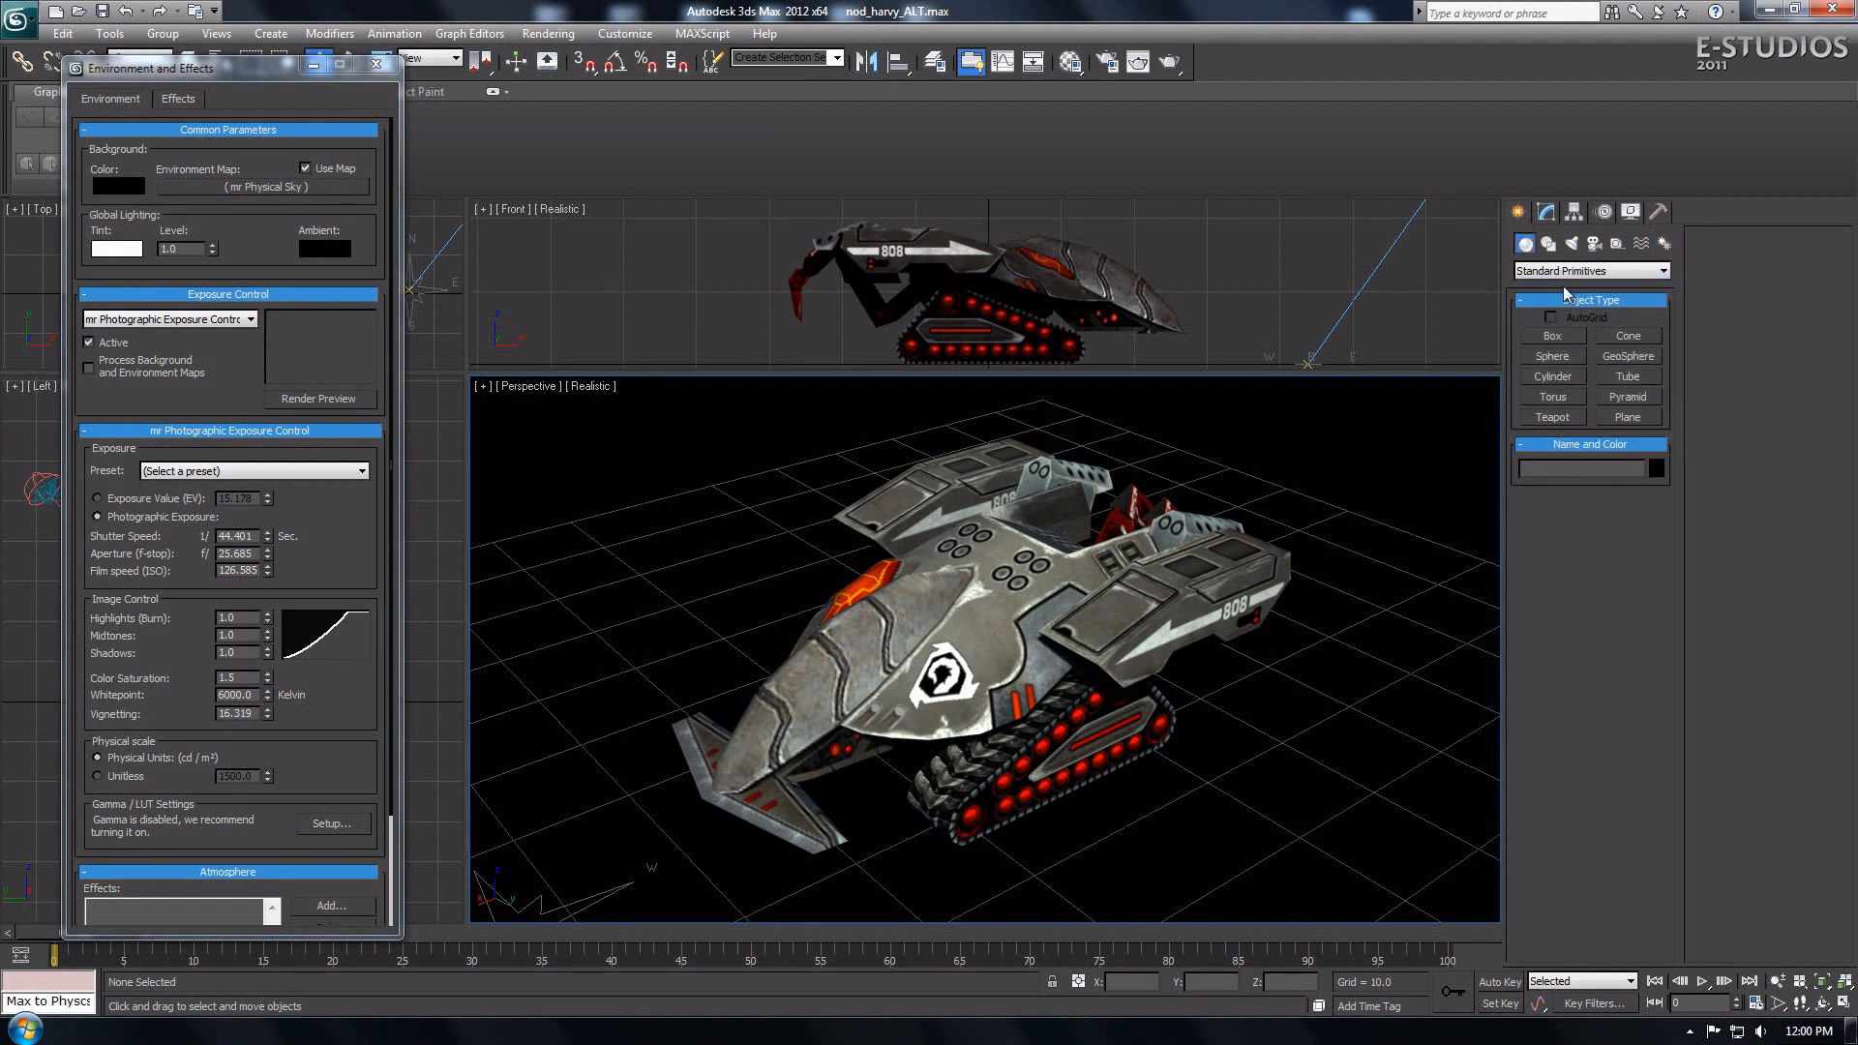
pyautogui.click(1628, 418)
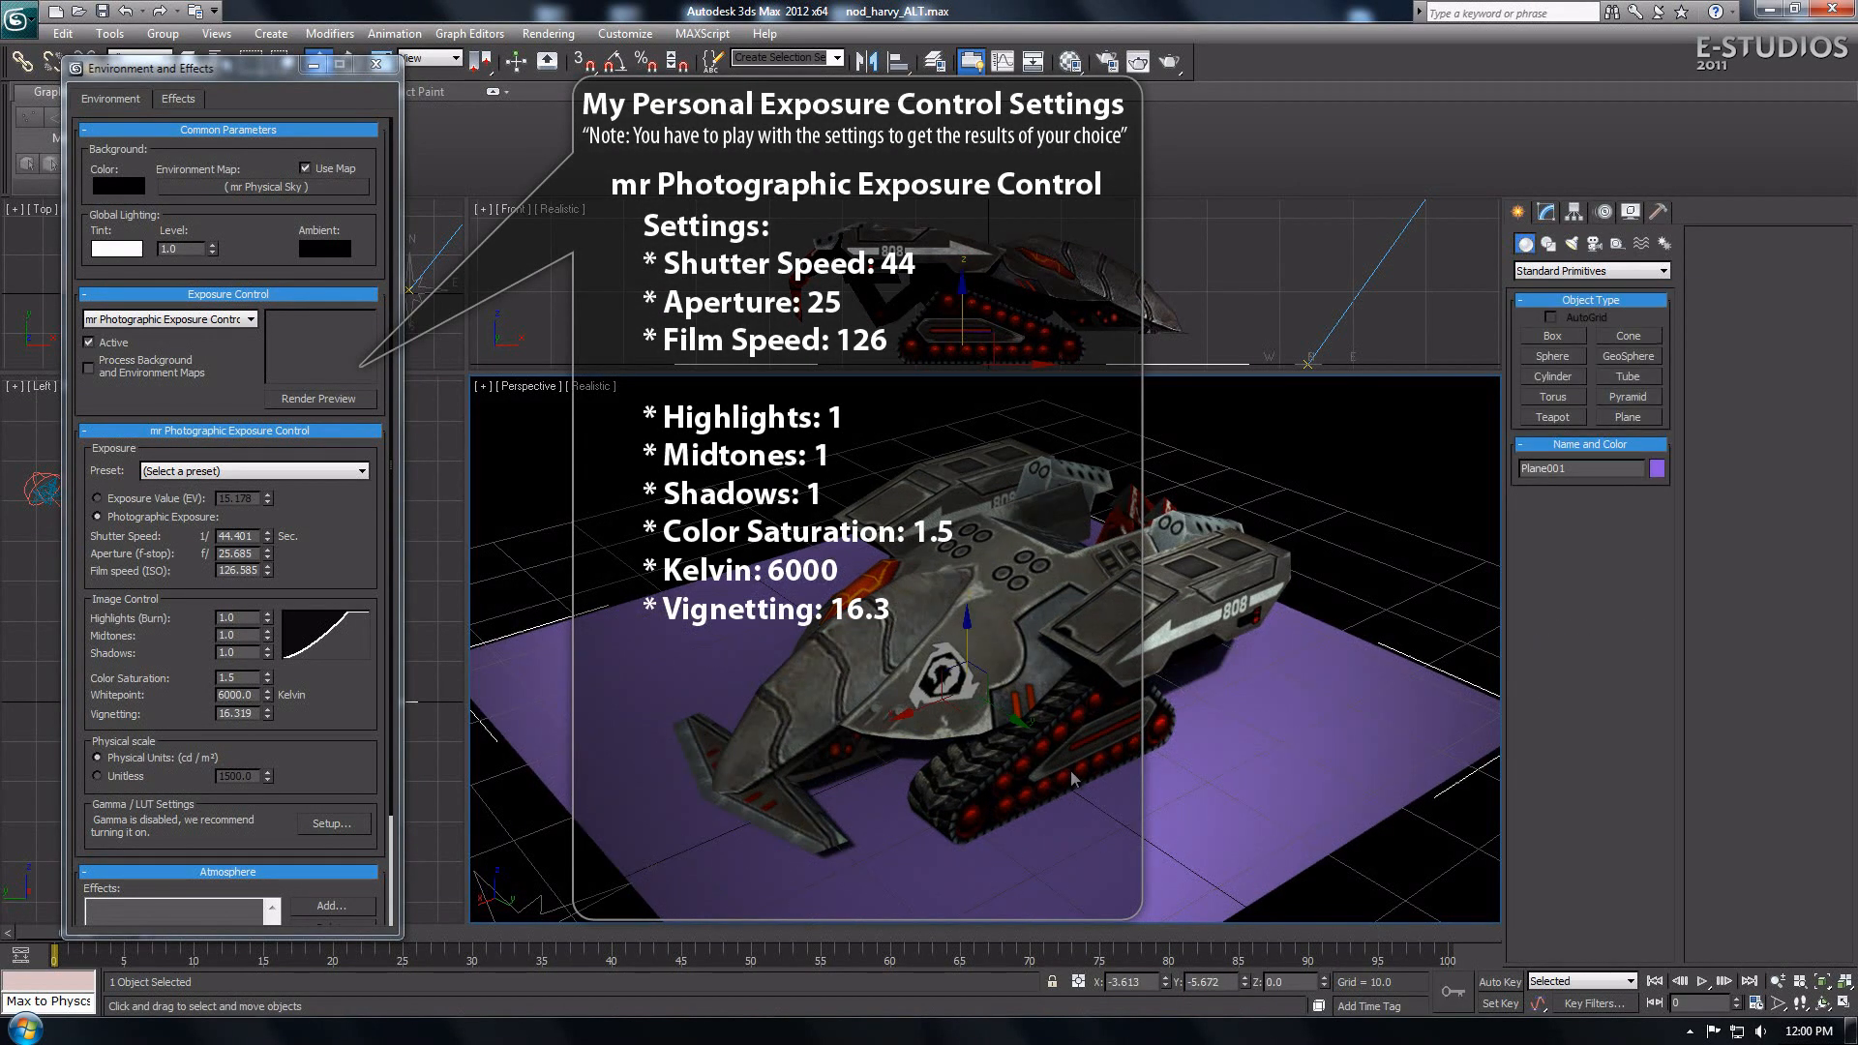
# Step: Scale the ground plane up via the quad menu and adjust its object colour
pyautogui.rightClick(1072, 778)
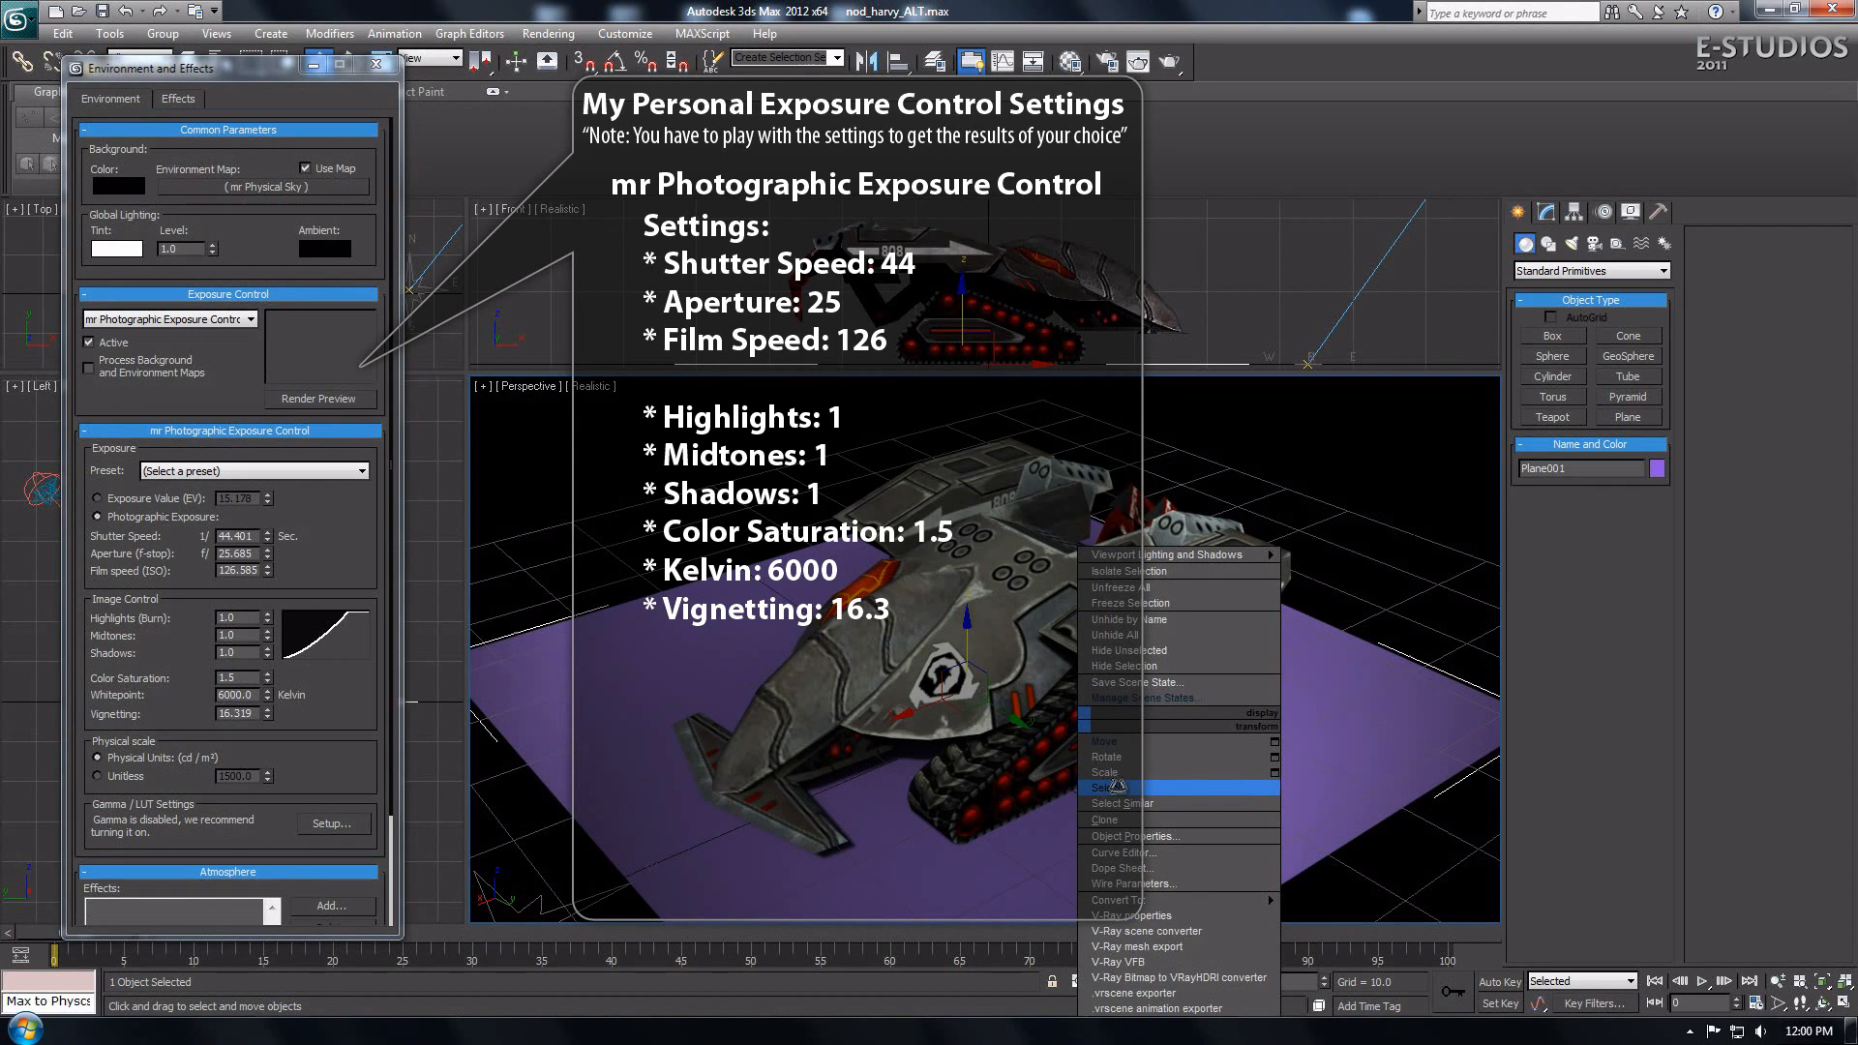
pyautogui.click(1105, 773)
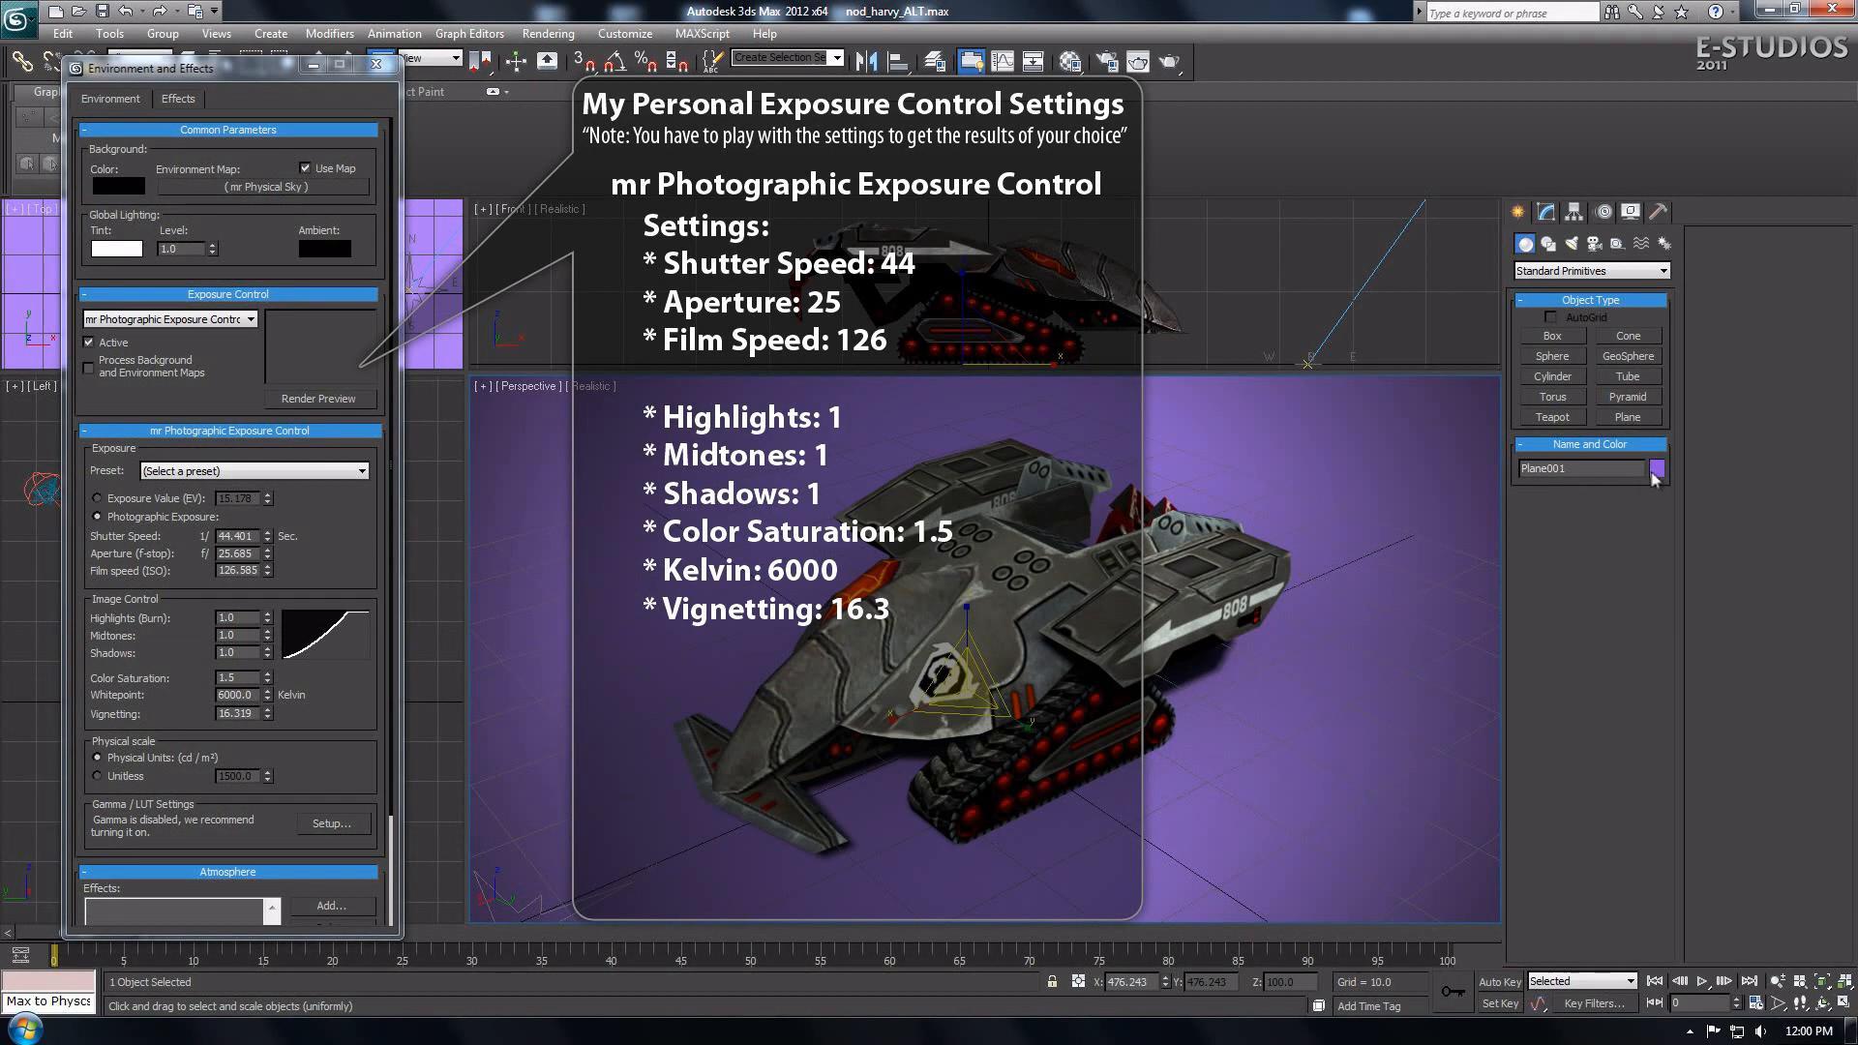
pyautogui.click(1654, 468)
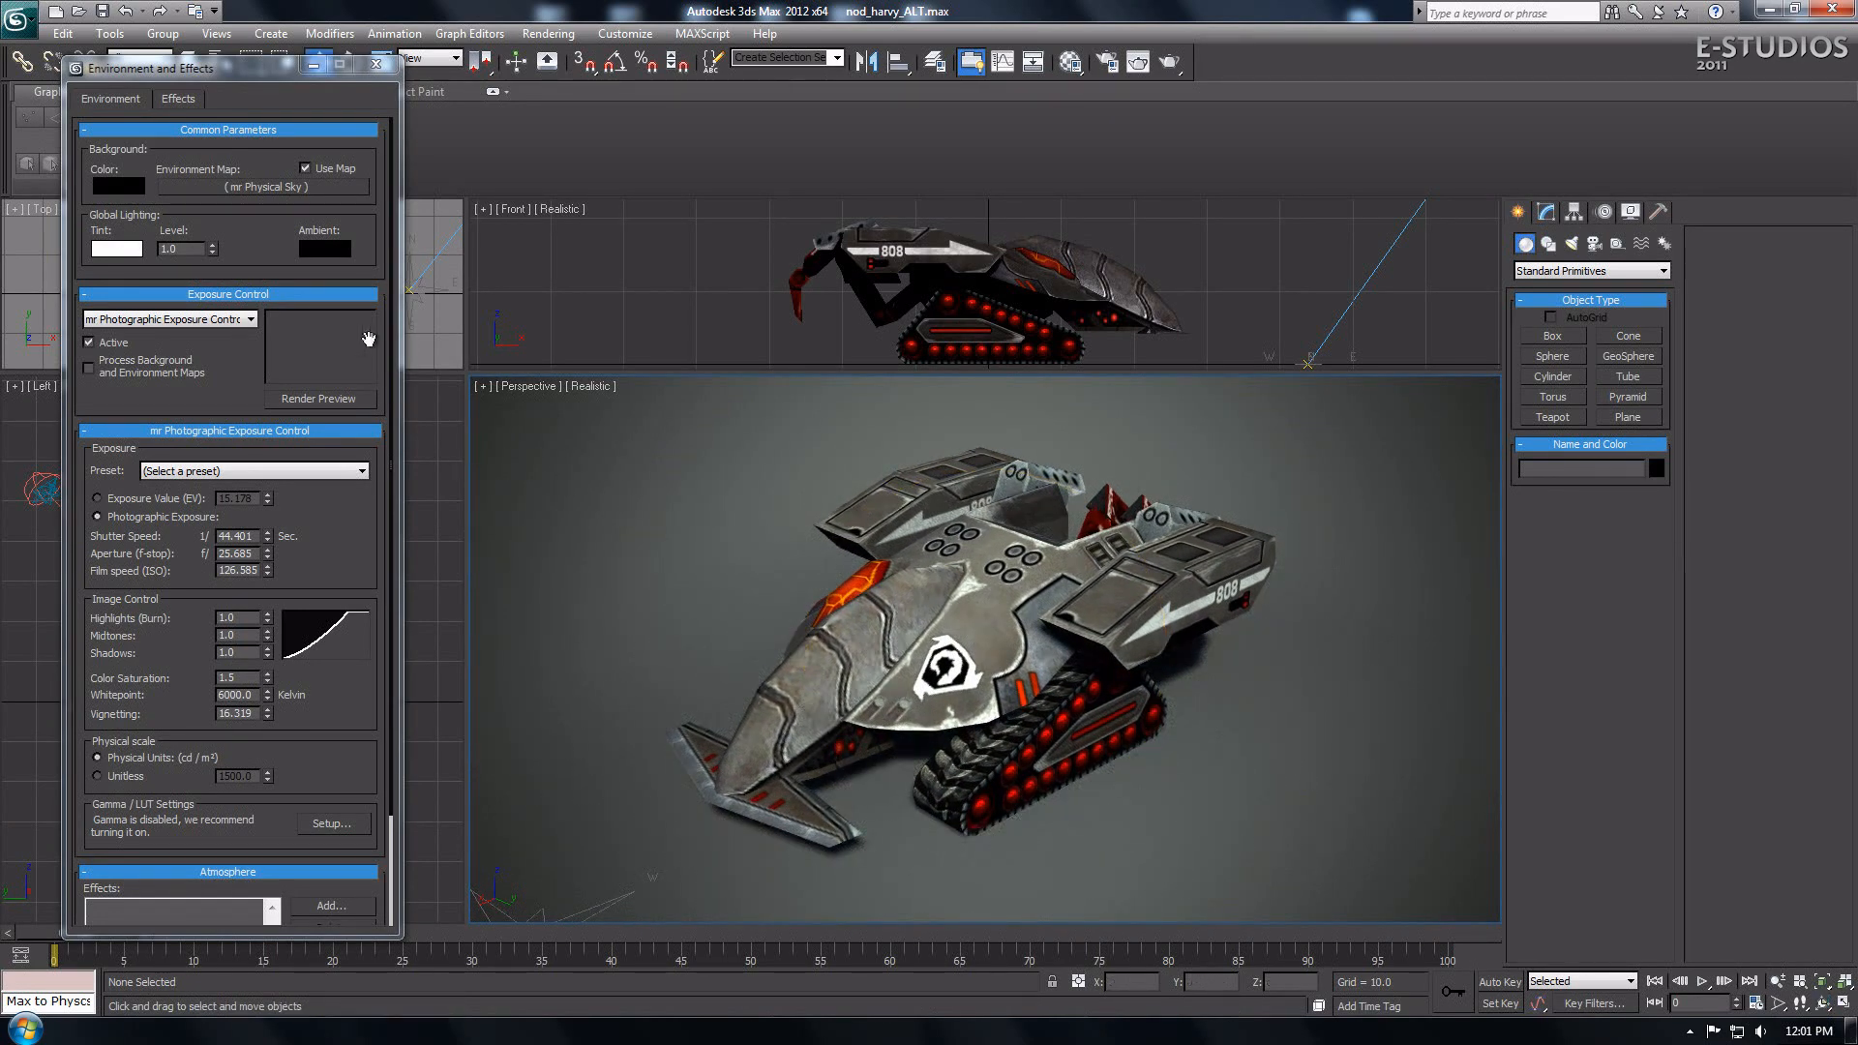
pyautogui.moveTo(335, 503)
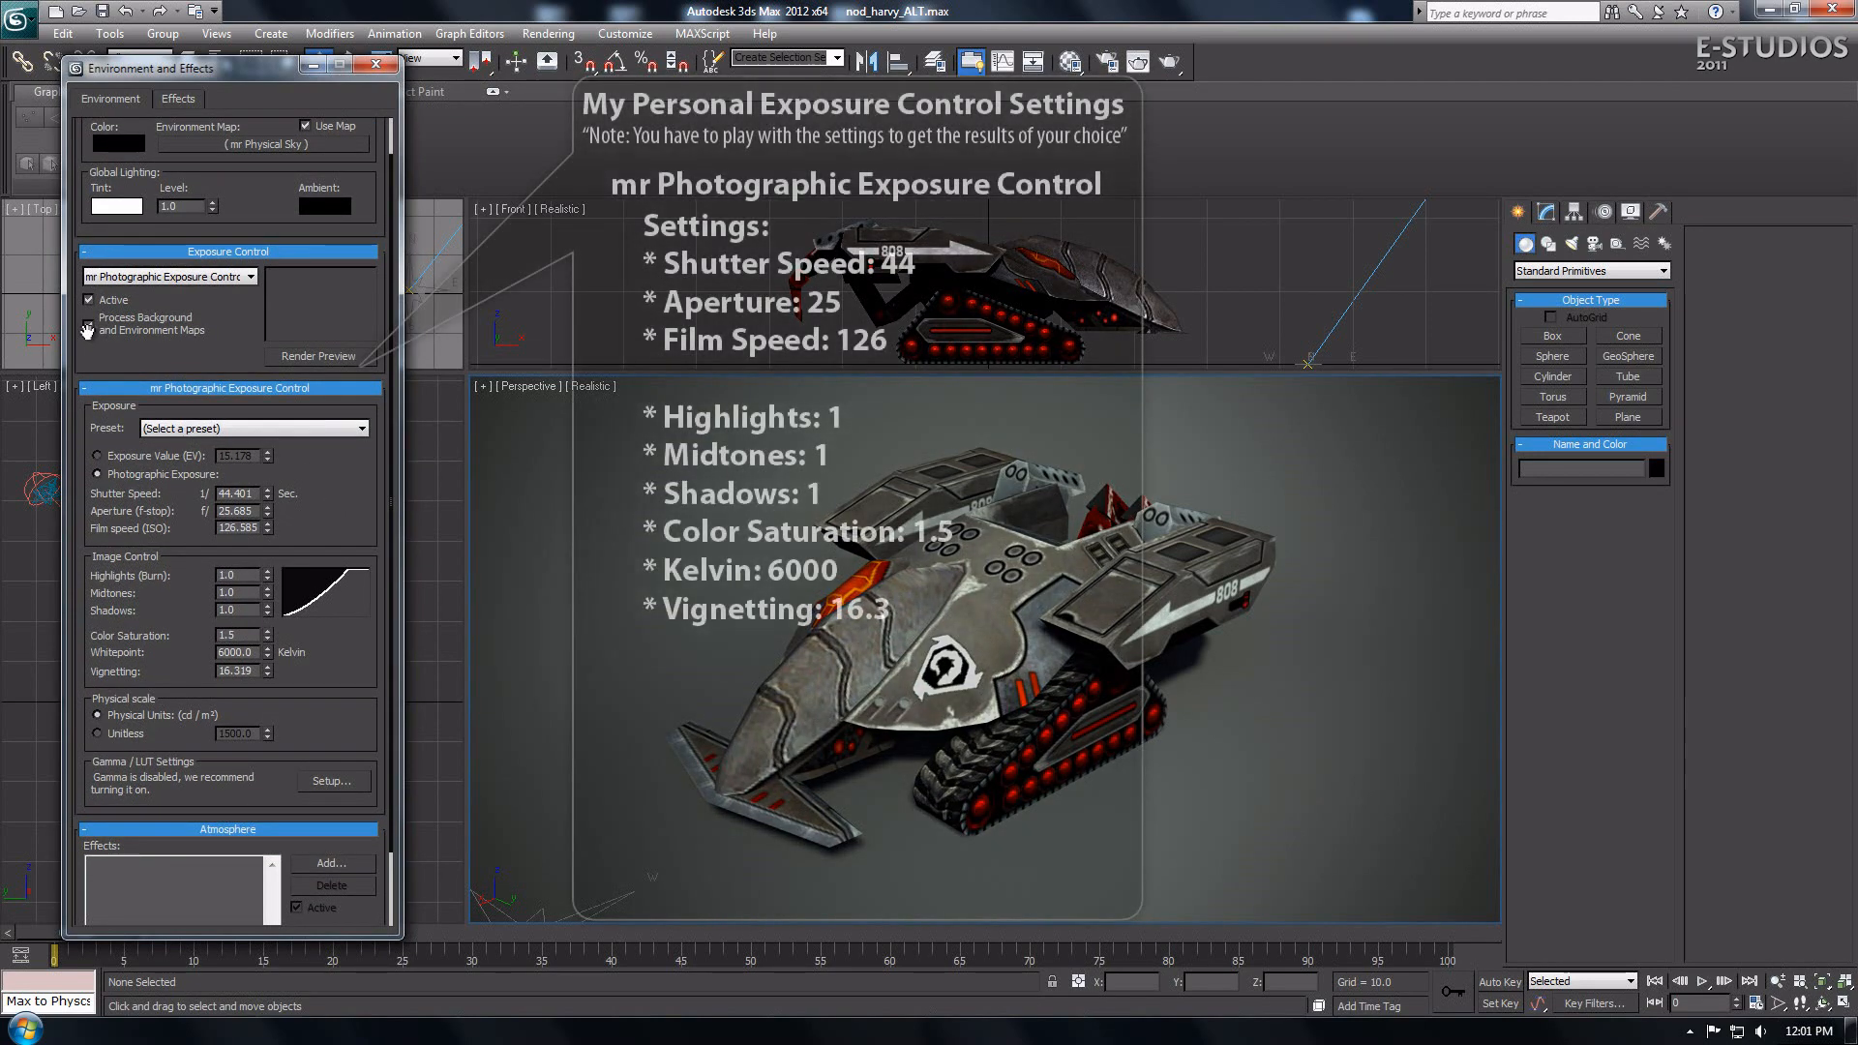
# Step: Tick Process Background and Environment Maps in the Exposure Control rollout
pyautogui.scroll(-3)
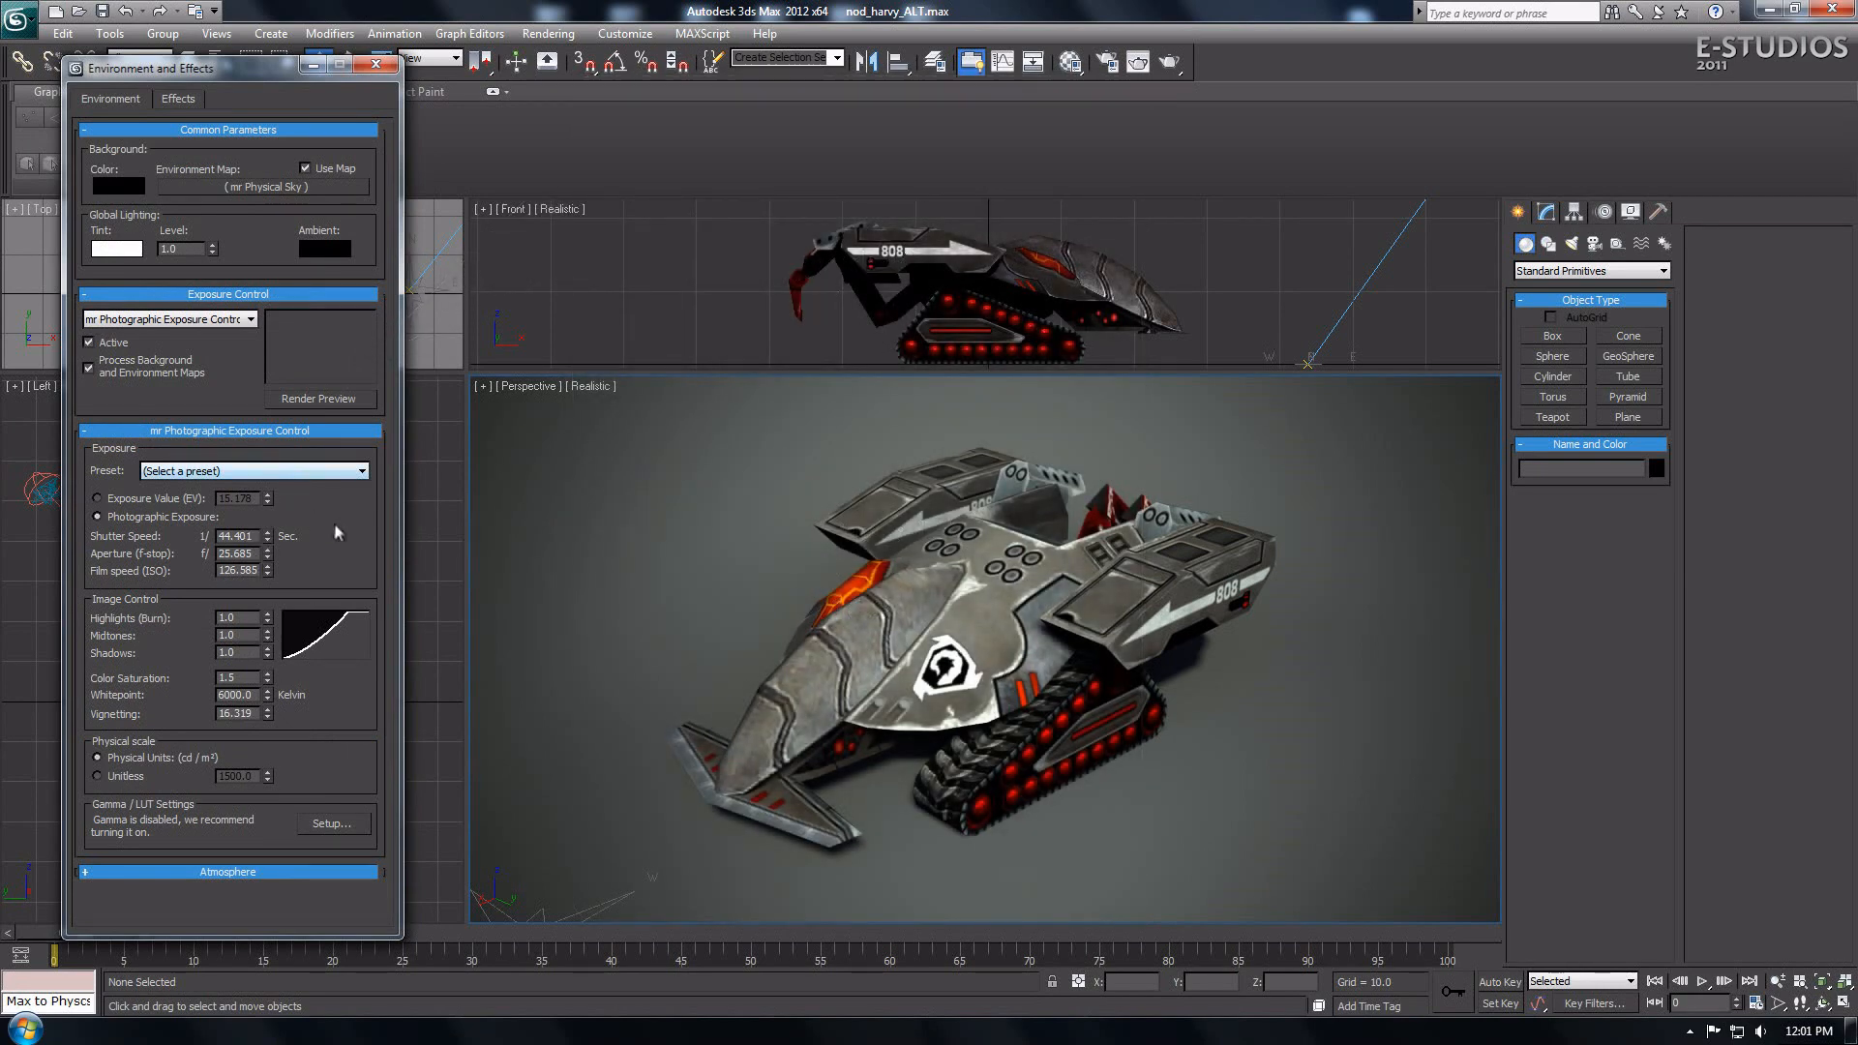
pyautogui.moveTo(360, 105)
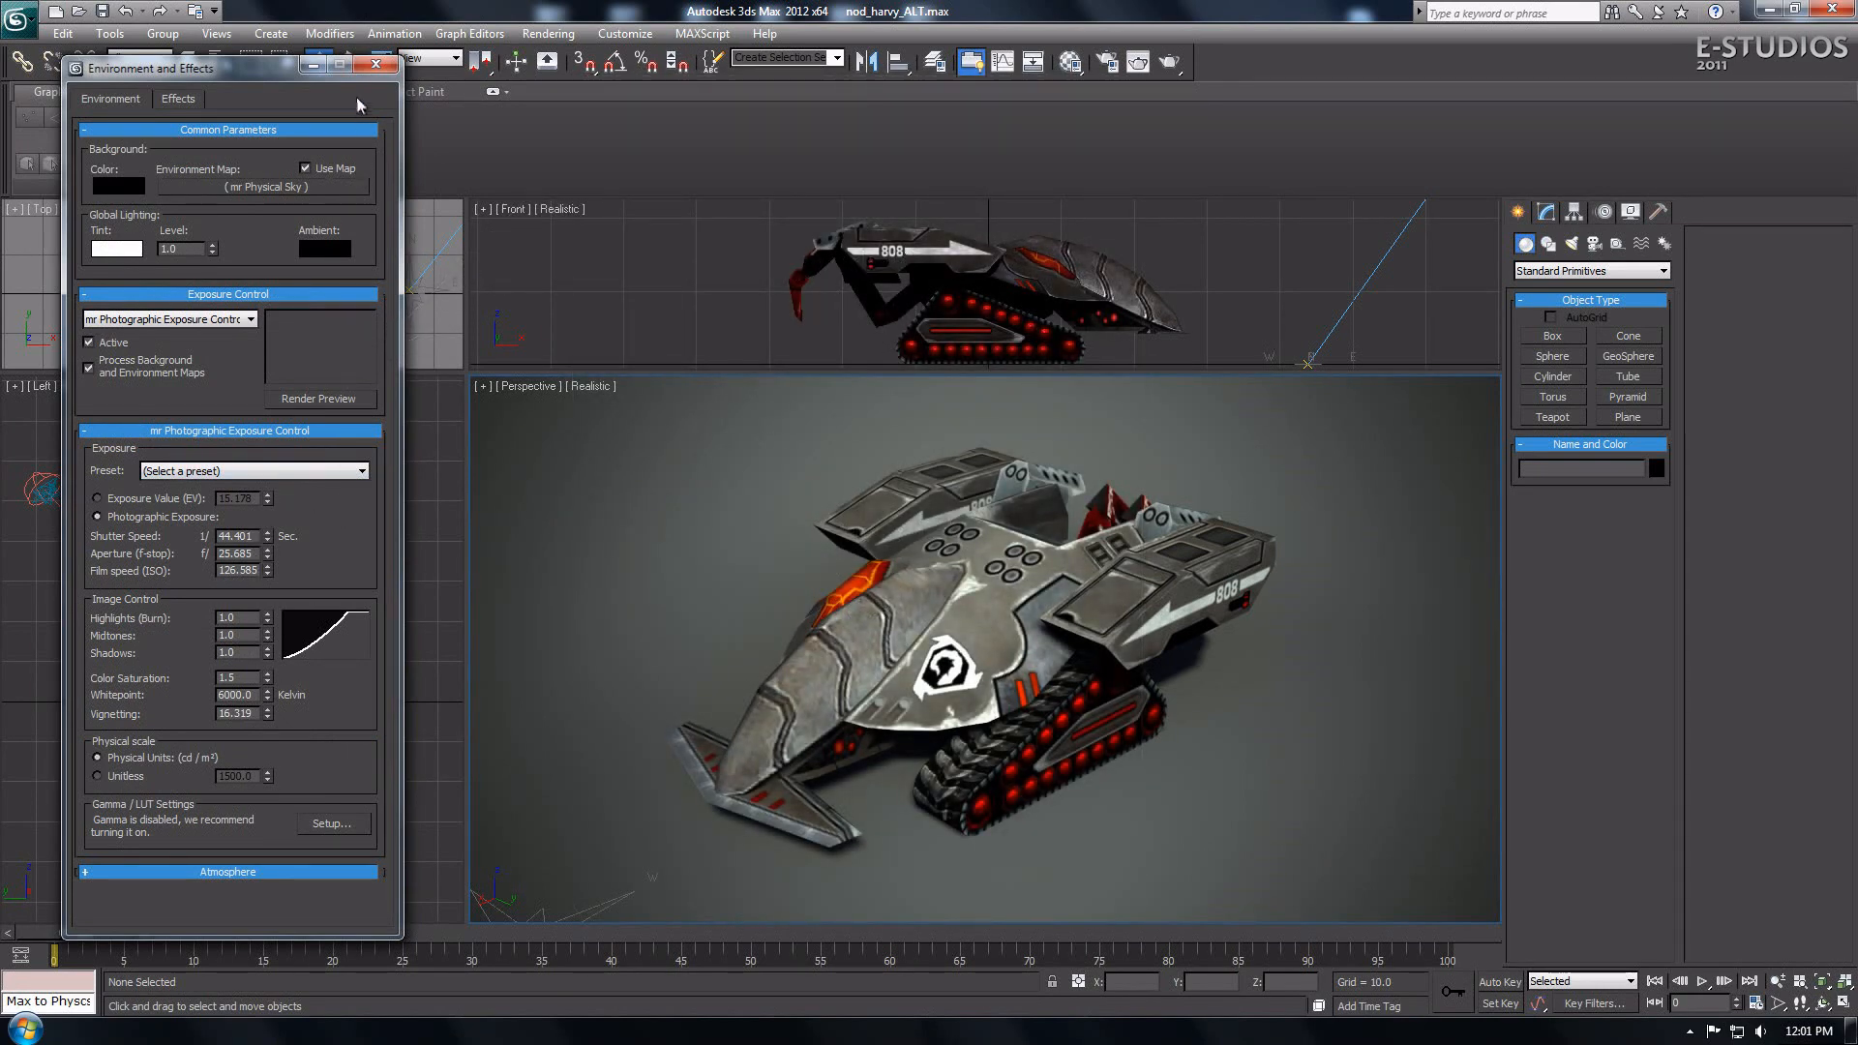
# Step: In Render Setup > Common, set the output resolution to the 720×486 preset
pyautogui.click(376, 67)
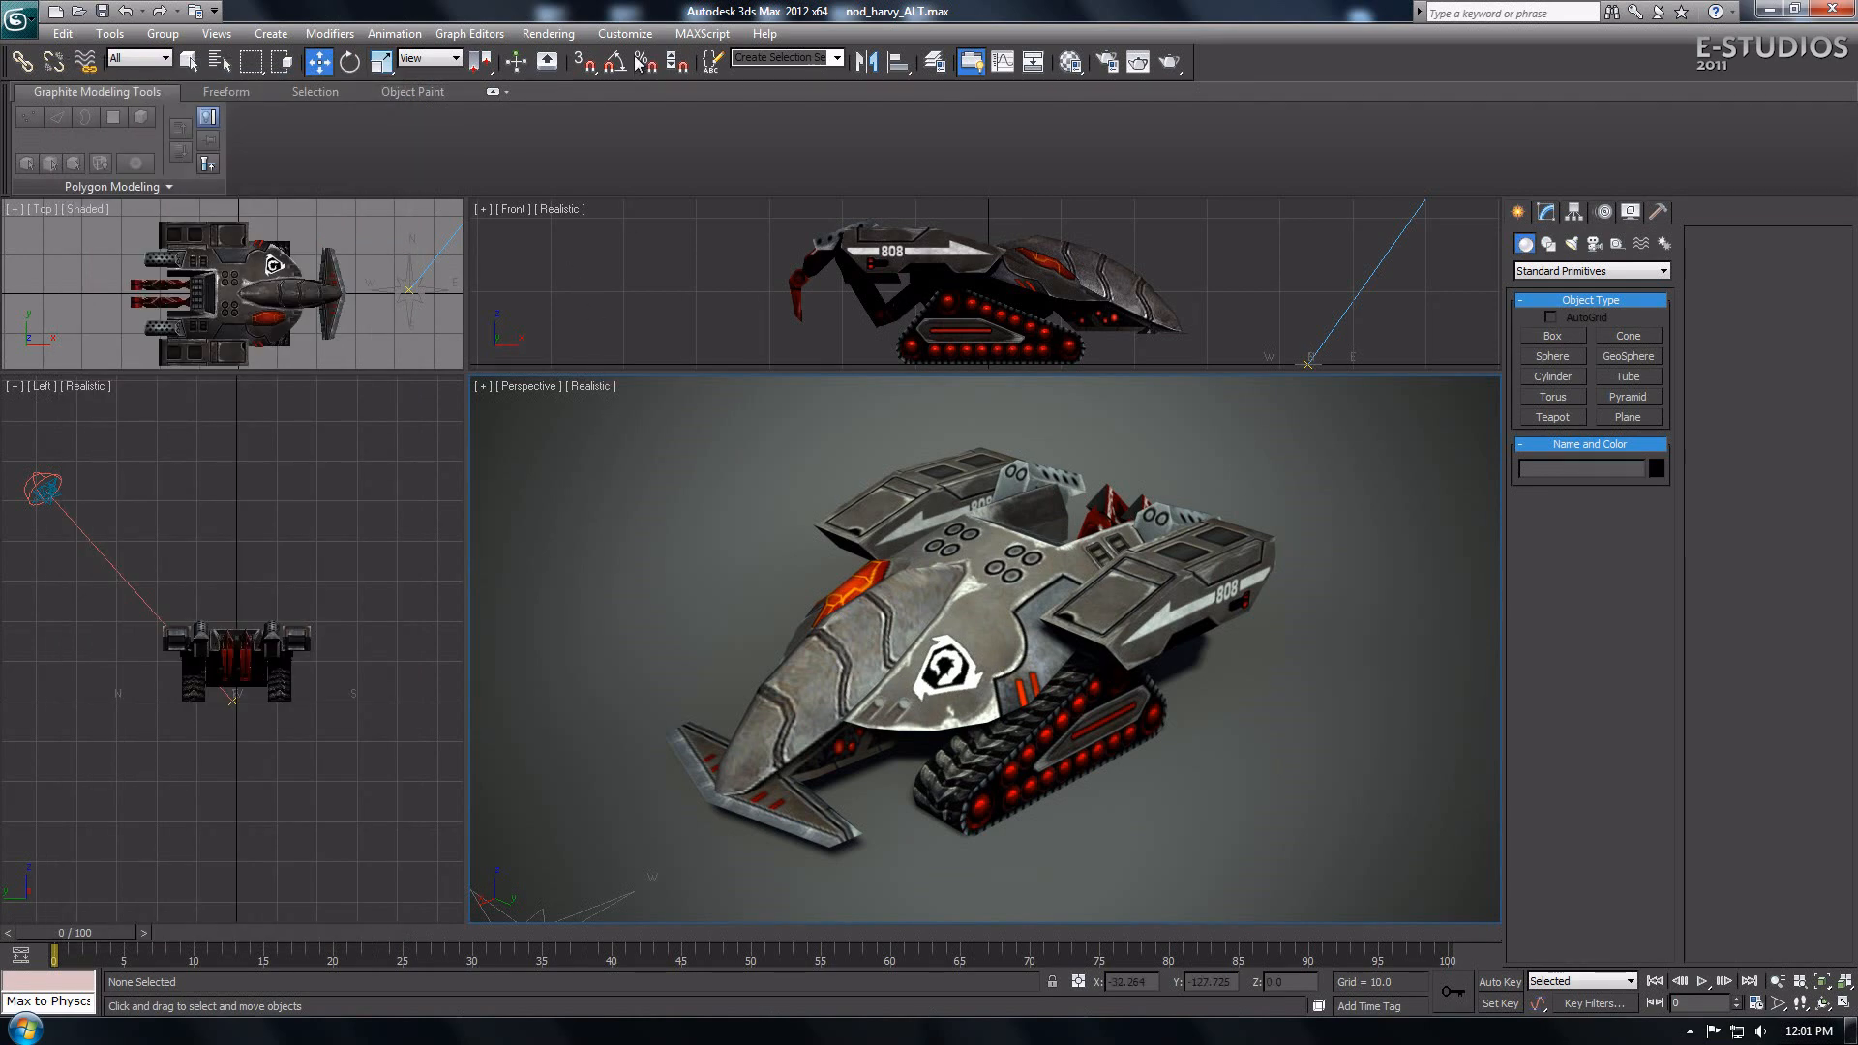
pyautogui.click(548, 33)
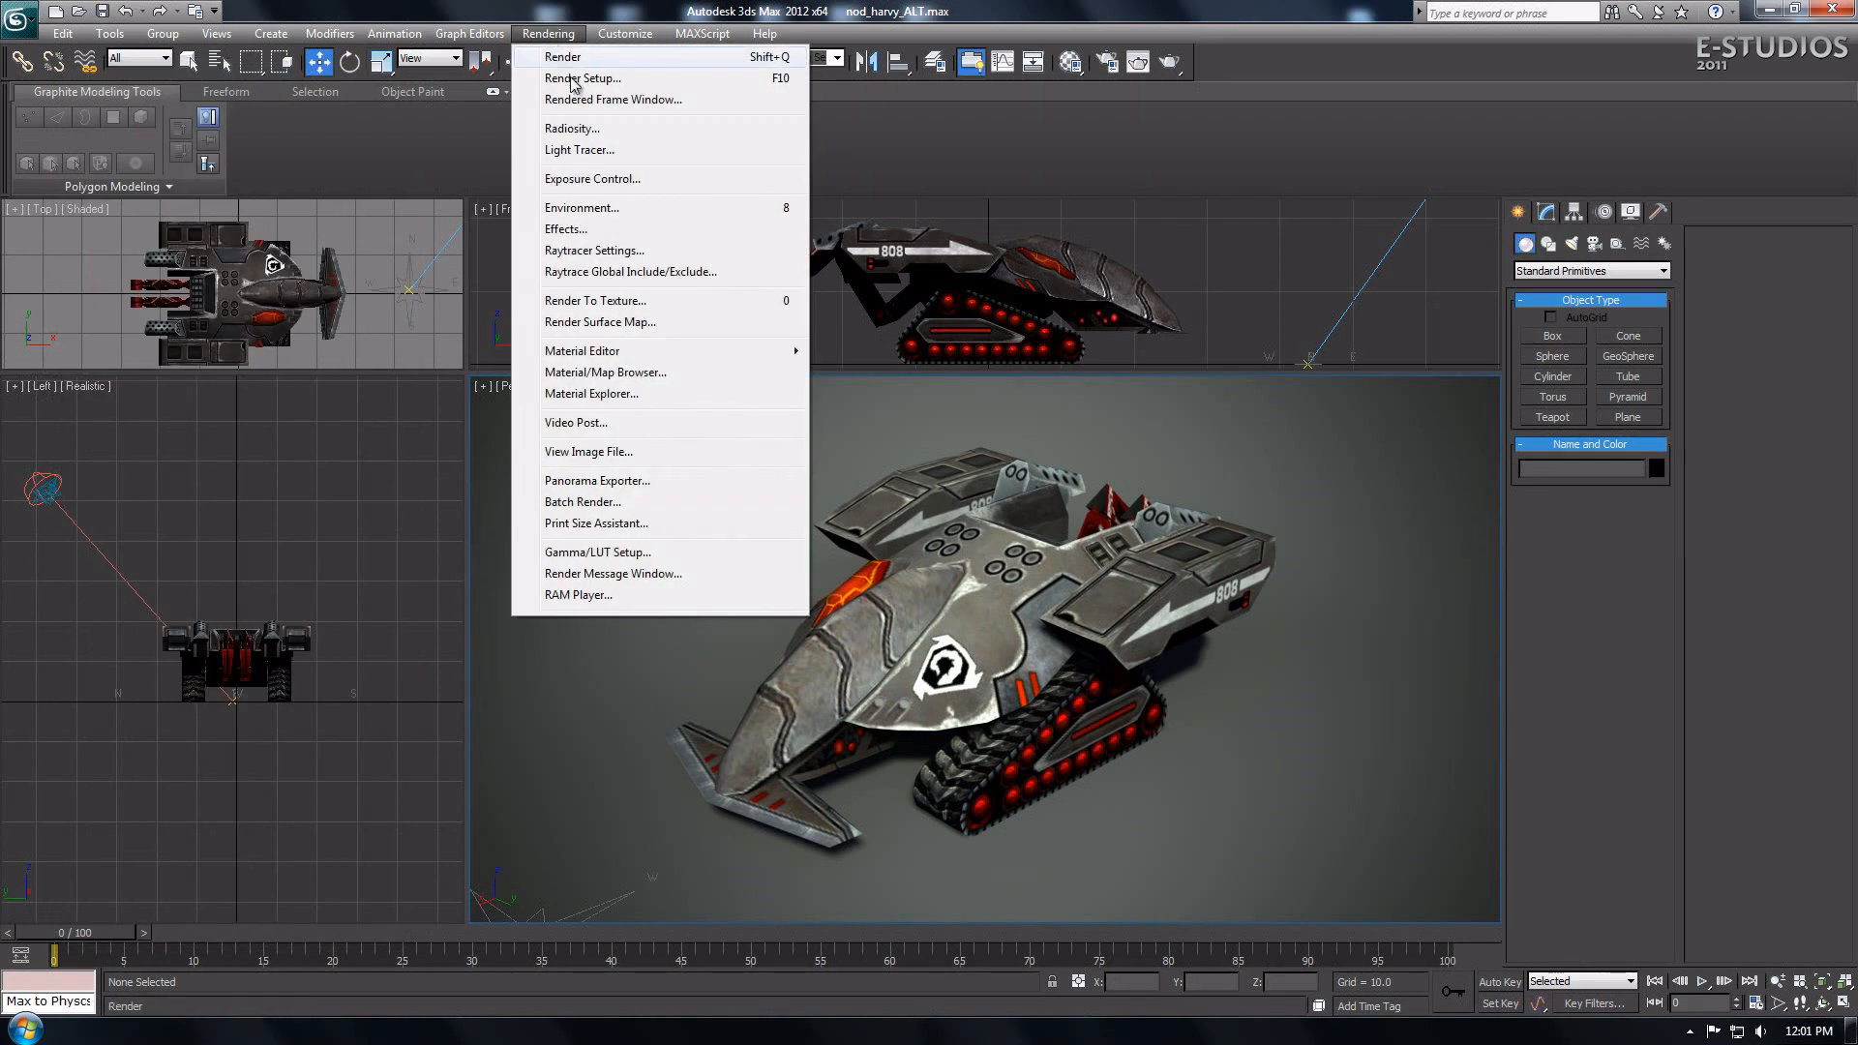
pyautogui.moveTo(586, 77)
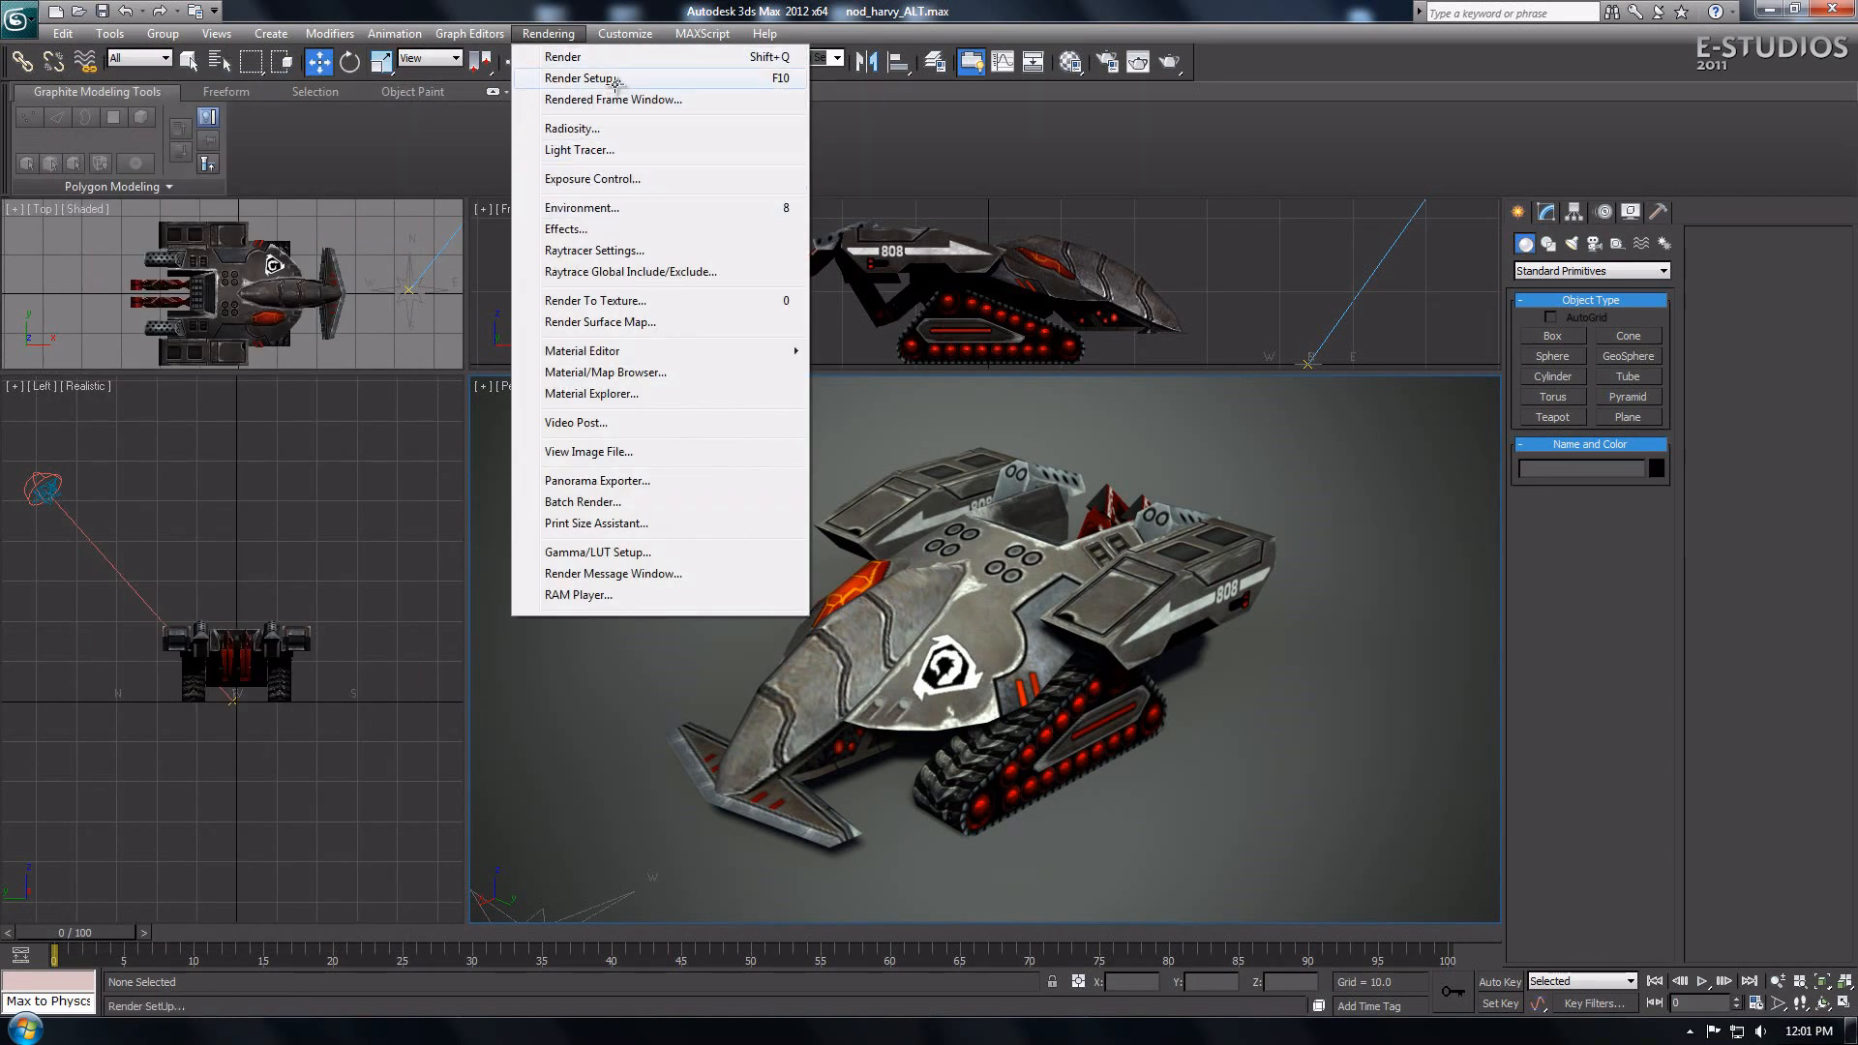
pyautogui.click(583, 78)
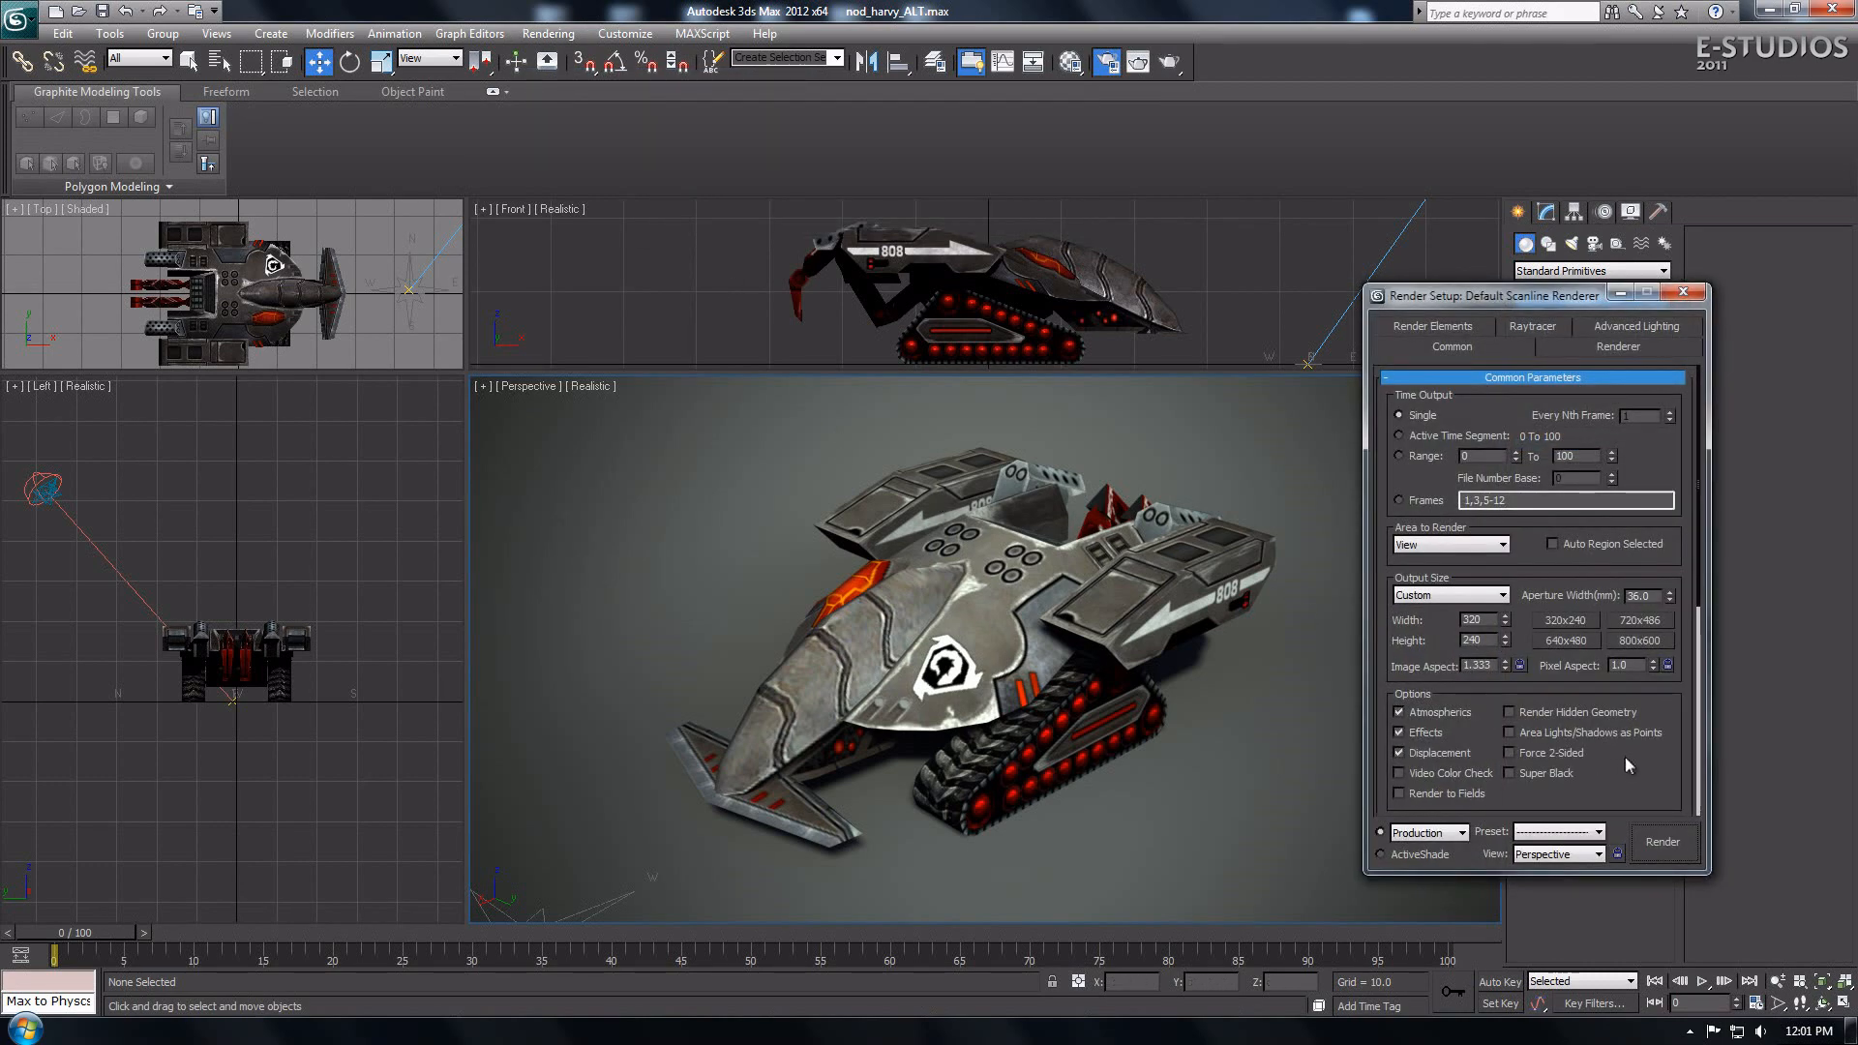
pyautogui.click(1639, 619)
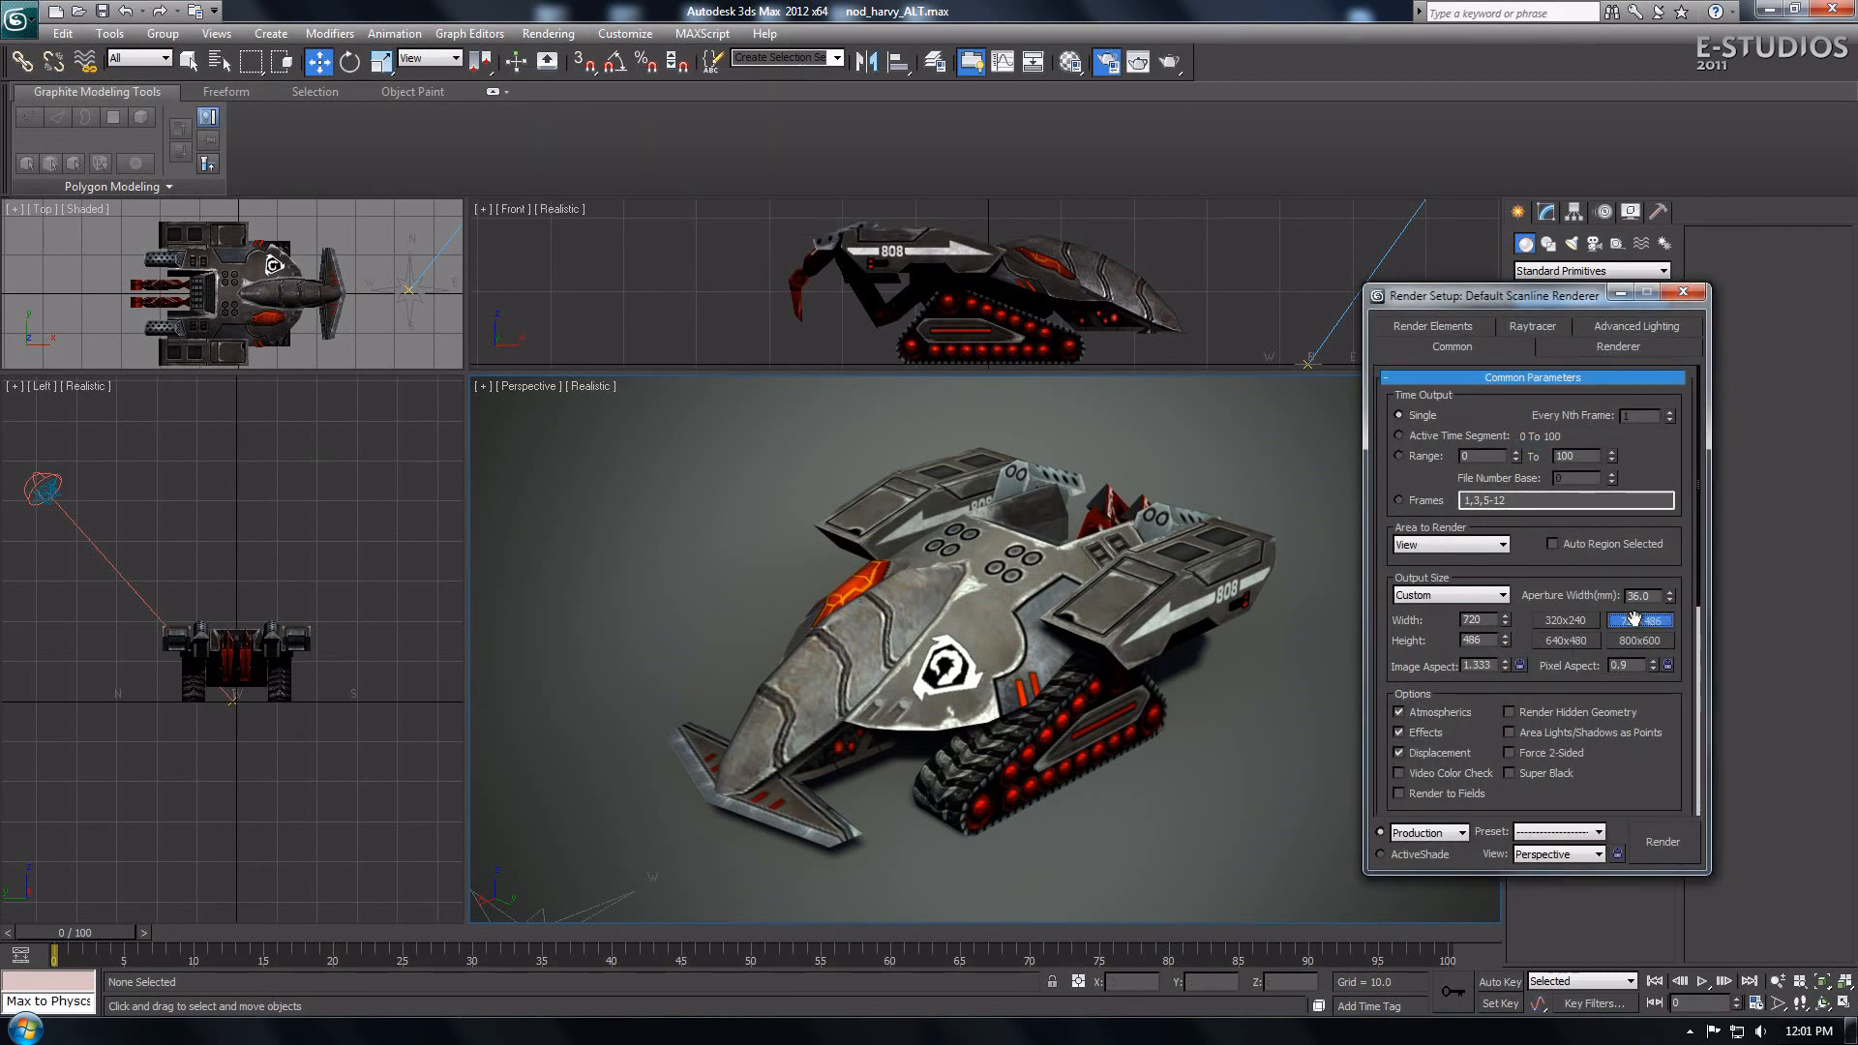
pyautogui.scroll(-3)
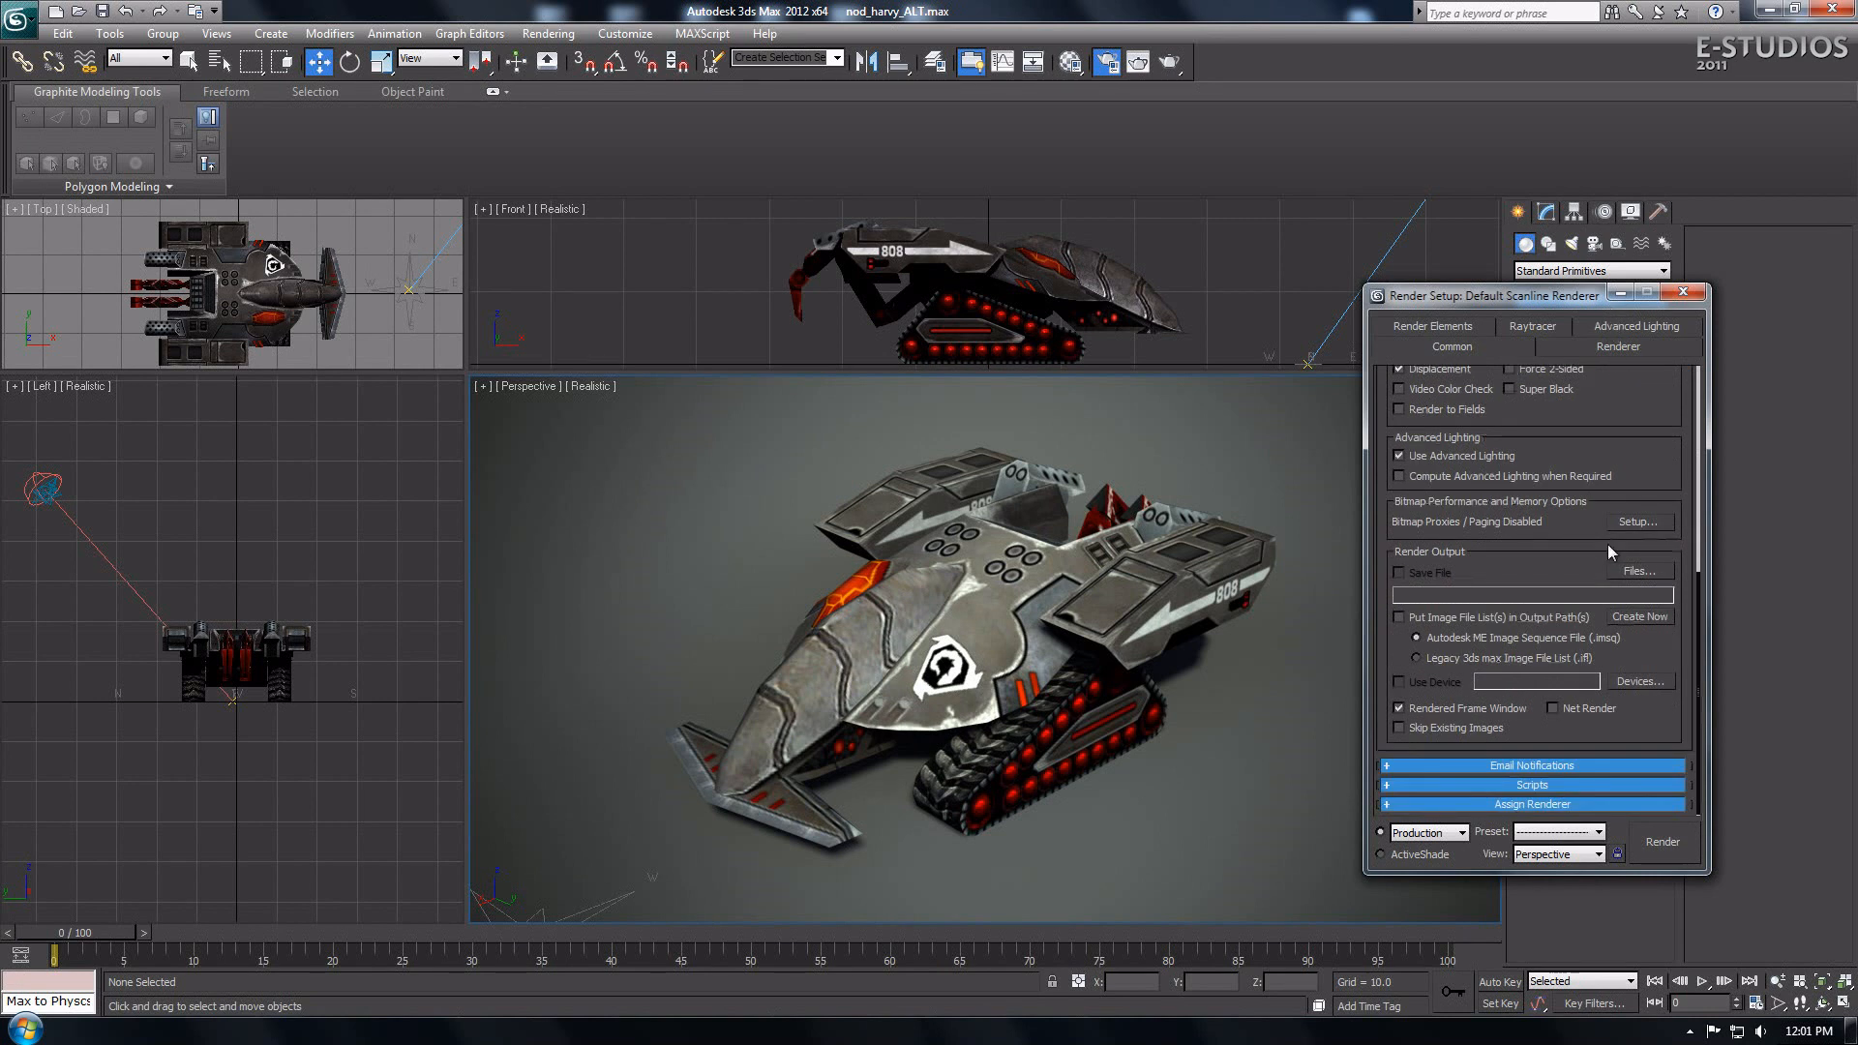
# Step: Assign Quicksilver Hardware Renderer as the production renderer
pyautogui.click(1530, 803)
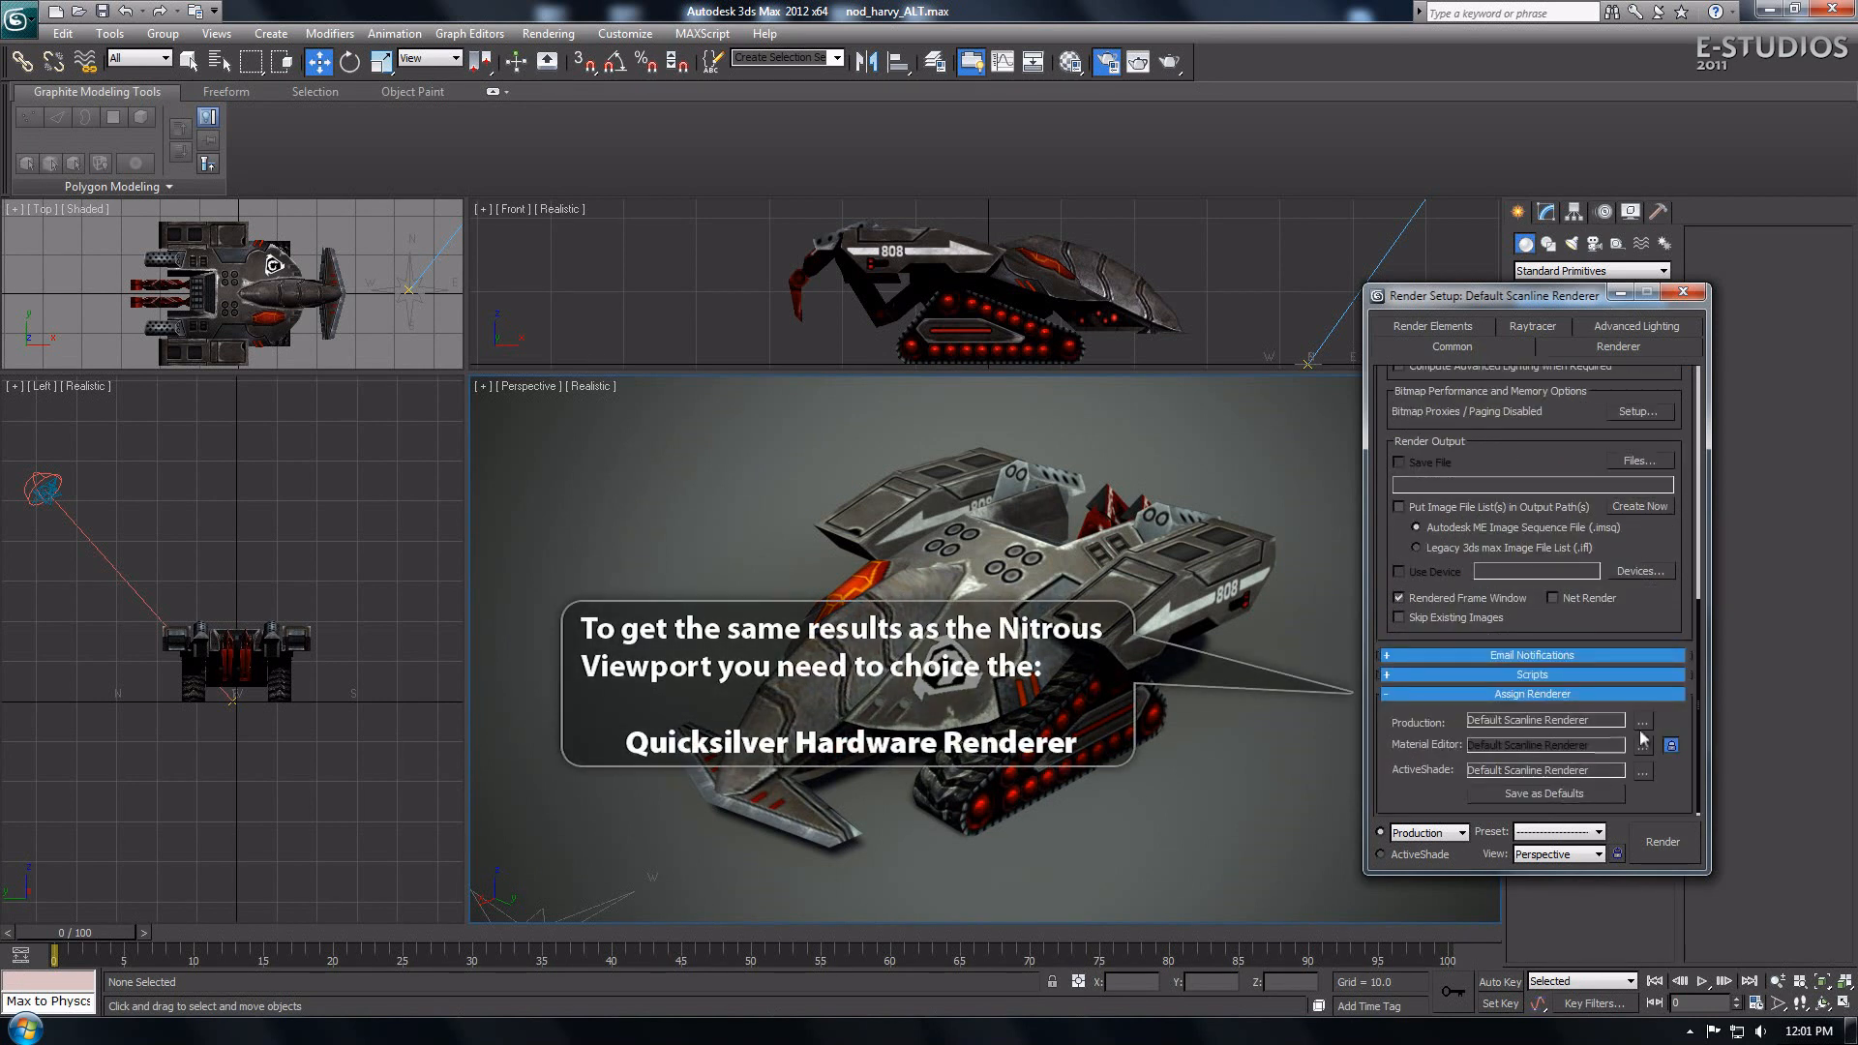
pyautogui.click(1643, 720)
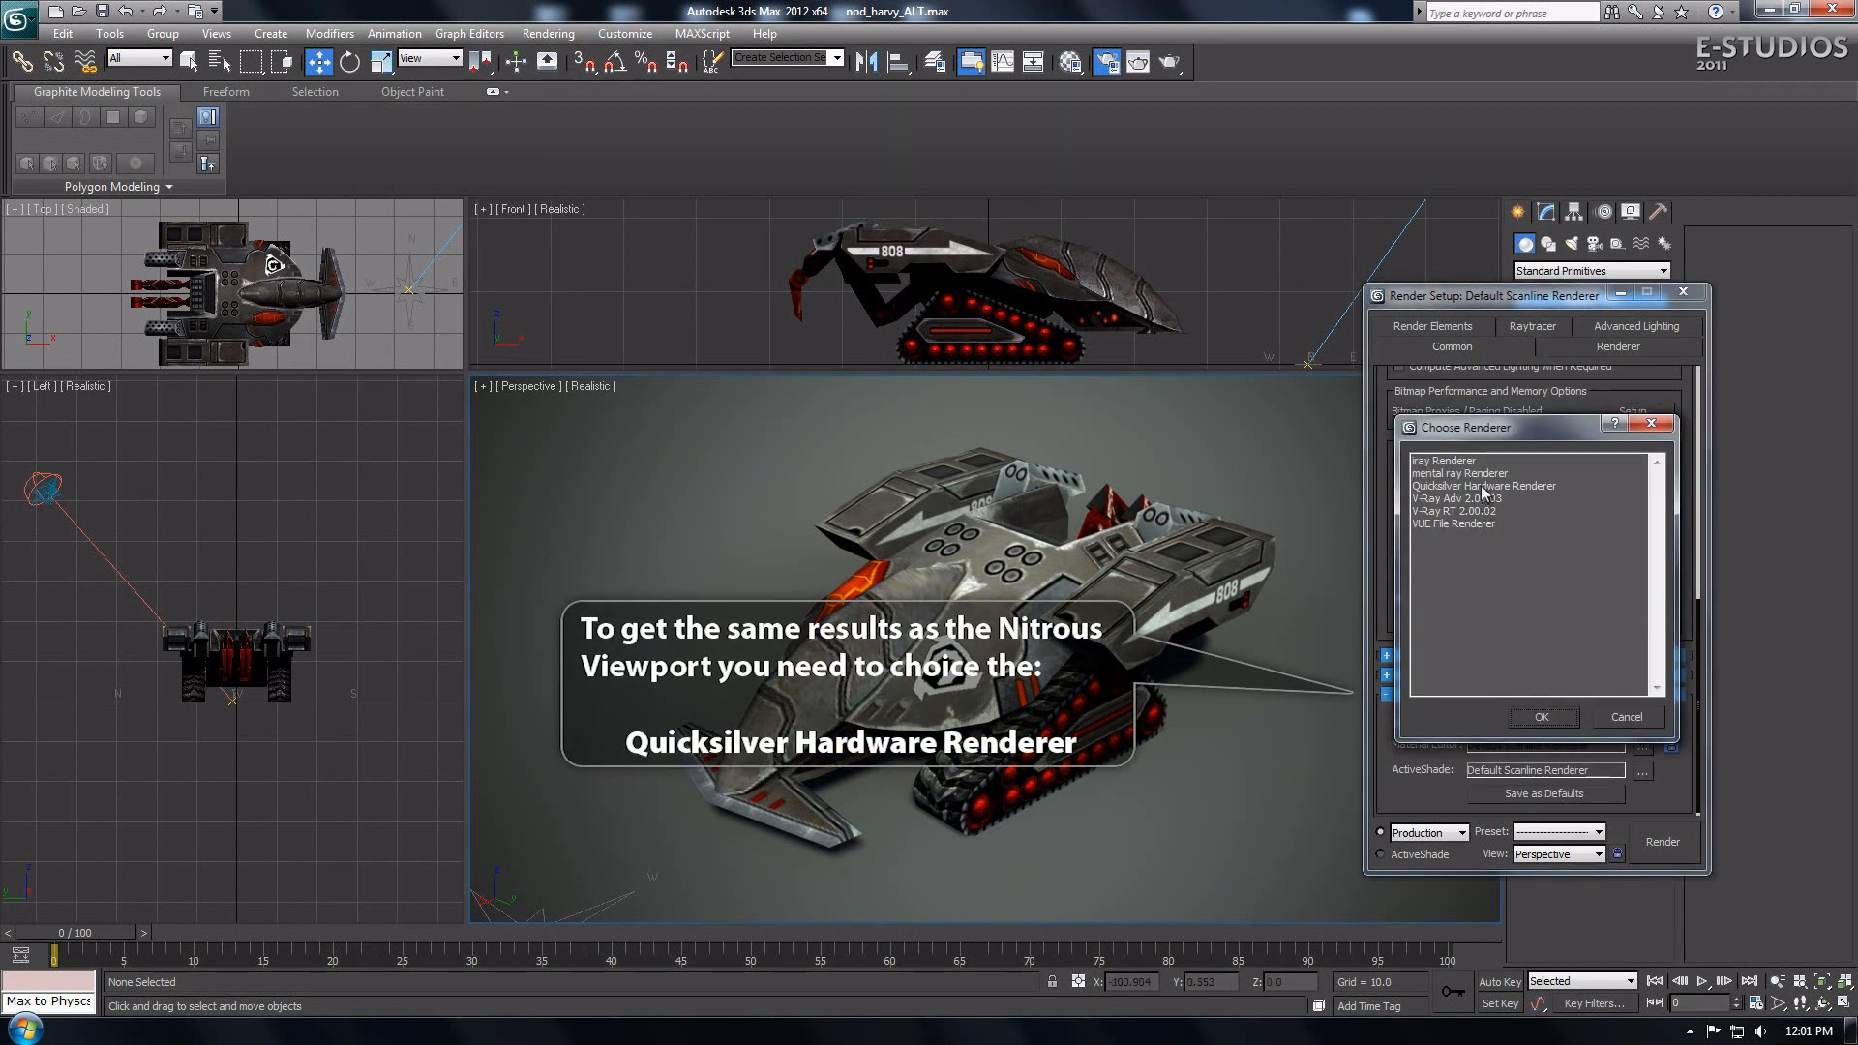
pyautogui.click(1484, 486)
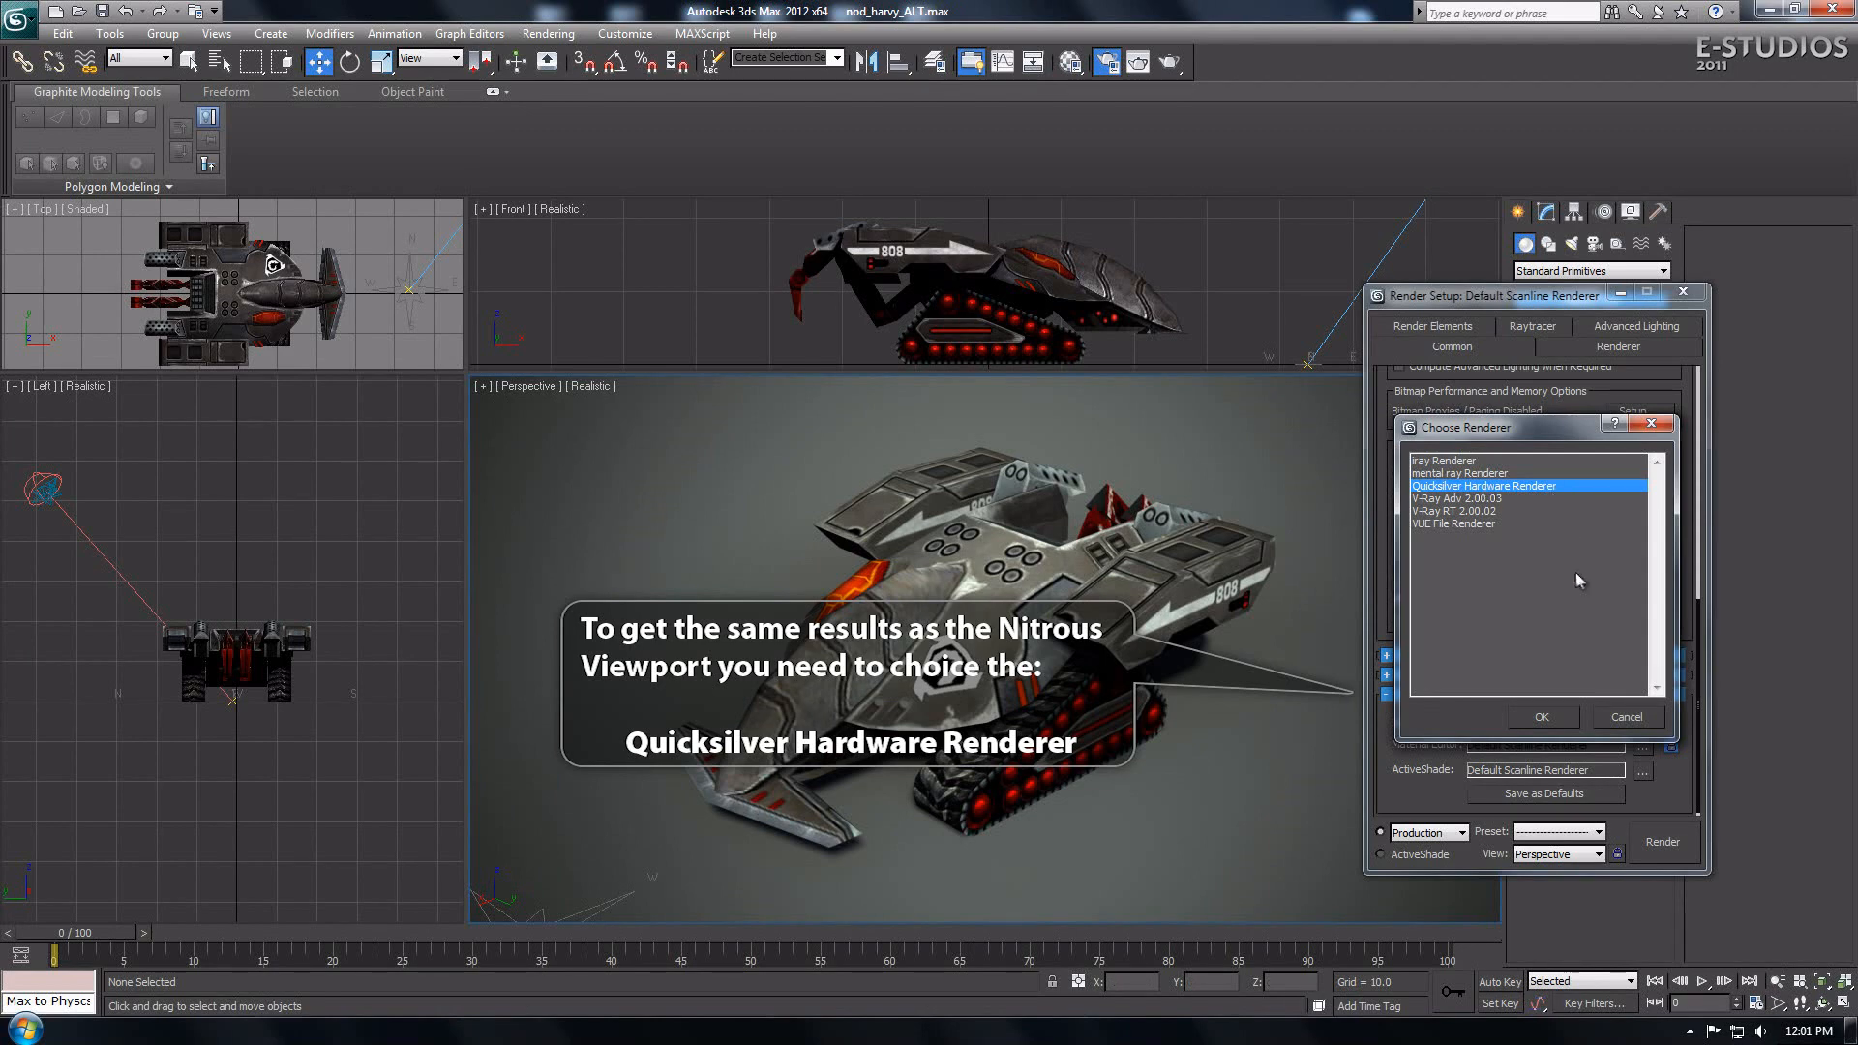
pyautogui.click(1540, 716)
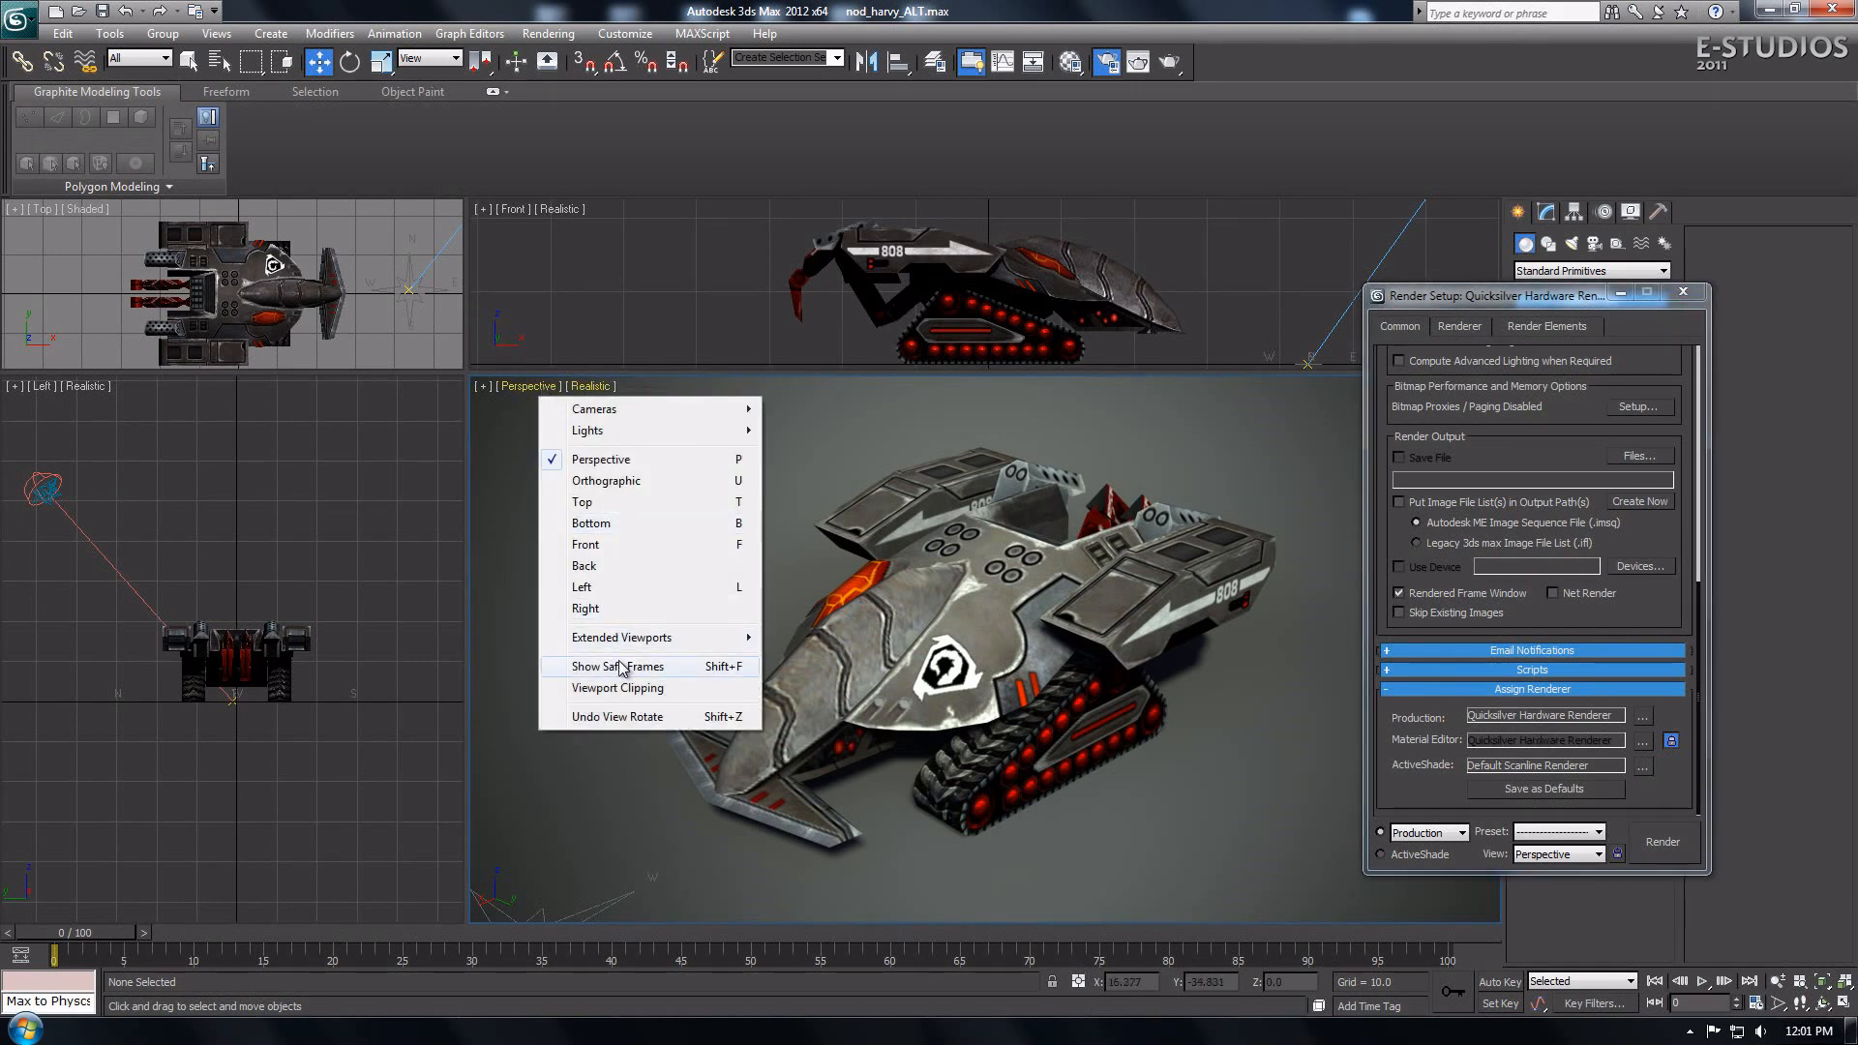
# Step: Show Safe Frames in the Perspective viewport to outline the 720×486 render area
pyautogui.click(613, 666)
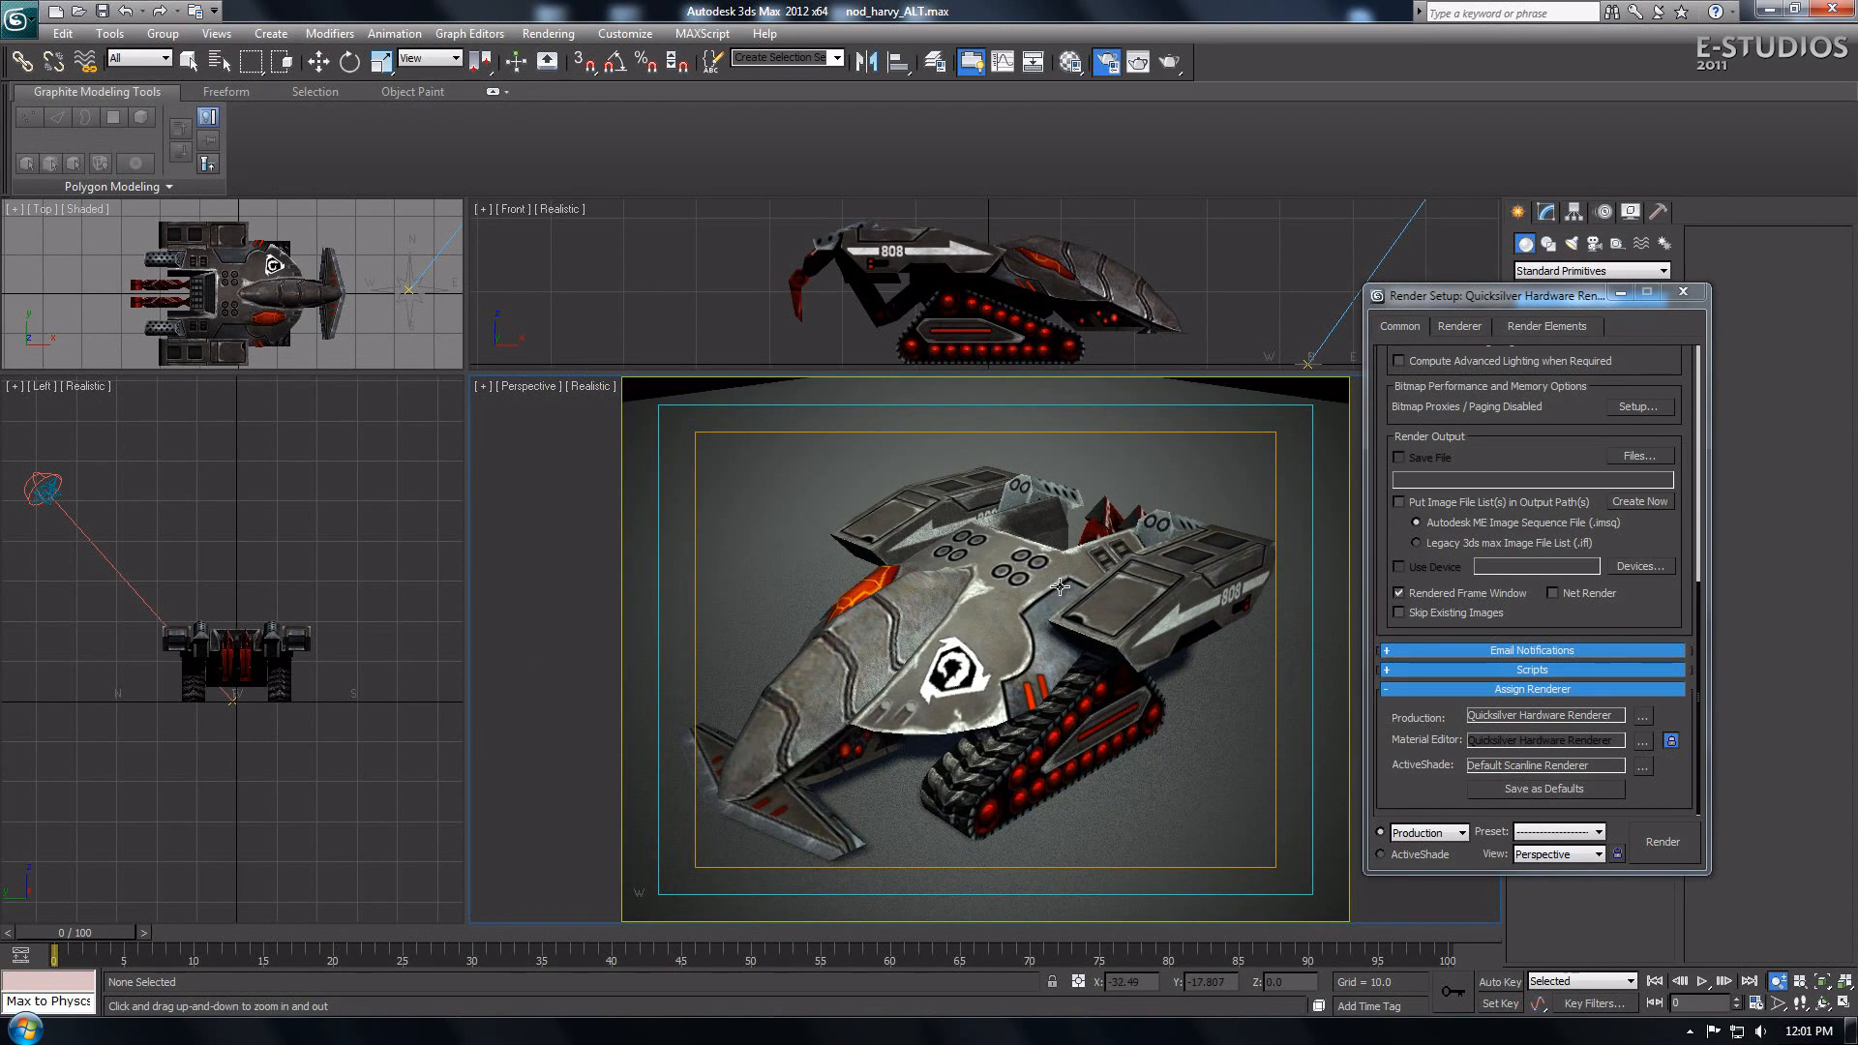
pyautogui.click(949, 663)
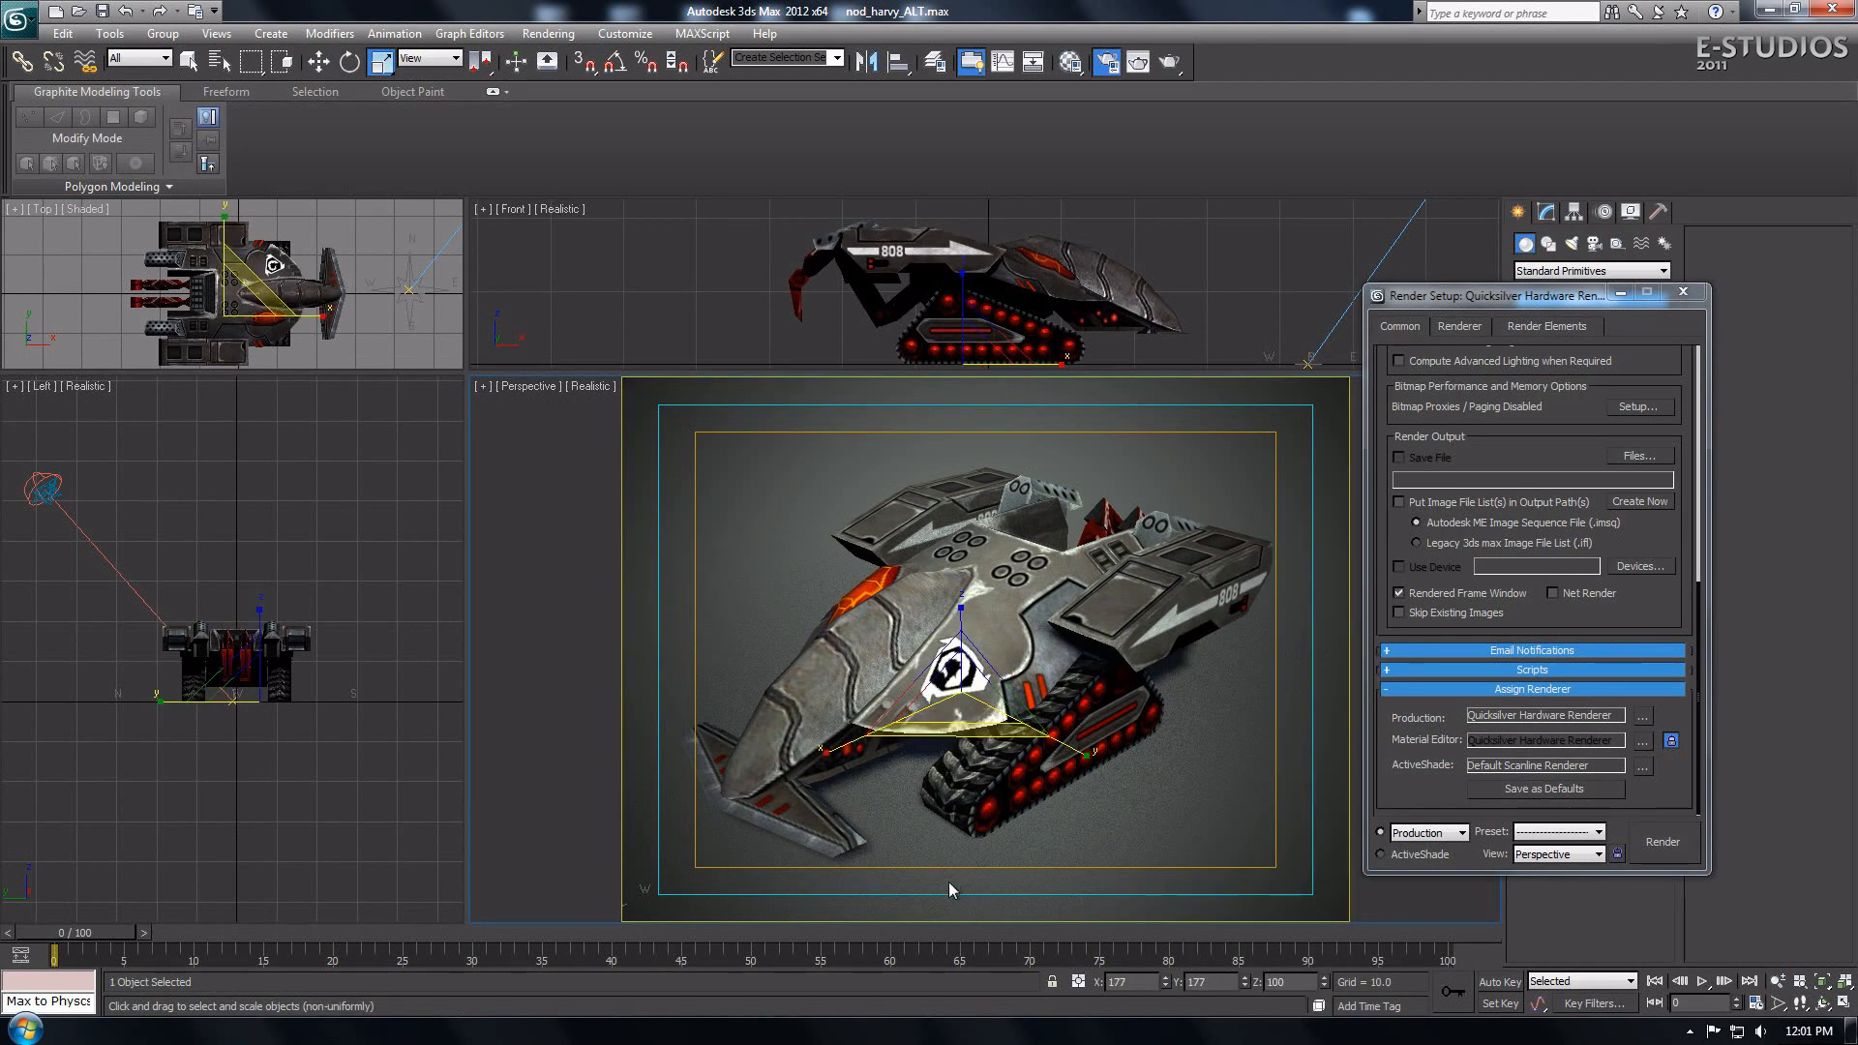
pyautogui.click(537, 548)
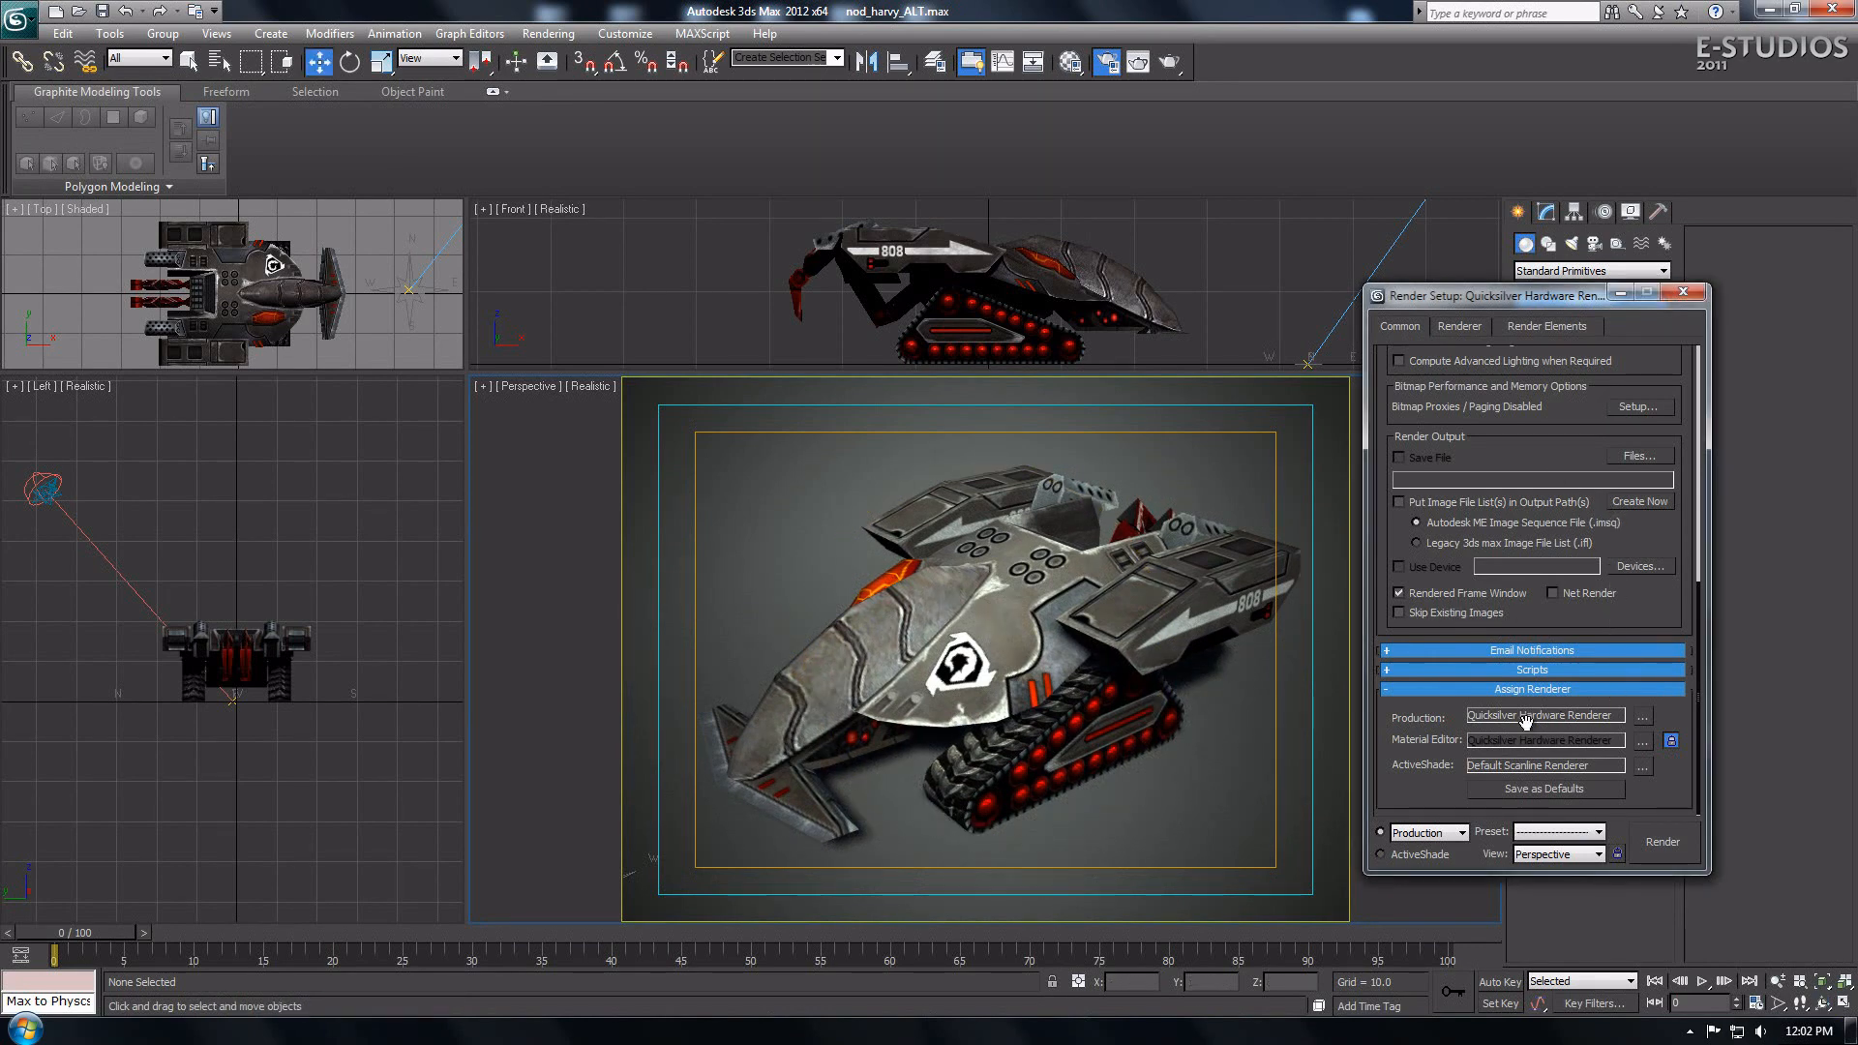
pyautogui.scroll(3)
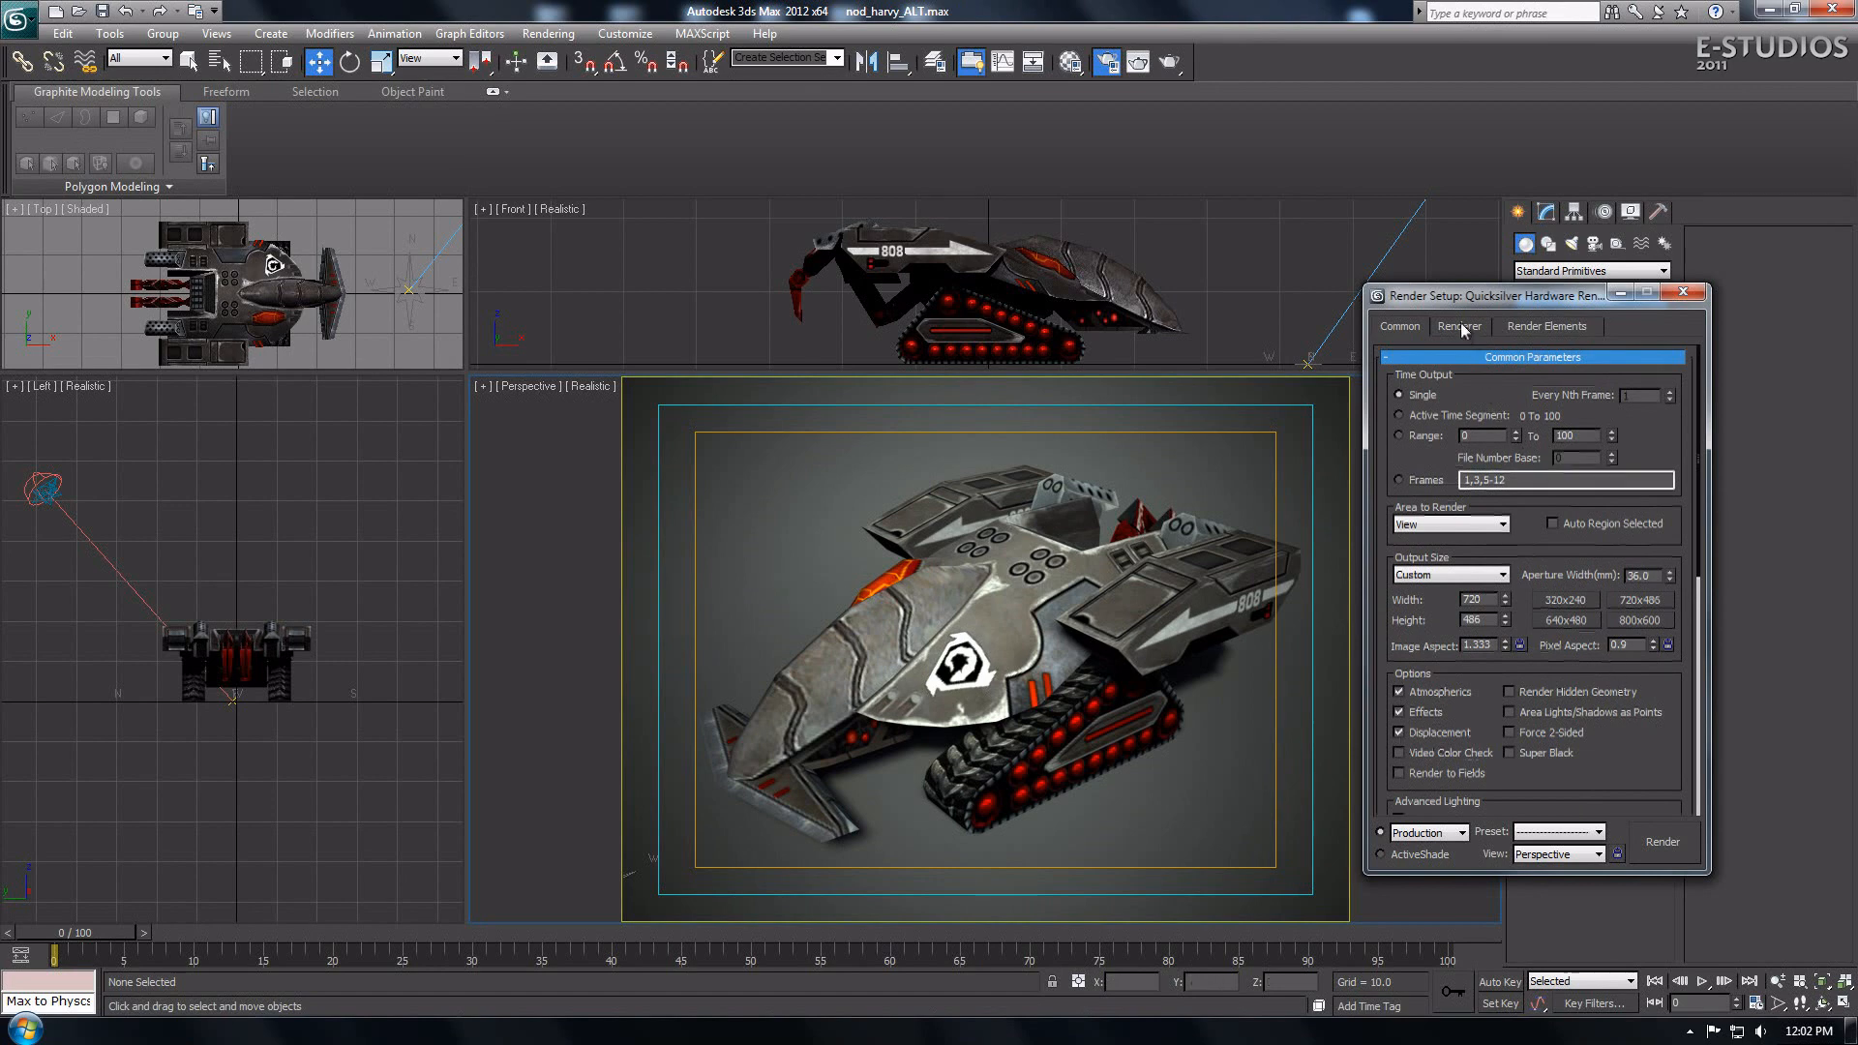
# Step: In the Renderer tab's Visual Style & Appearance, enable Ambient Occlusion and Indirect Illumination at 256 iterations
pyautogui.click(1460, 325)
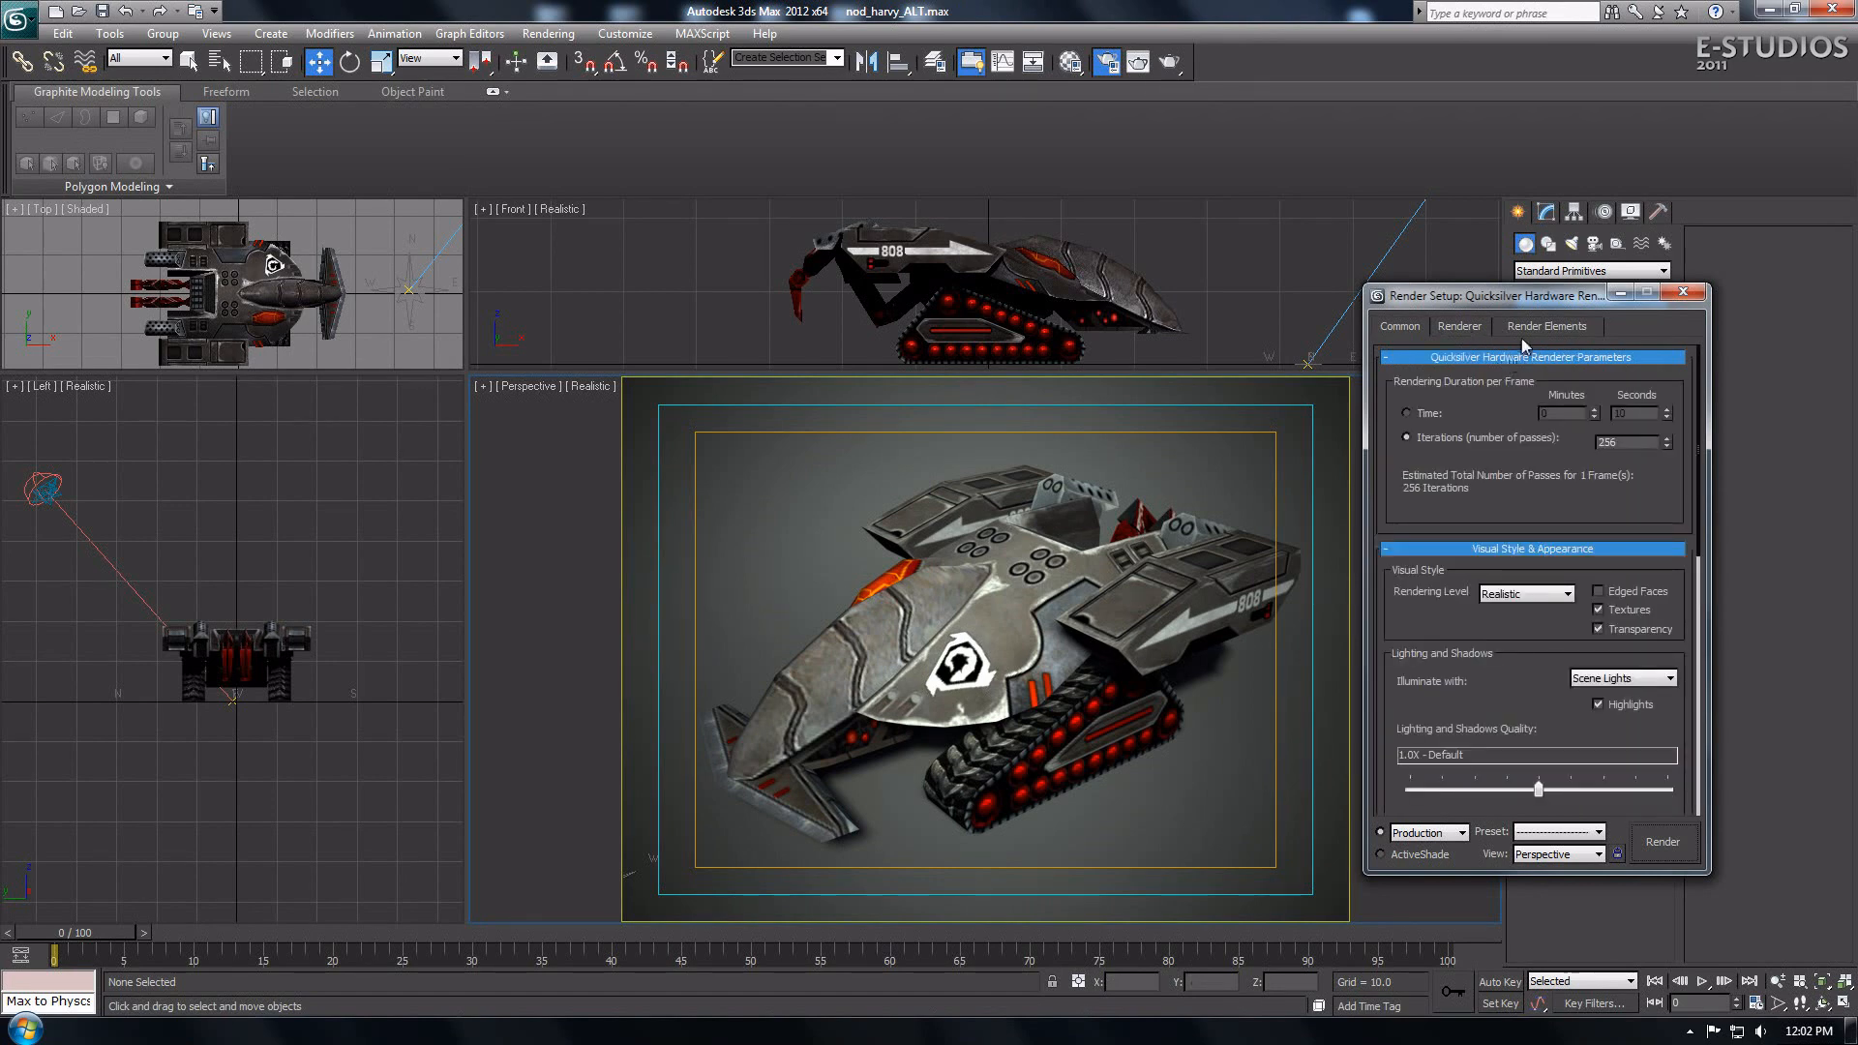
pyautogui.click(1544, 325)
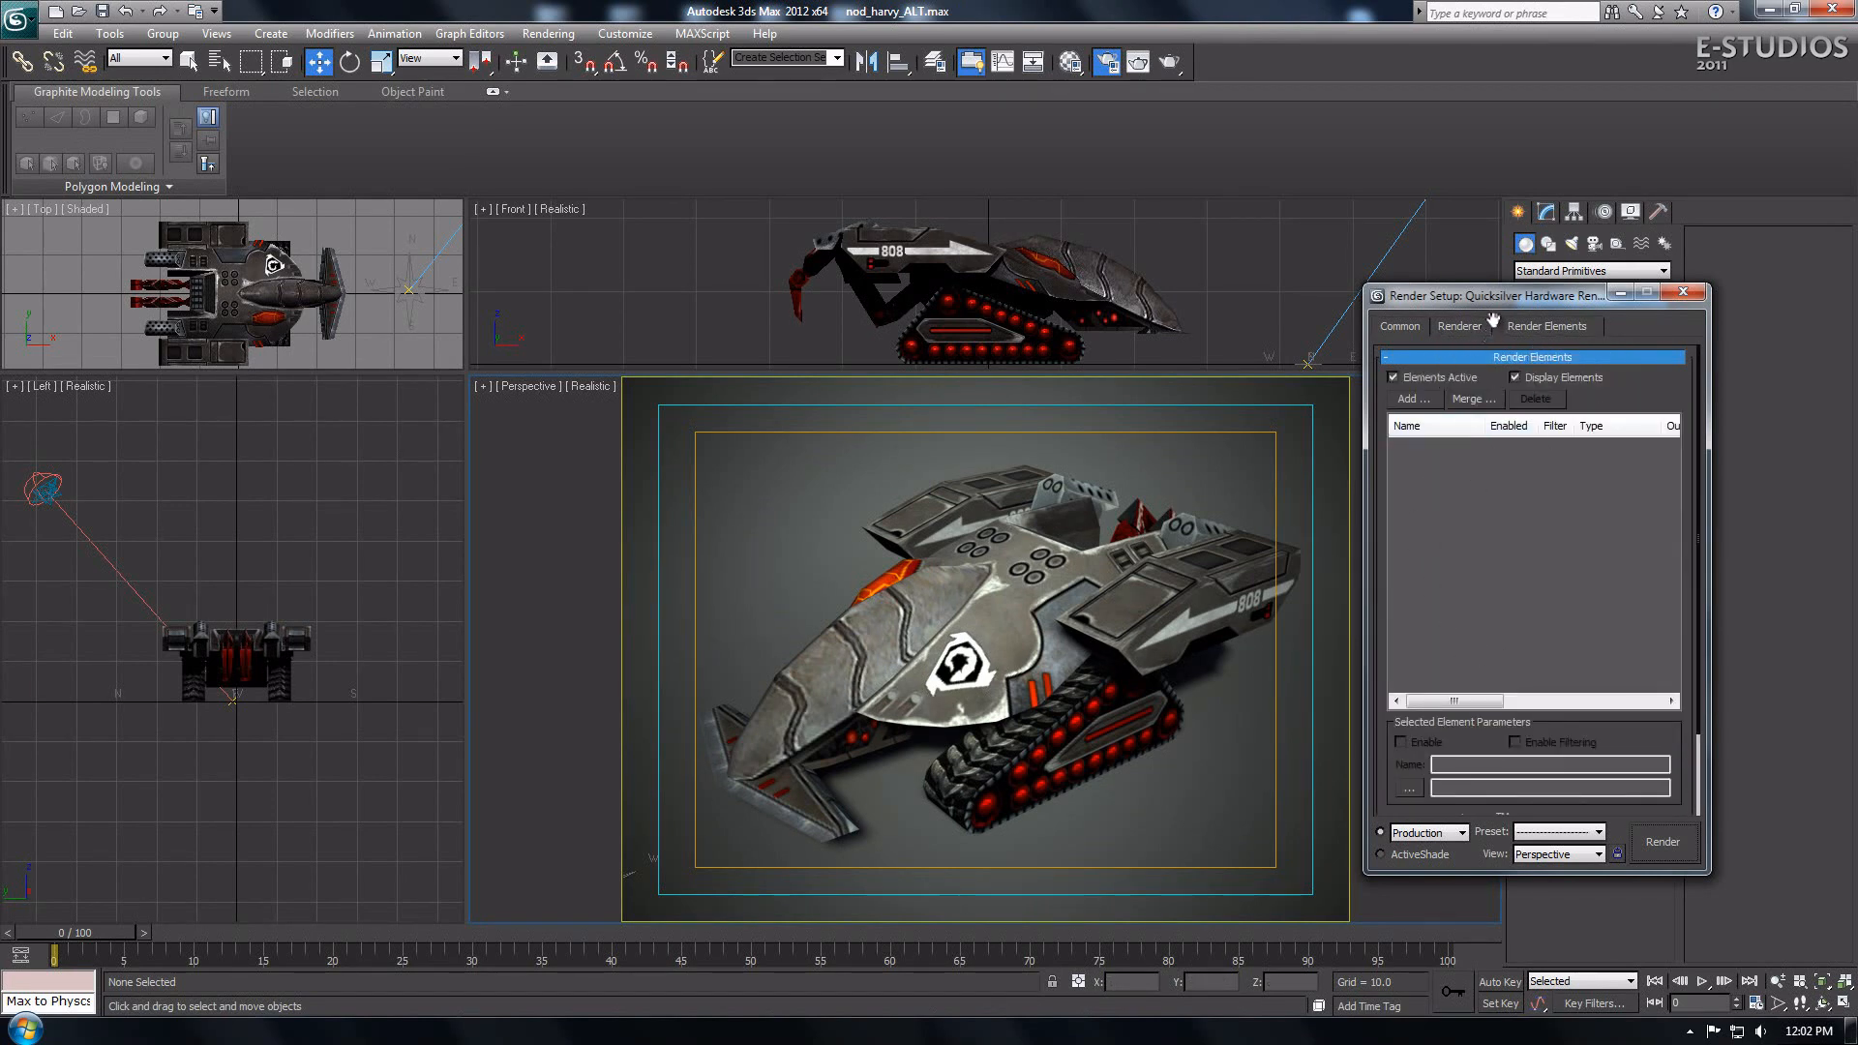
pyautogui.click(1460, 325)
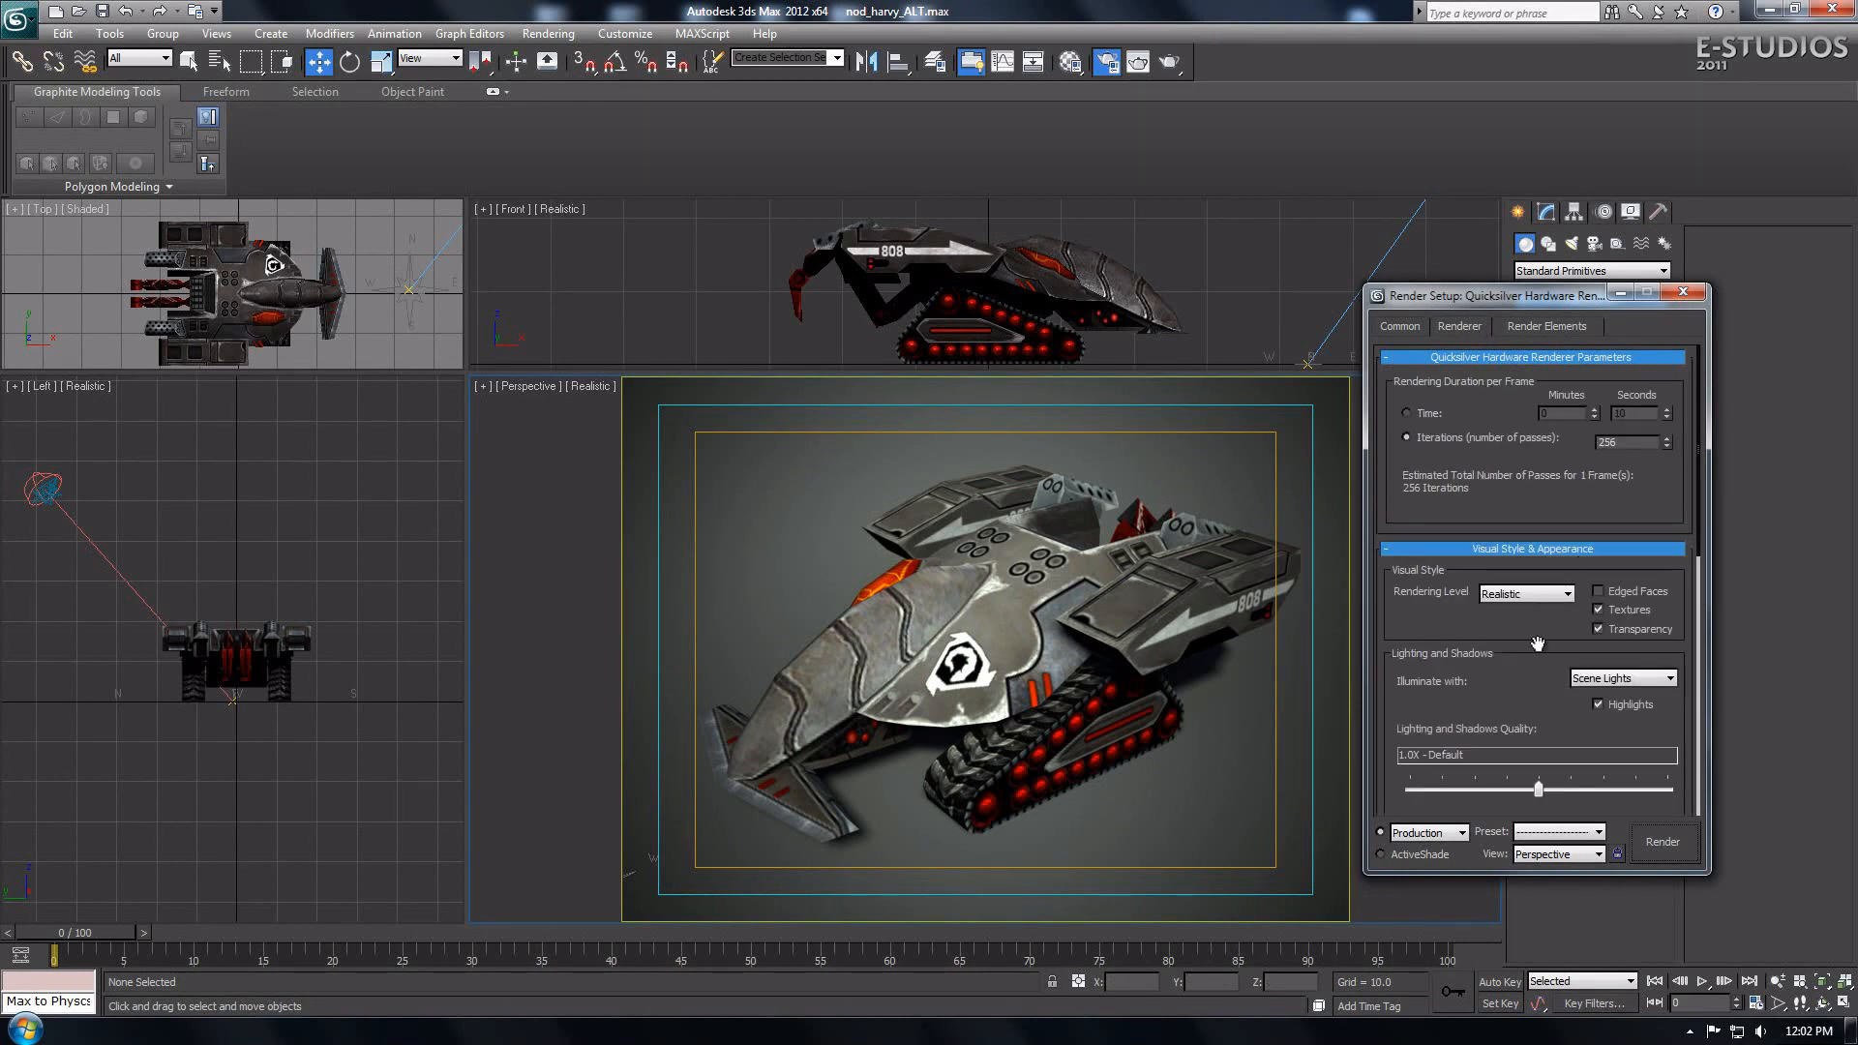
pyautogui.scroll(-3)
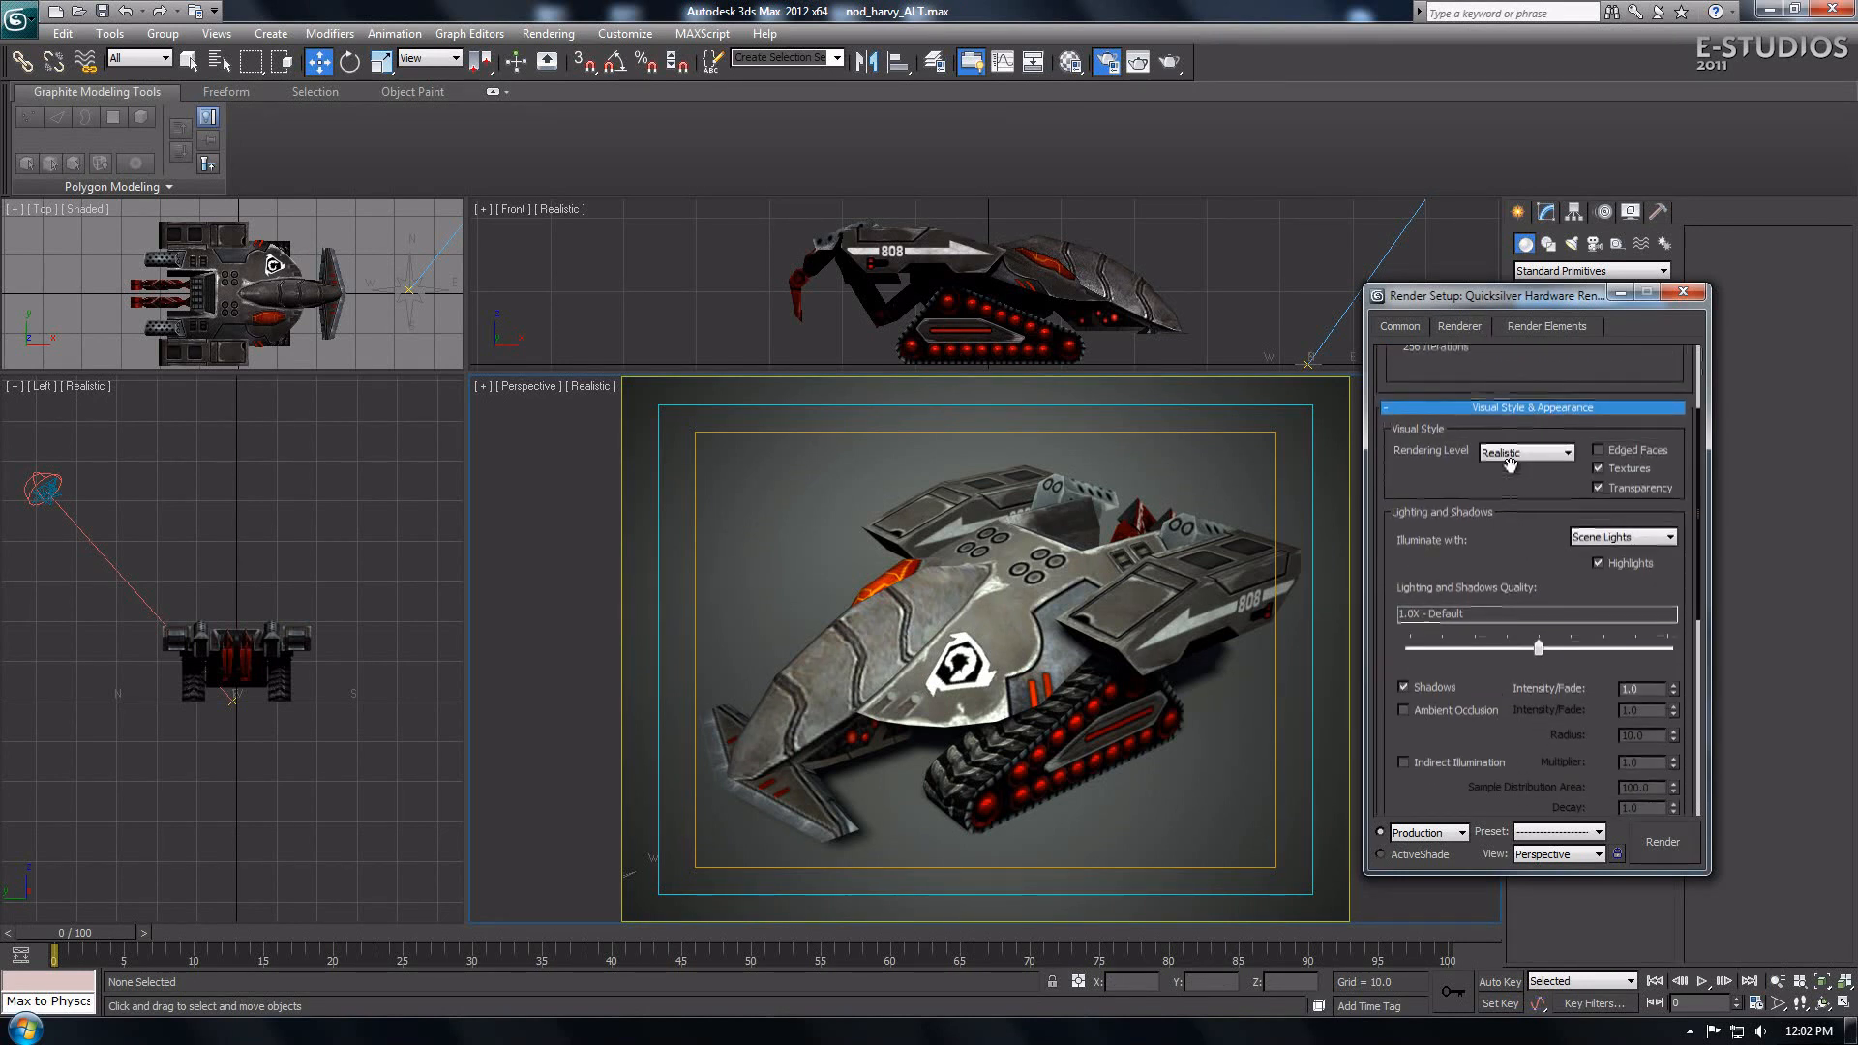
pyautogui.scroll(-3)
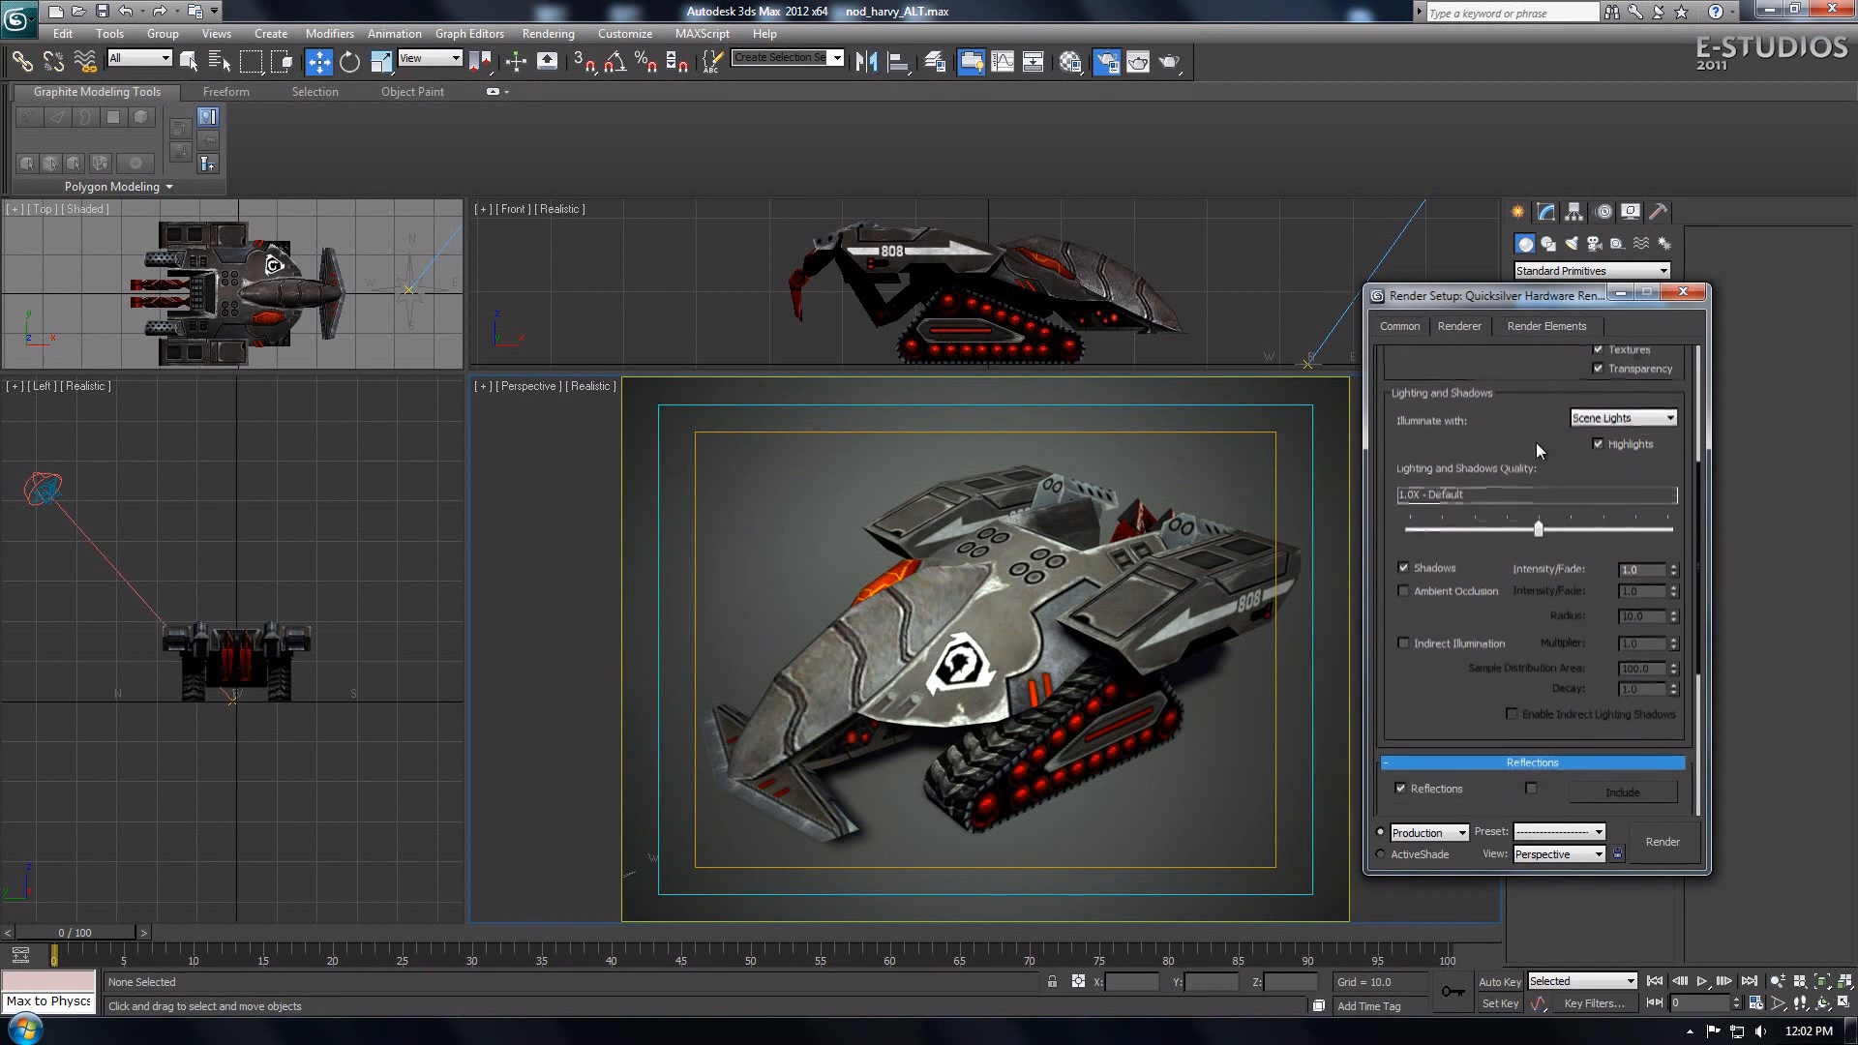
pyautogui.click(1403, 590)
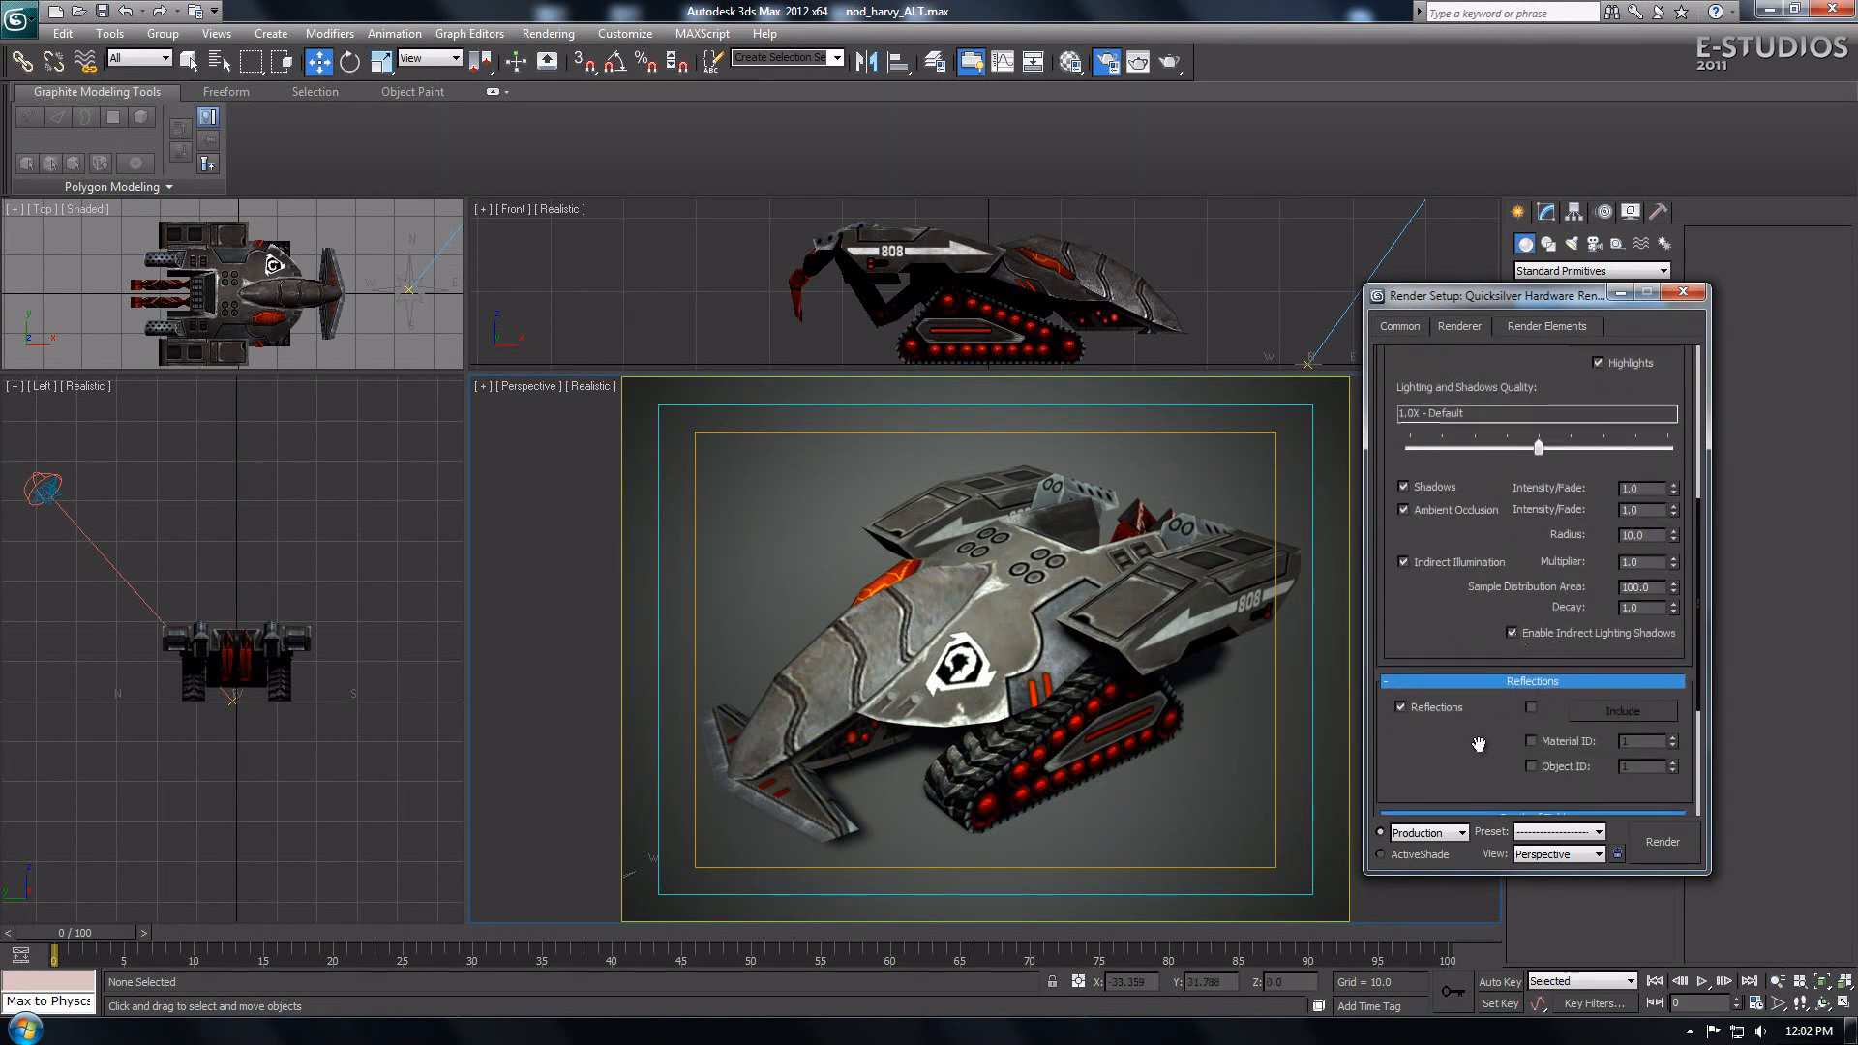
pyautogui.scroll(-3)
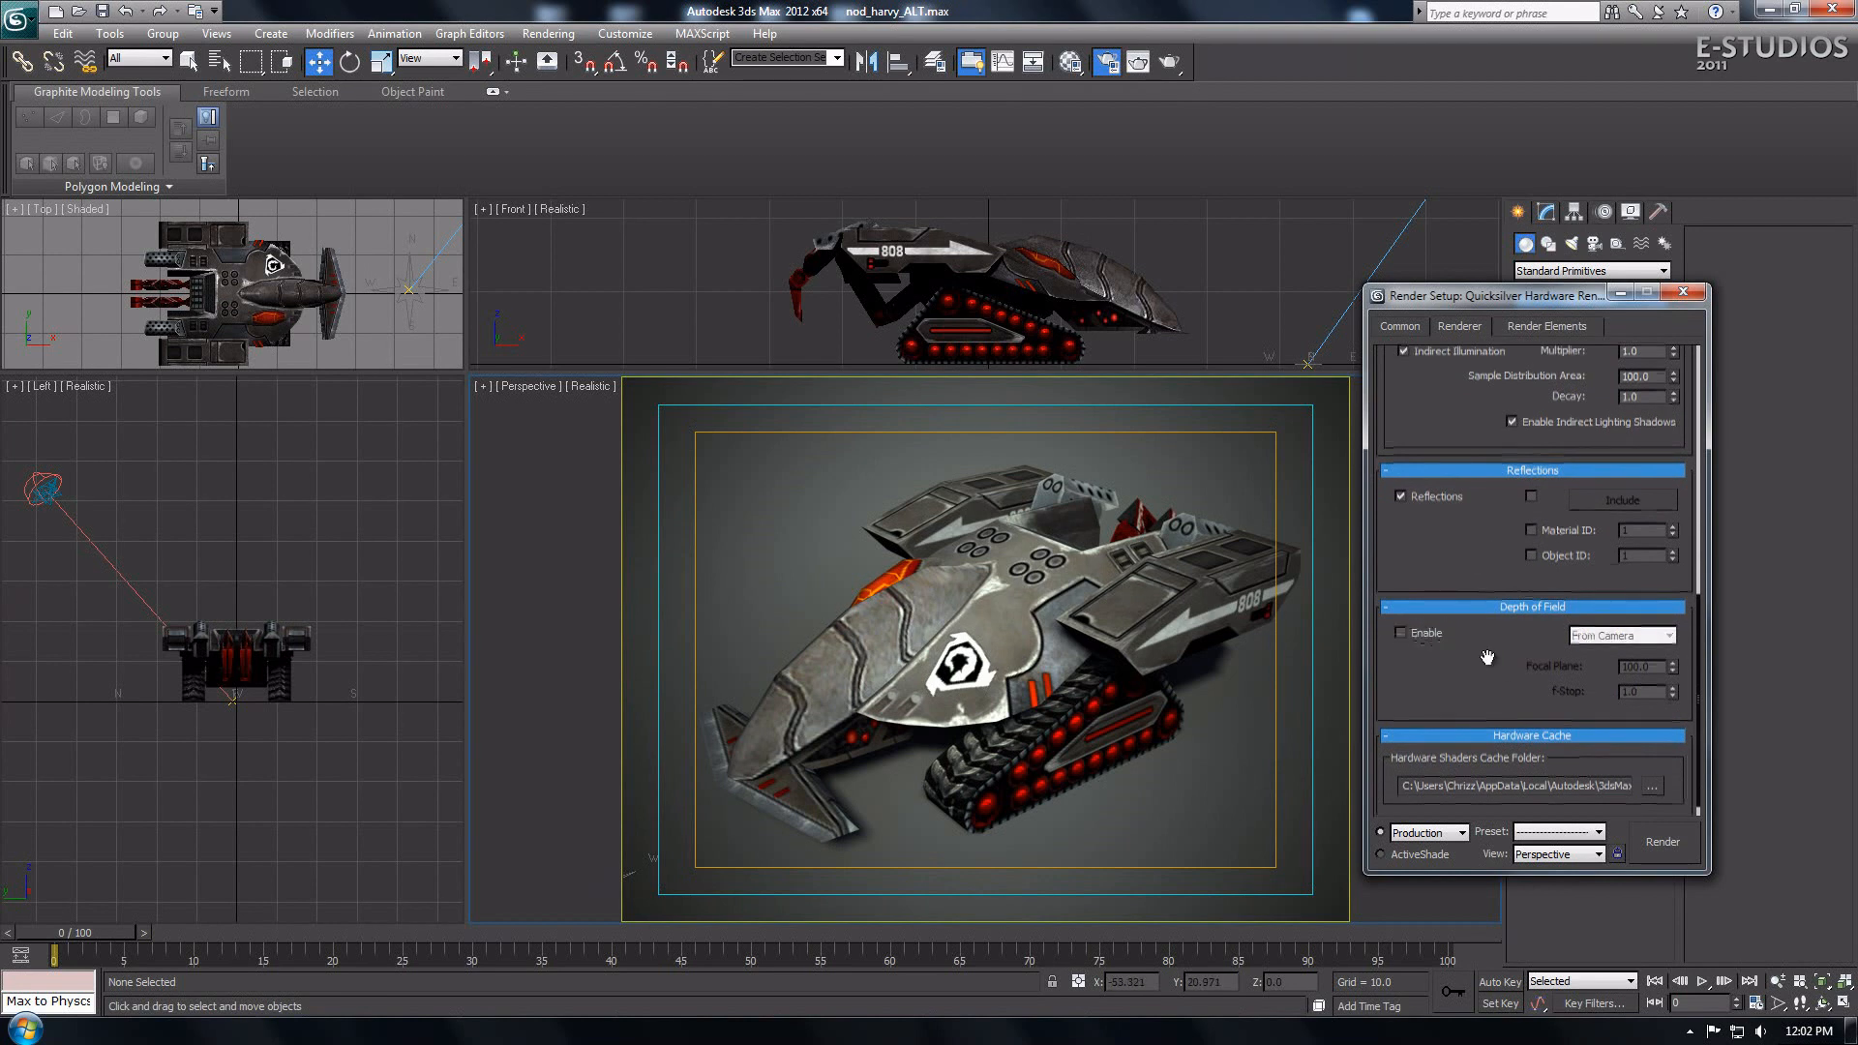
pyautogui.scroll(3)
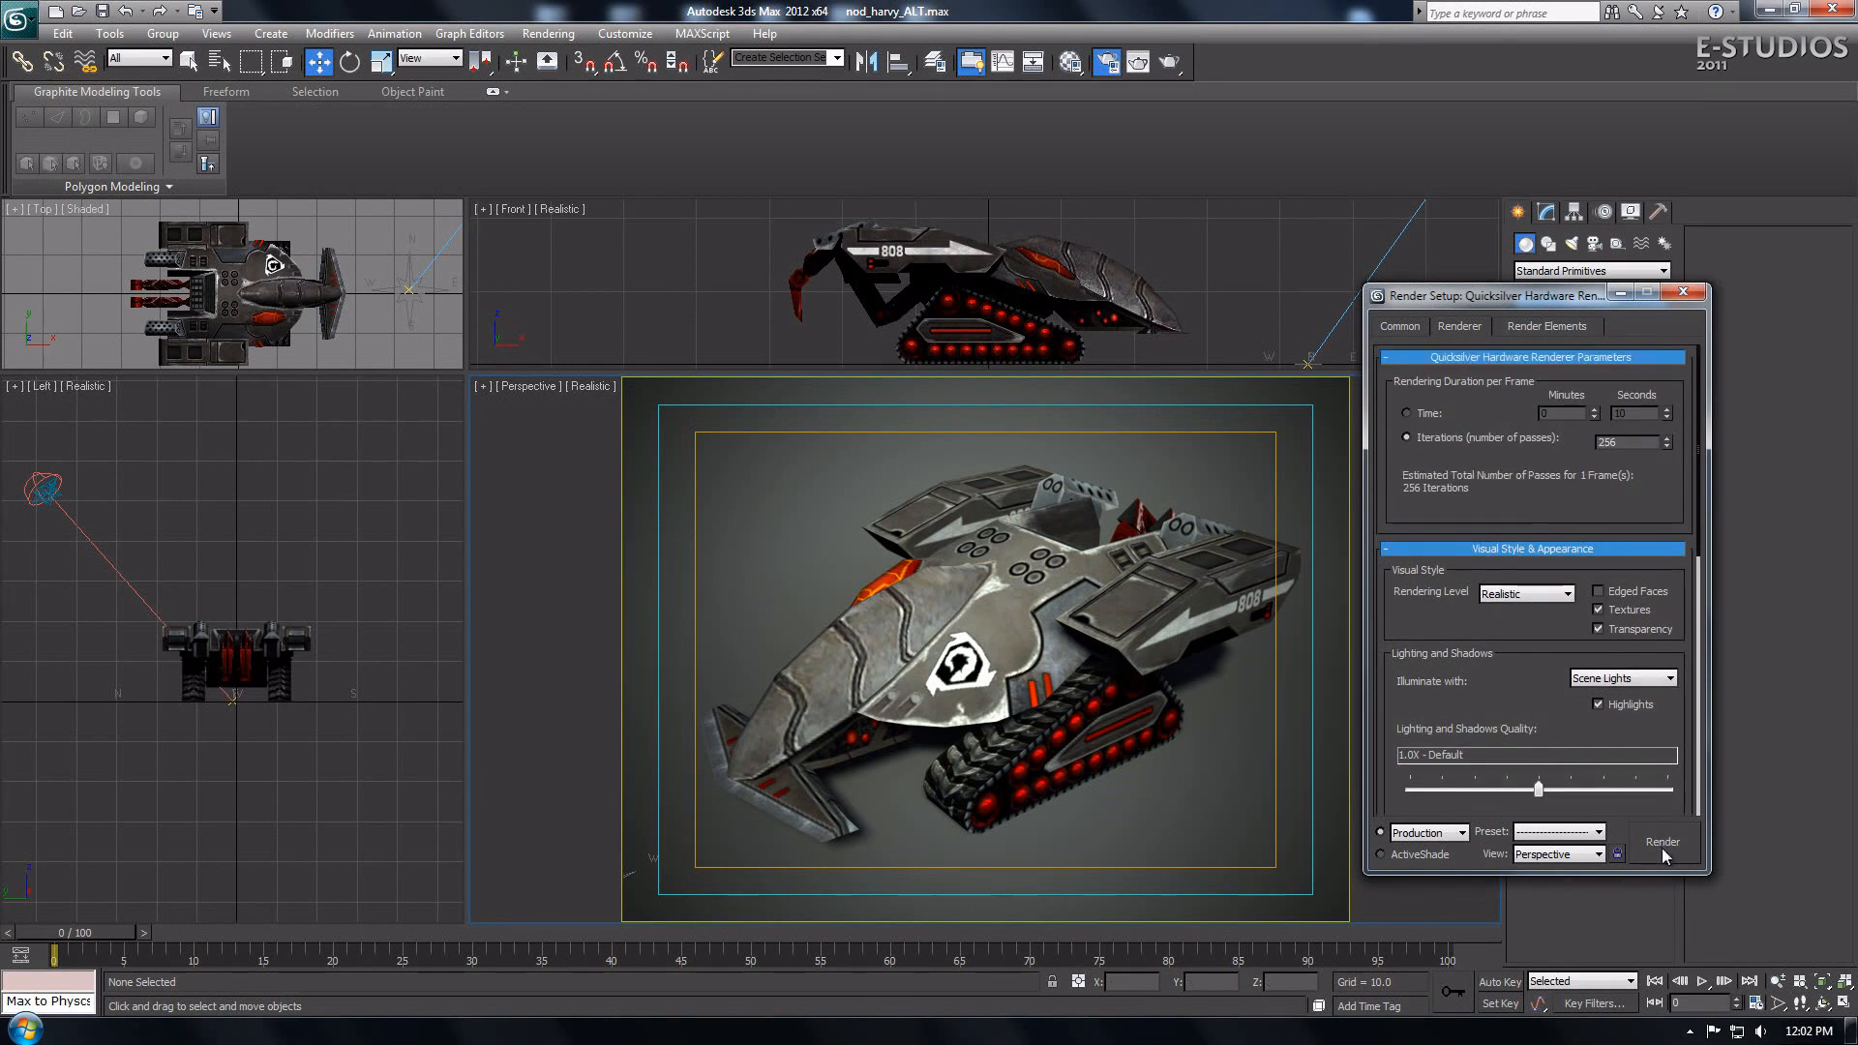
# Step: Render the perspective view with Quicksilver at 16x Very High lighting quality
pyautogui.click(1660, 841)
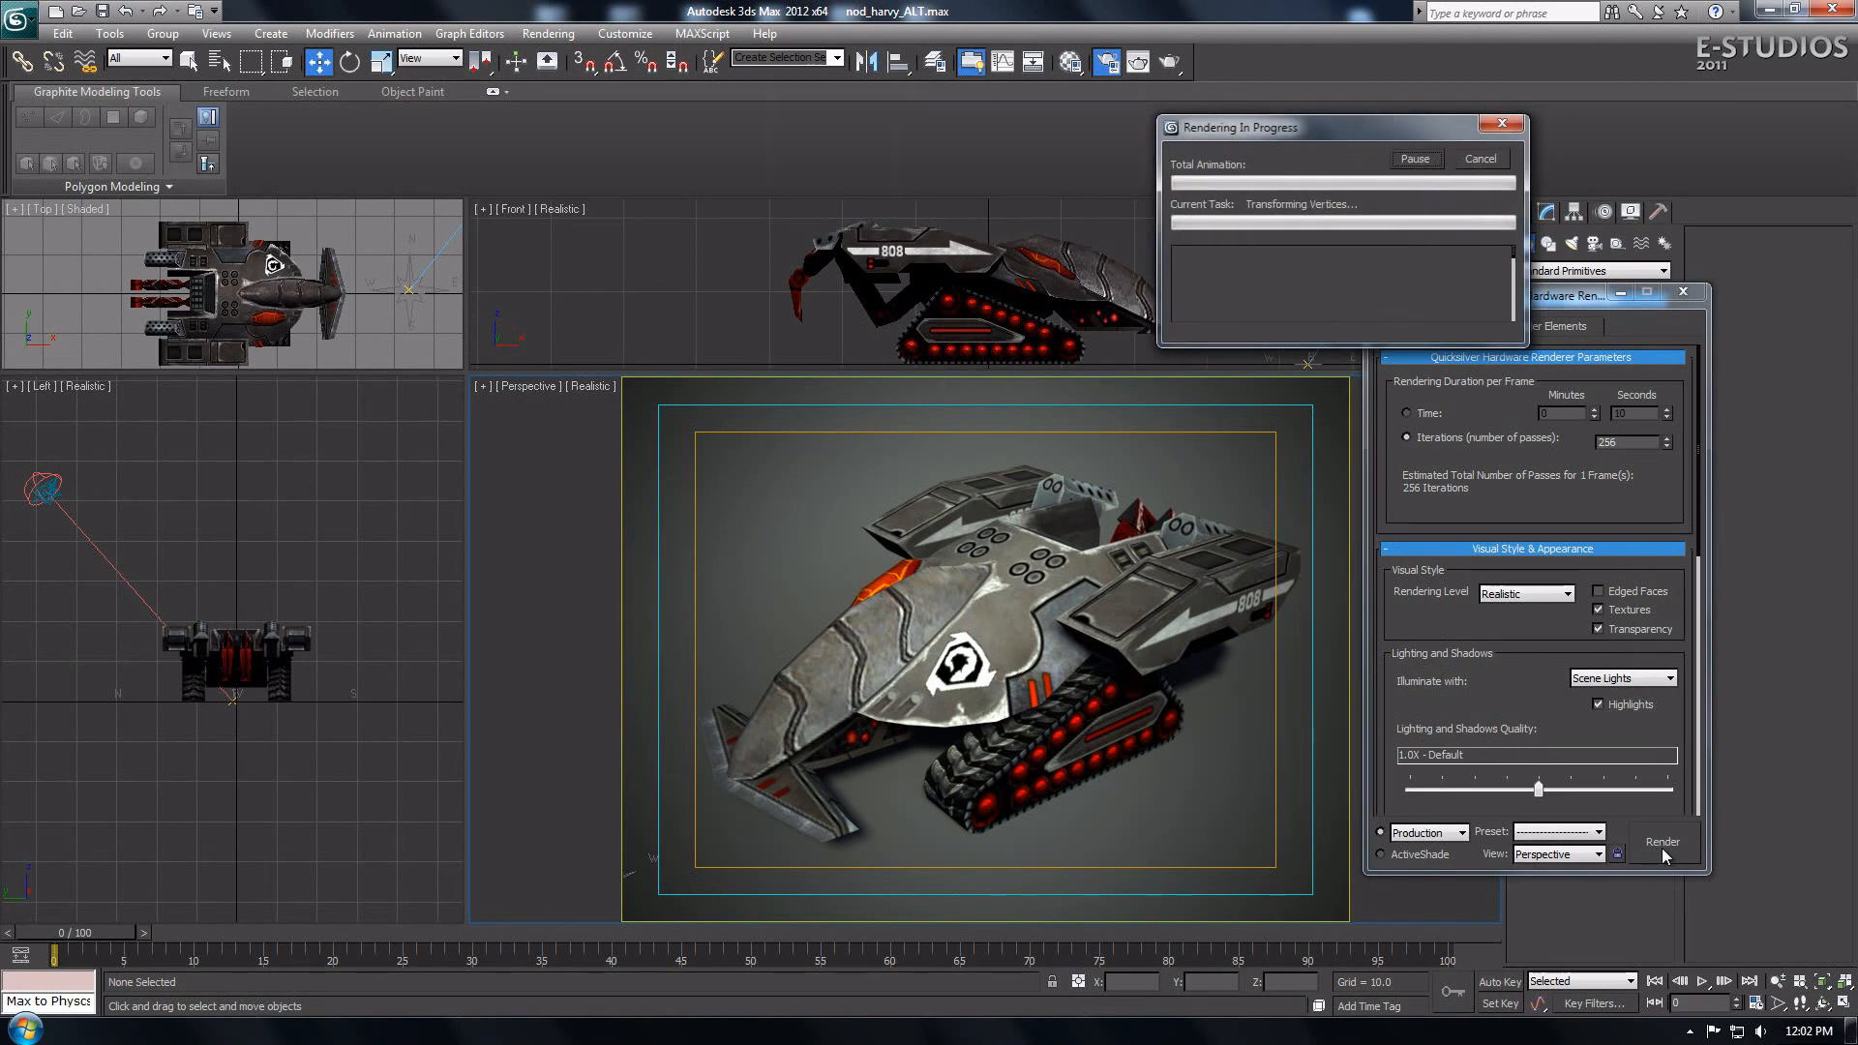
pyautogui.click(1661, 841)
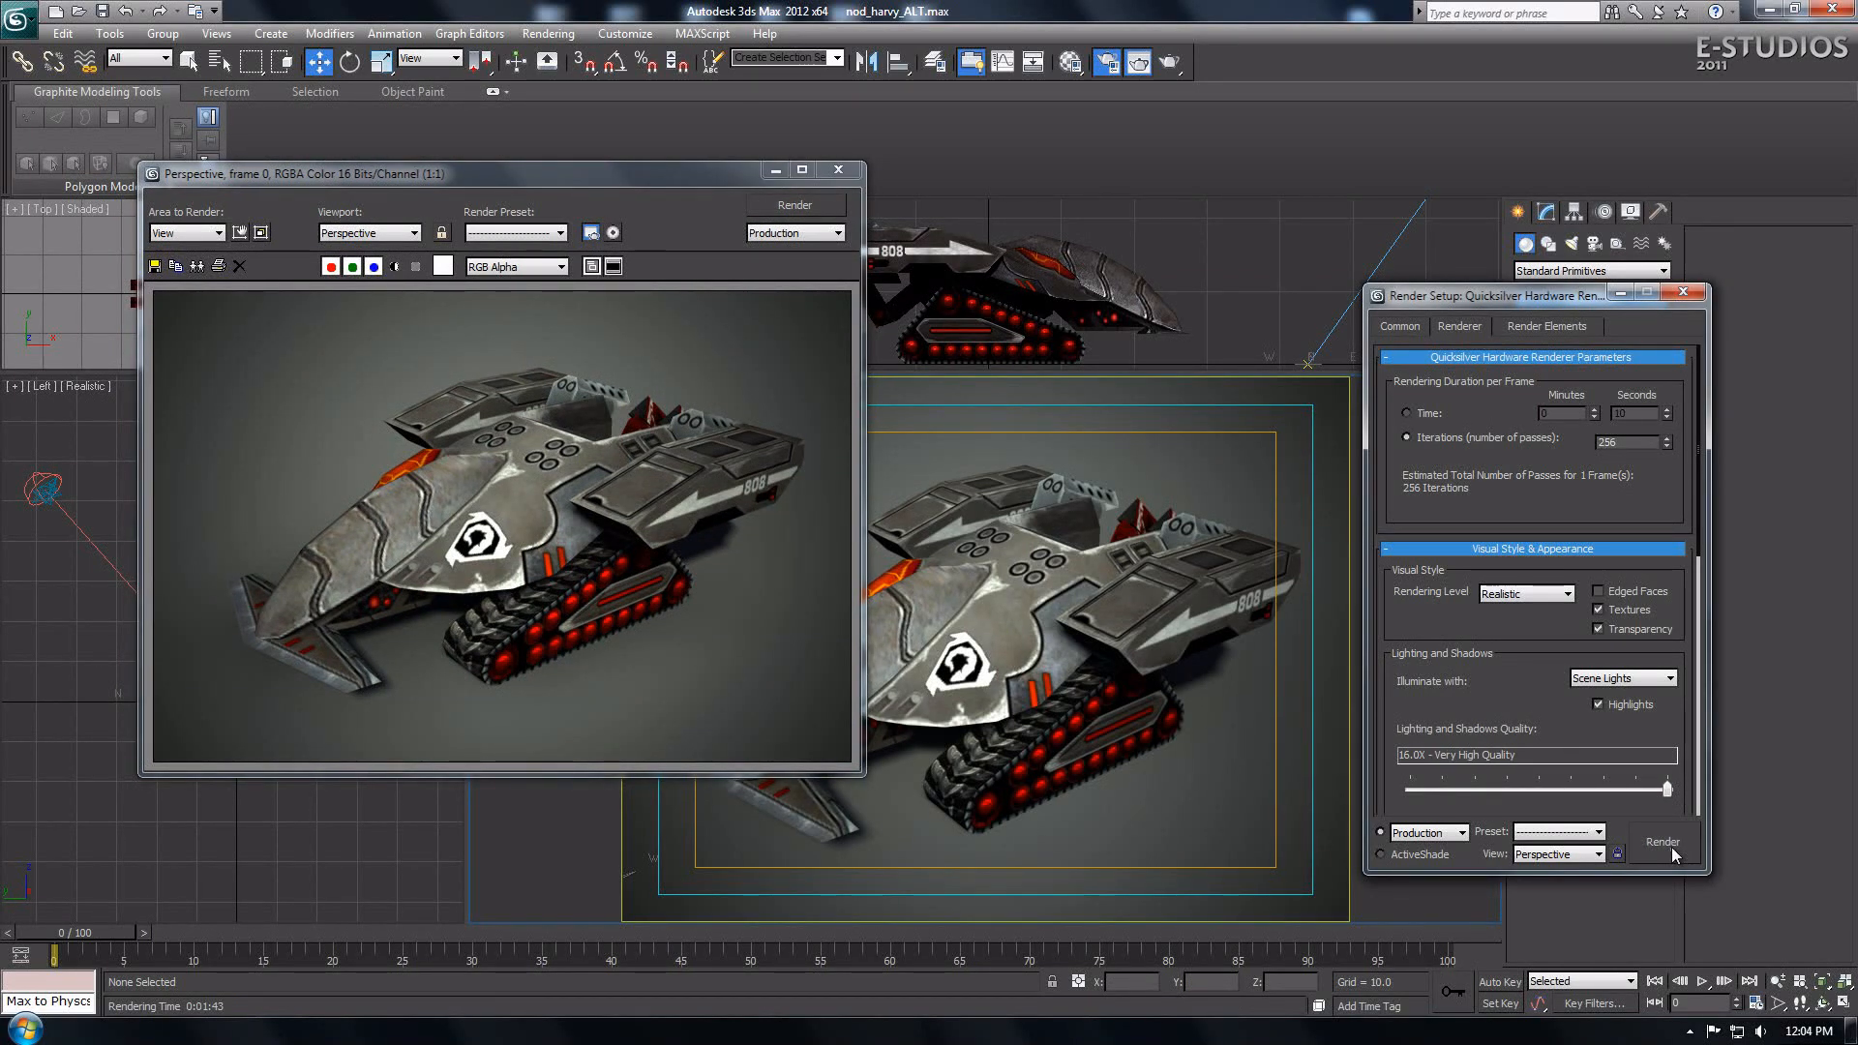
# Step: Render the tank at 16.0X lighting quality with AO intensity 2.0, radius 15.0 and indirect multiplier 1.5
pyautogui.click(1661, 842)
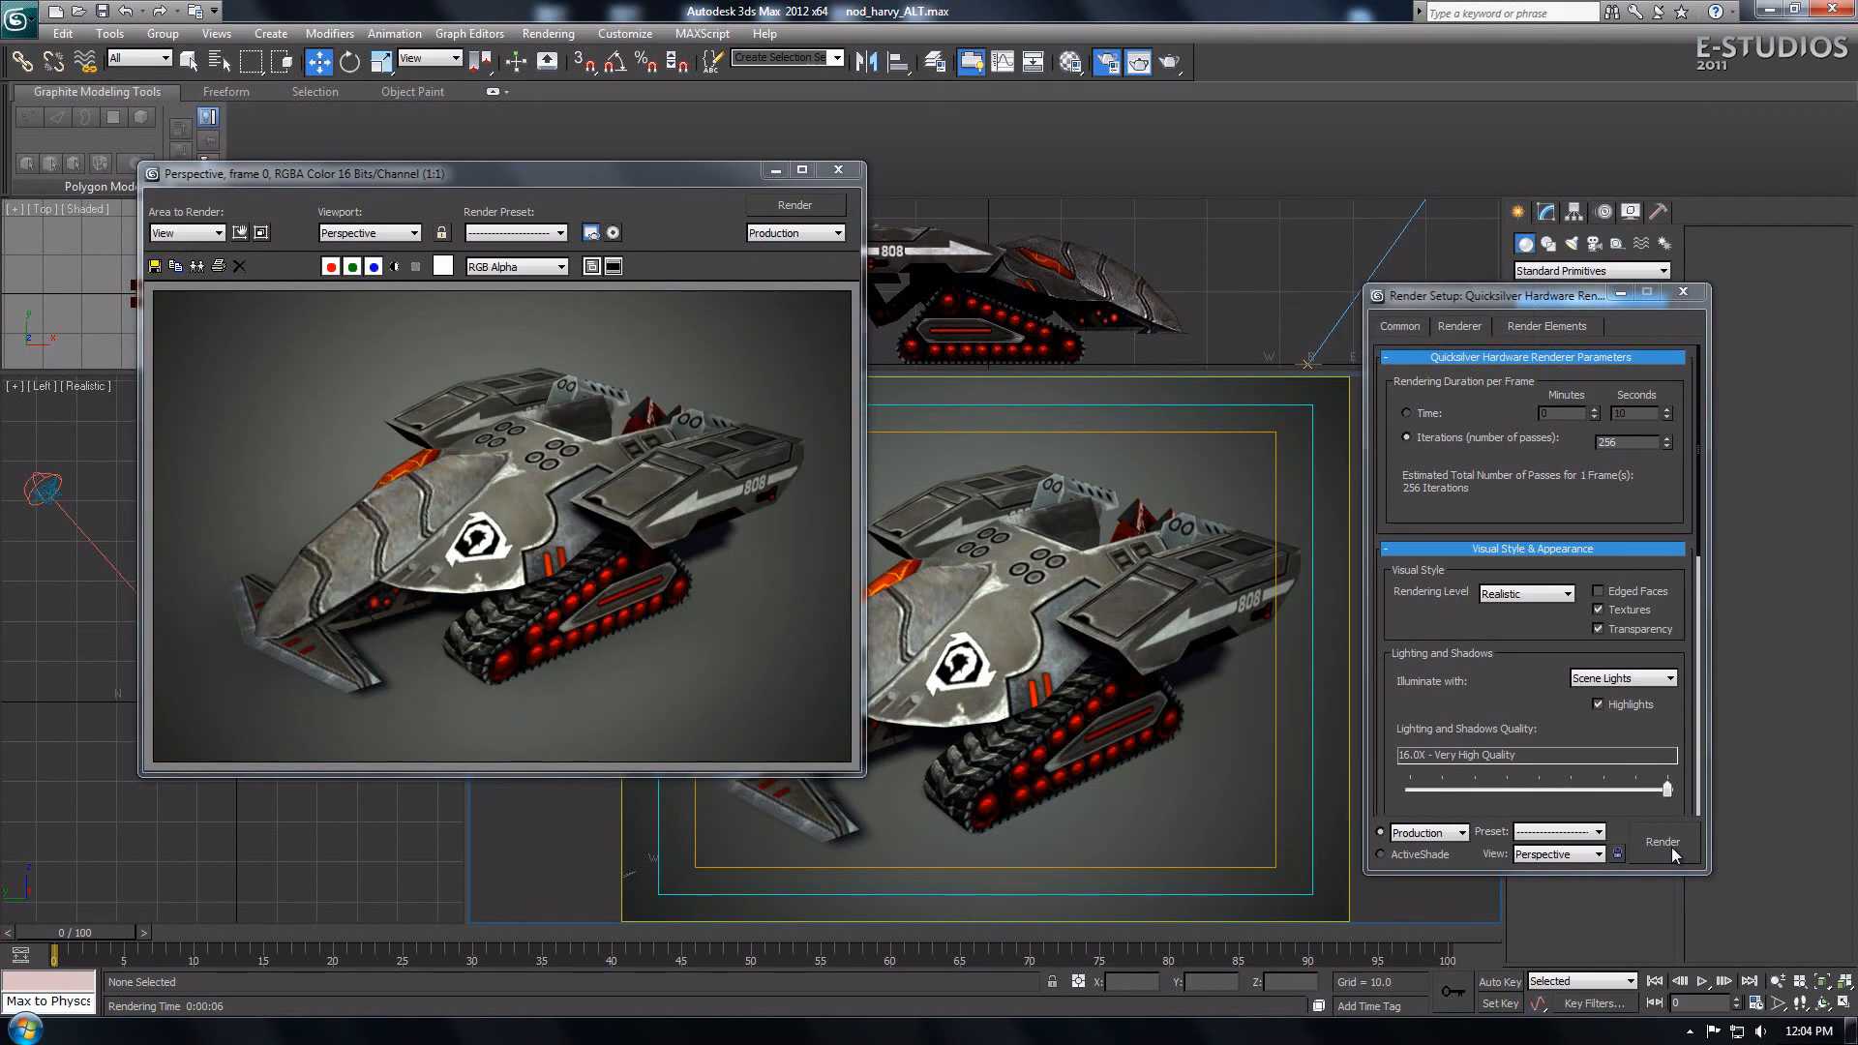
pyautogui.click(1599, 610)
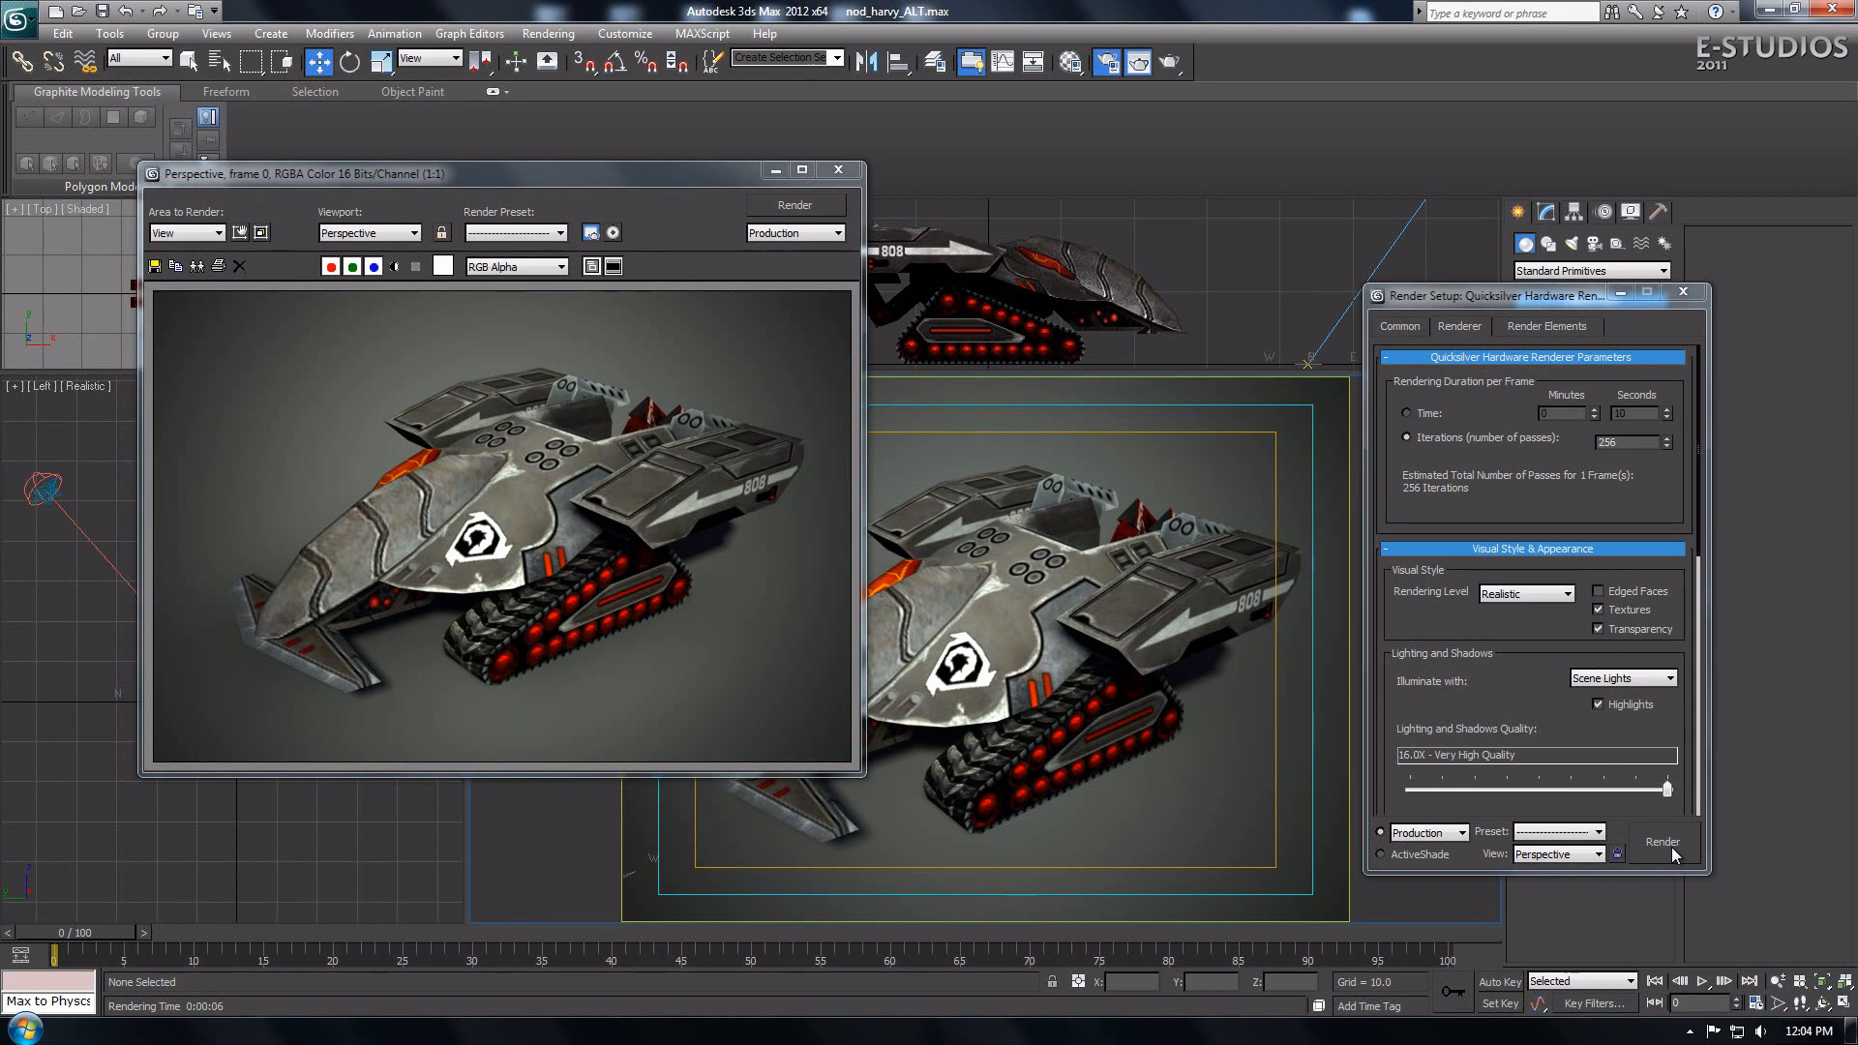
pyautogui.moveTo(1529, 575)
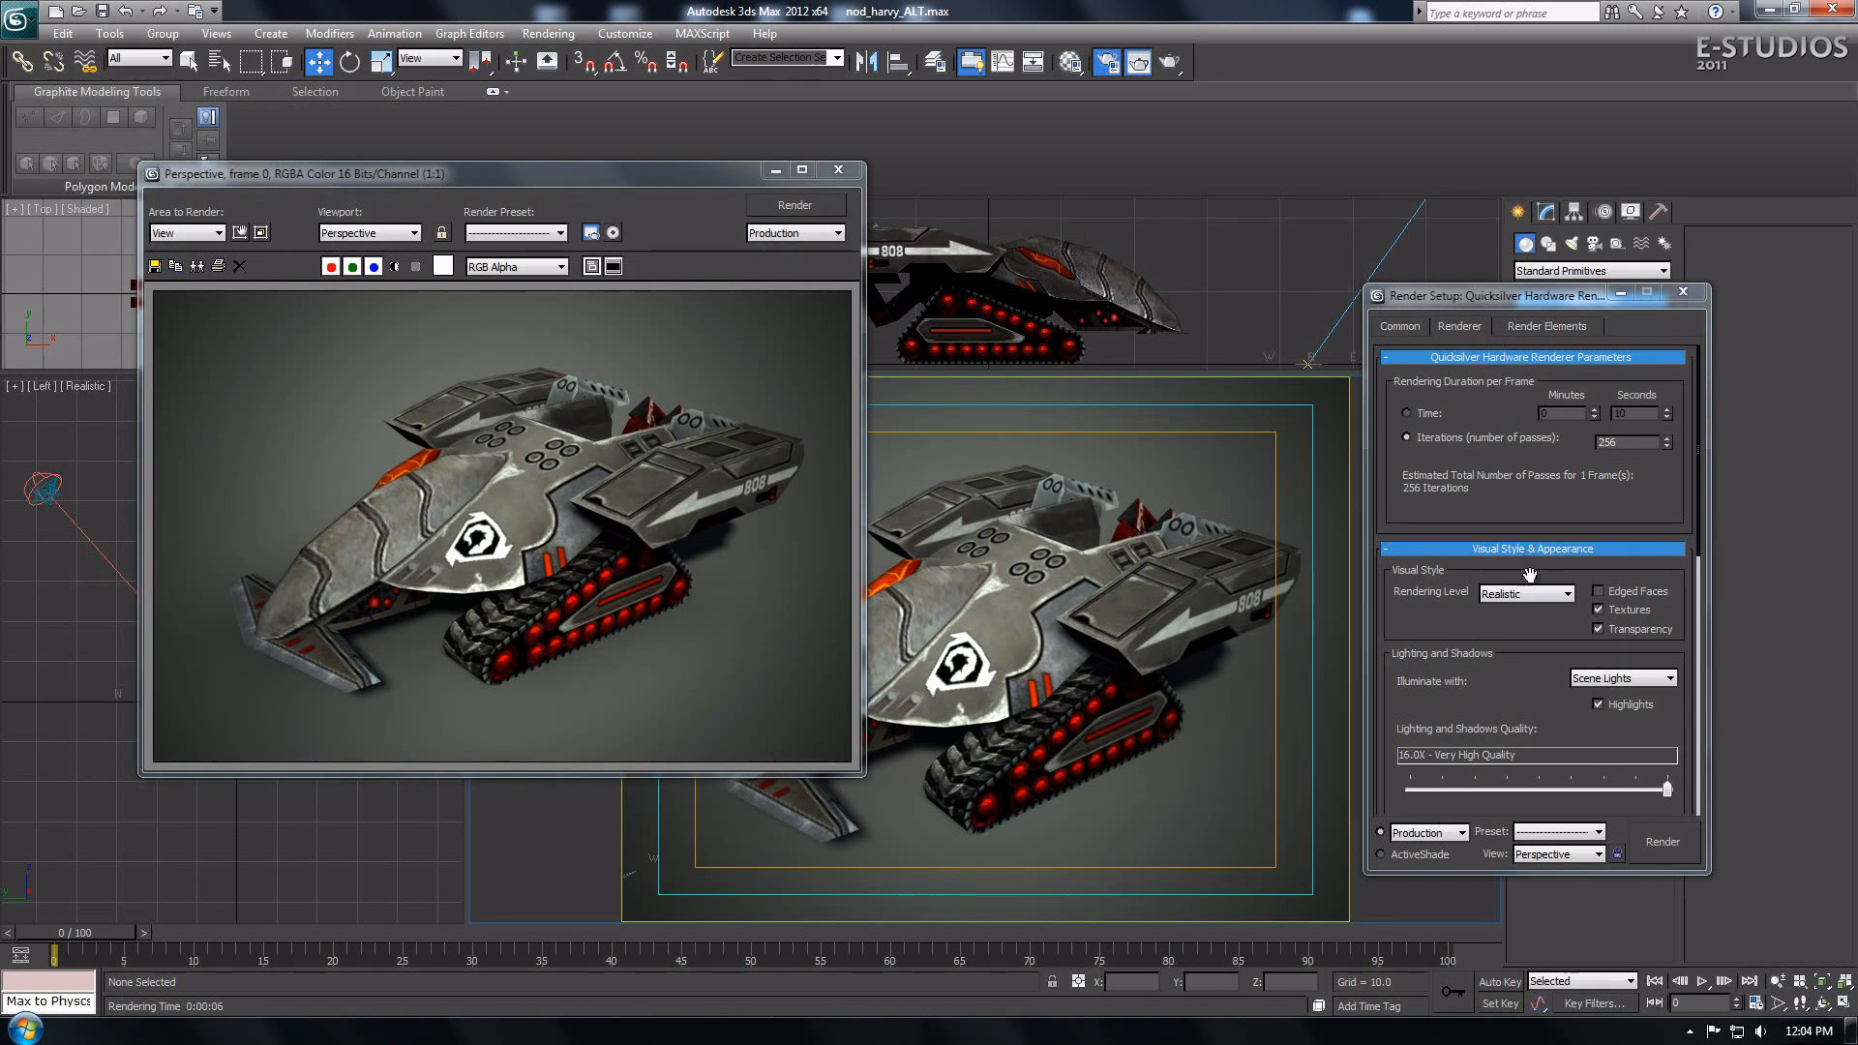
pyautogui.scroll(-3)
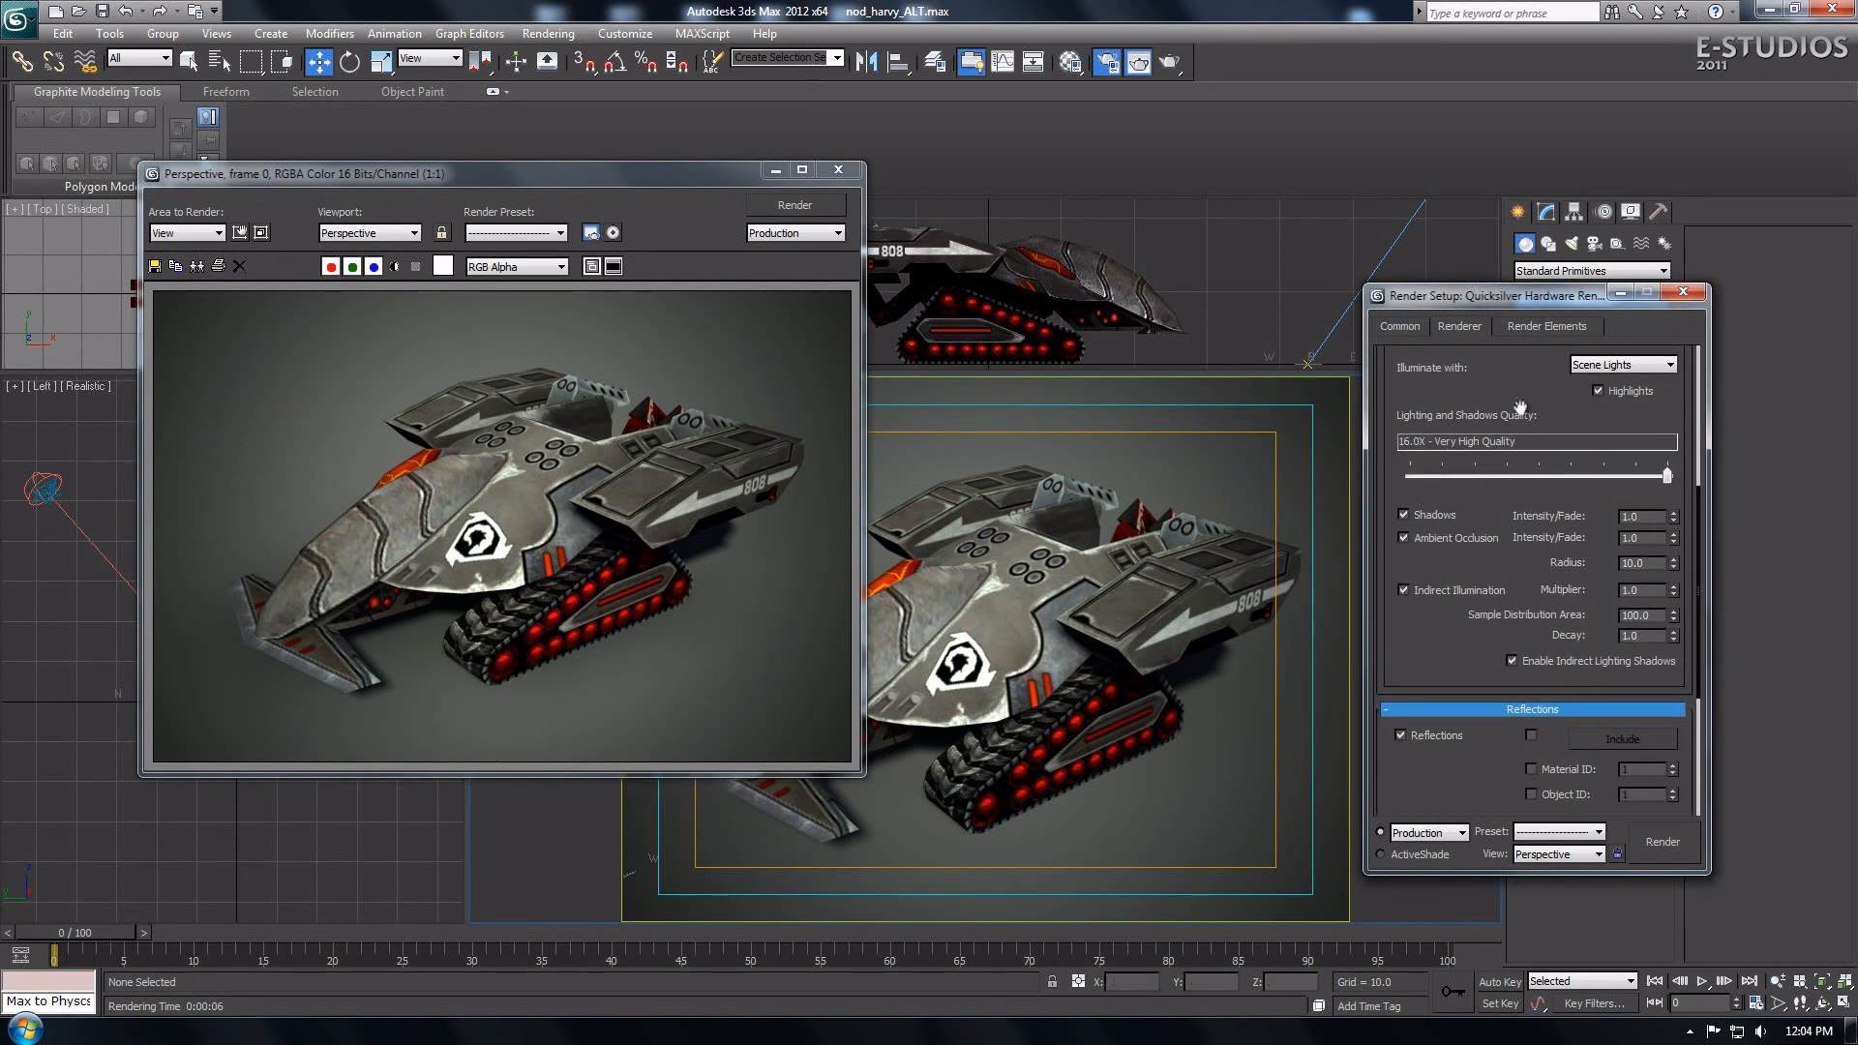
pyautogui.scroll(-3)
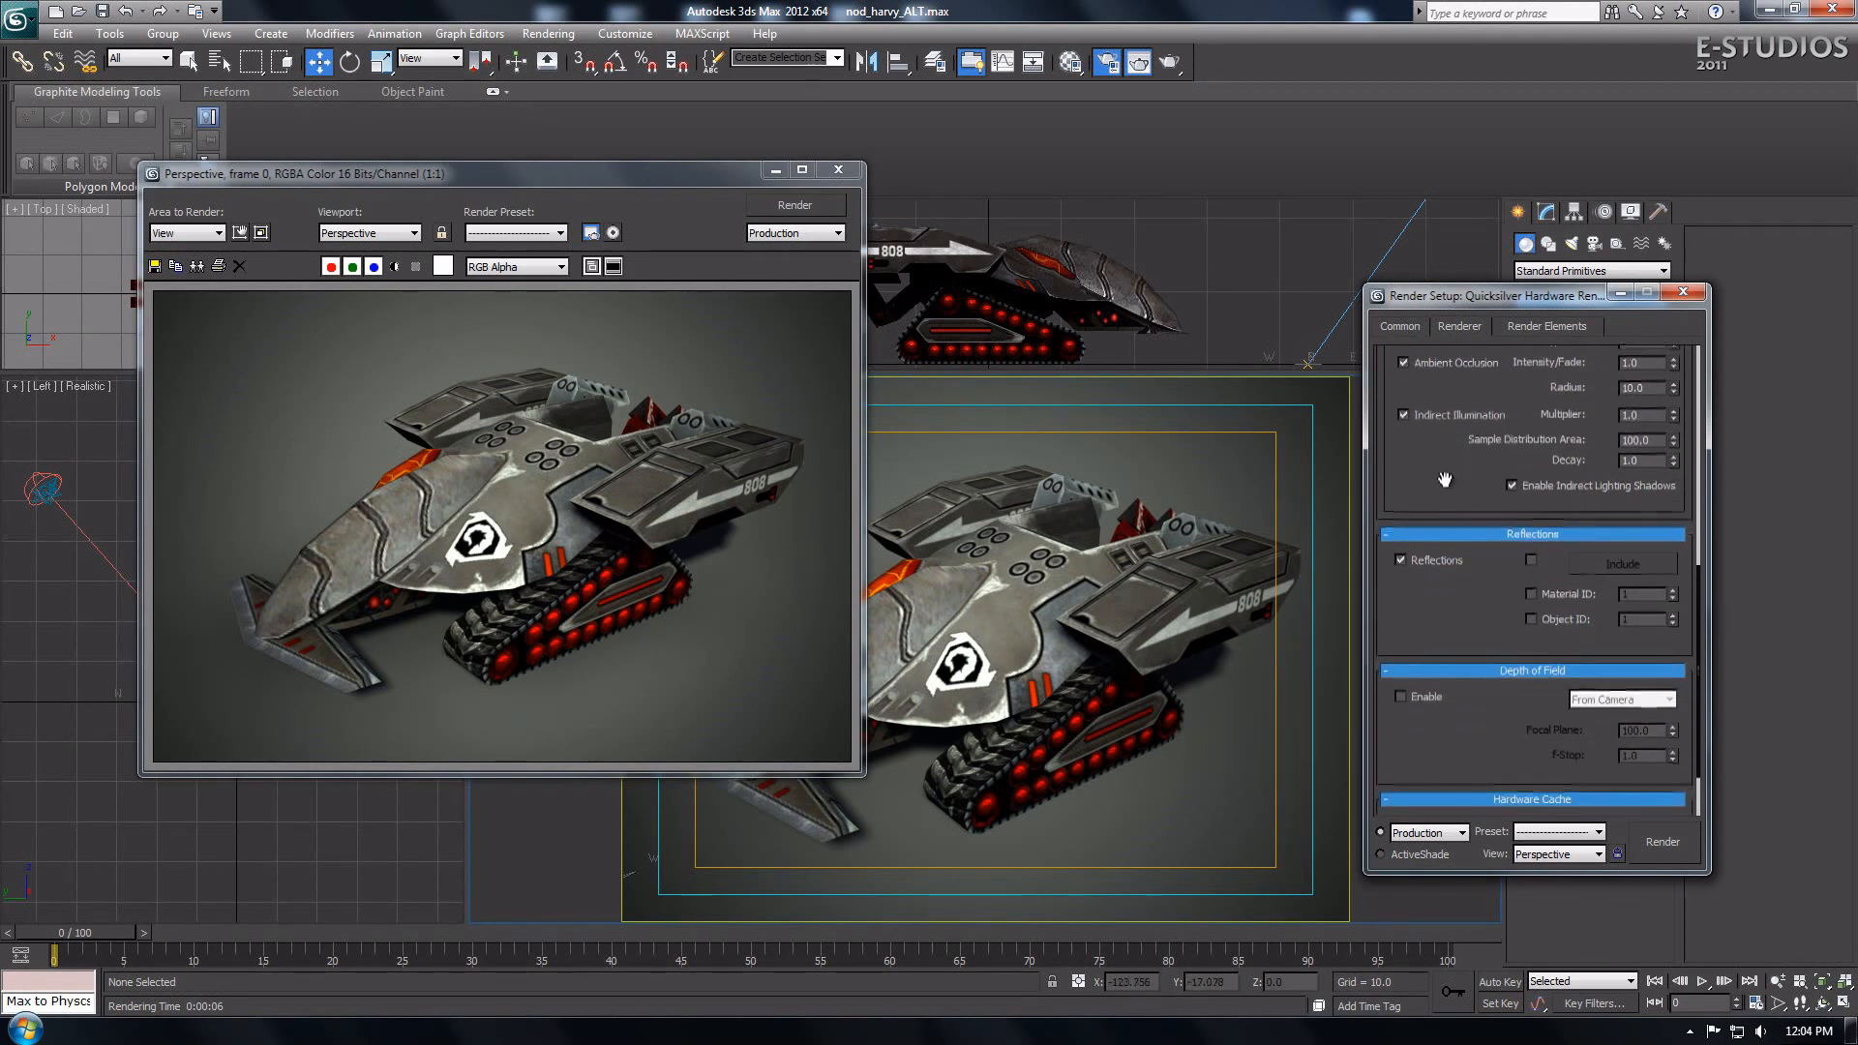
pyautogui.scroll(3)
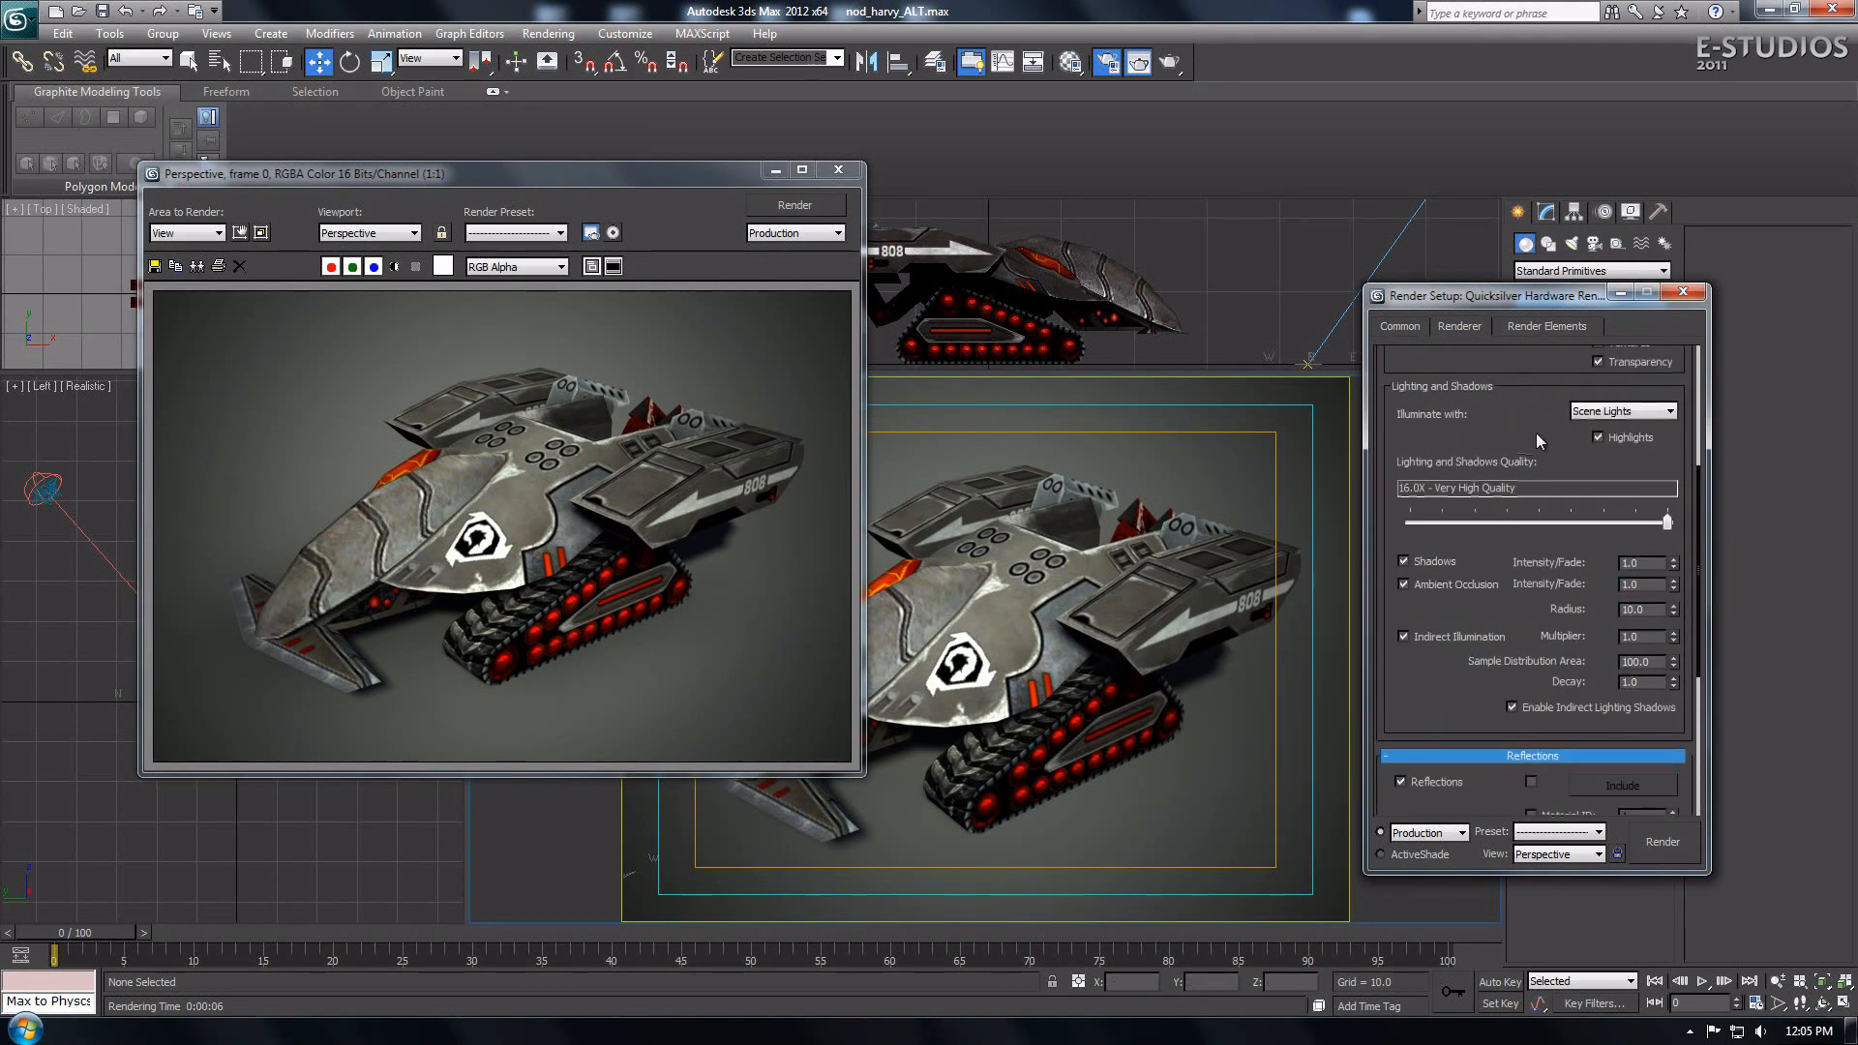
pyautogui.scroll(3)
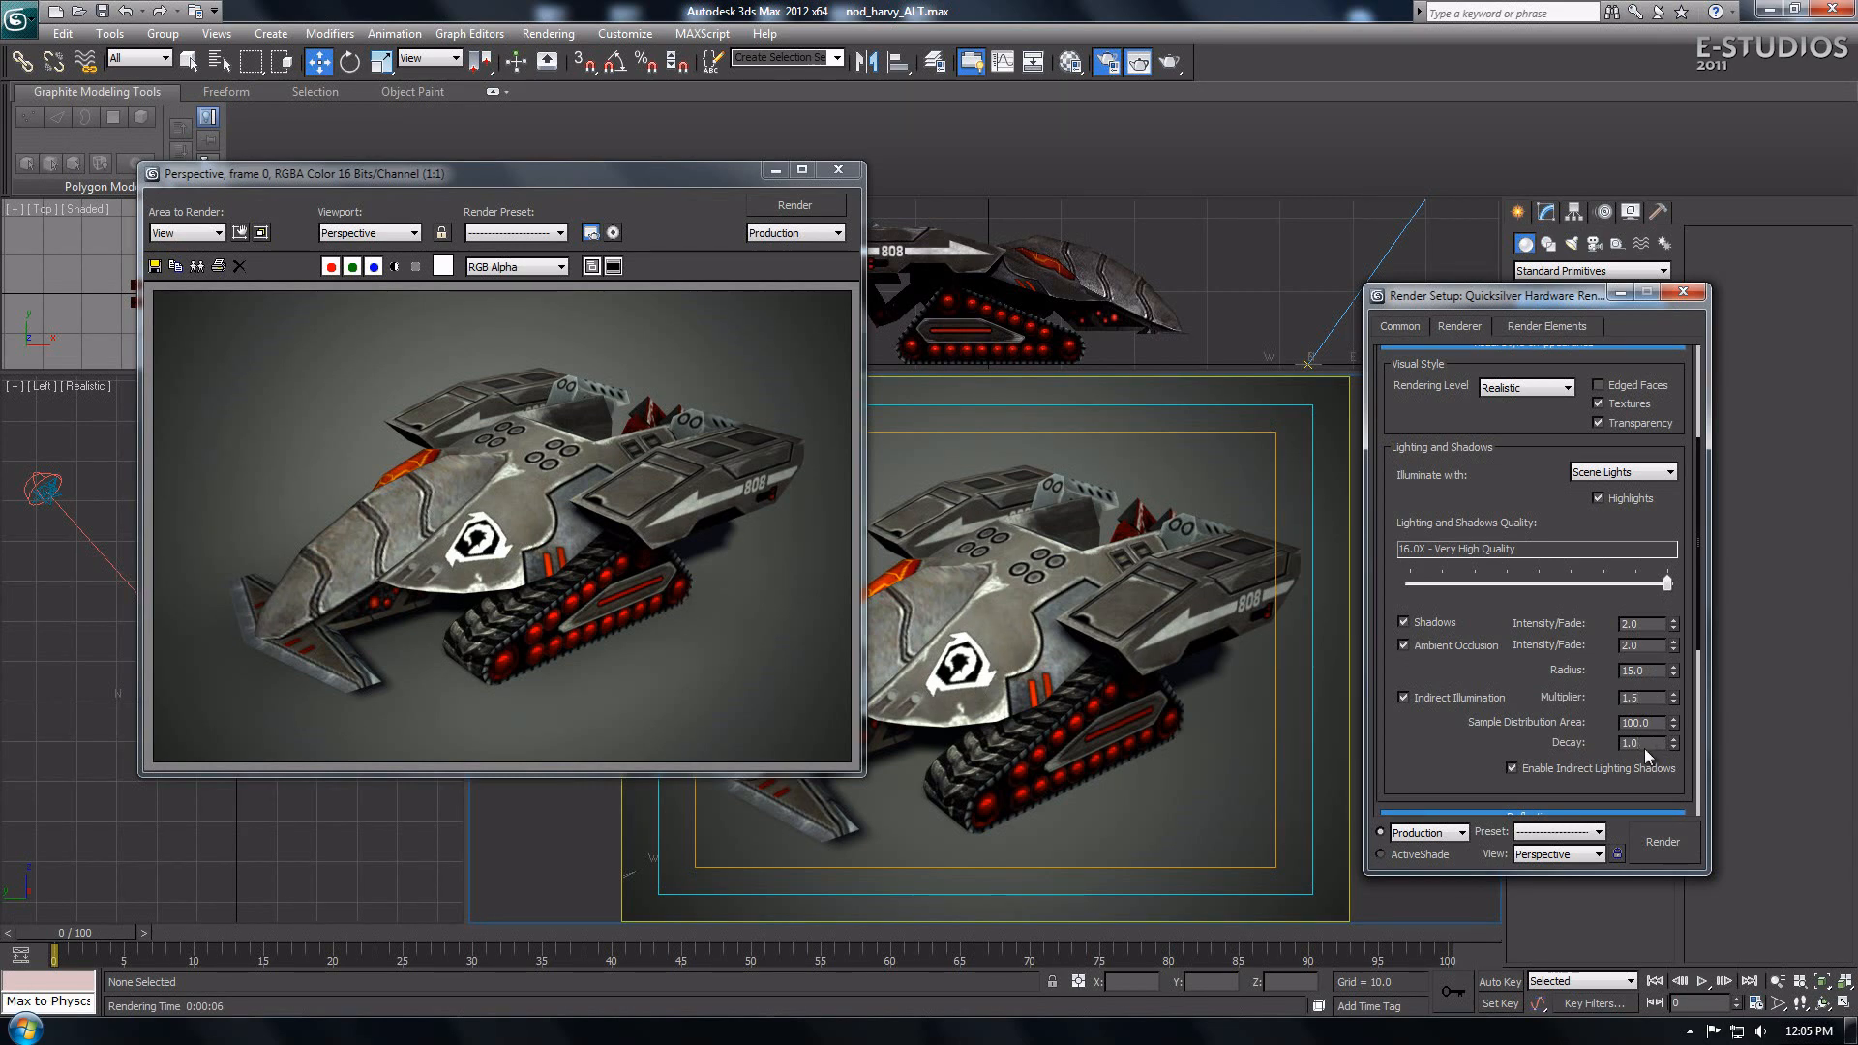
pyautogui.click(1661, 842)
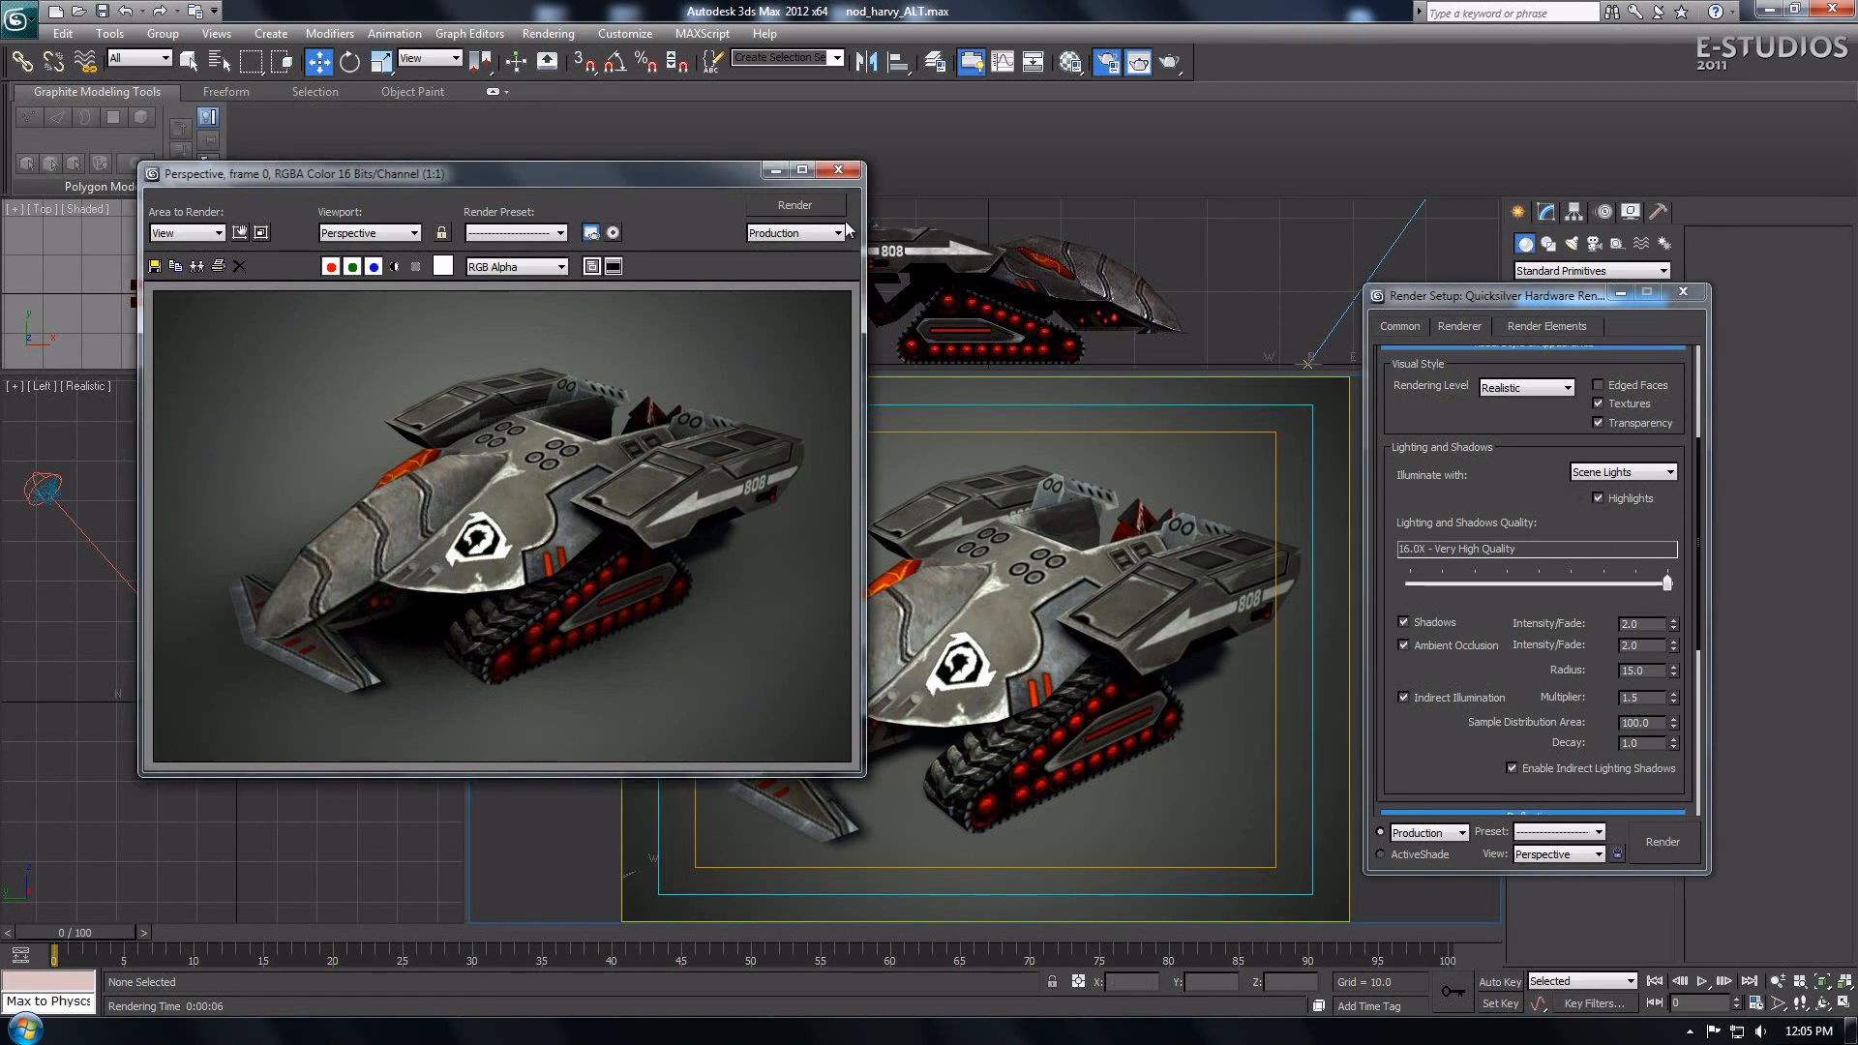
# Step: Return to the Common output settings in Render Setup after moving the rendered frame aside
pyautogui.click(1397, 325)
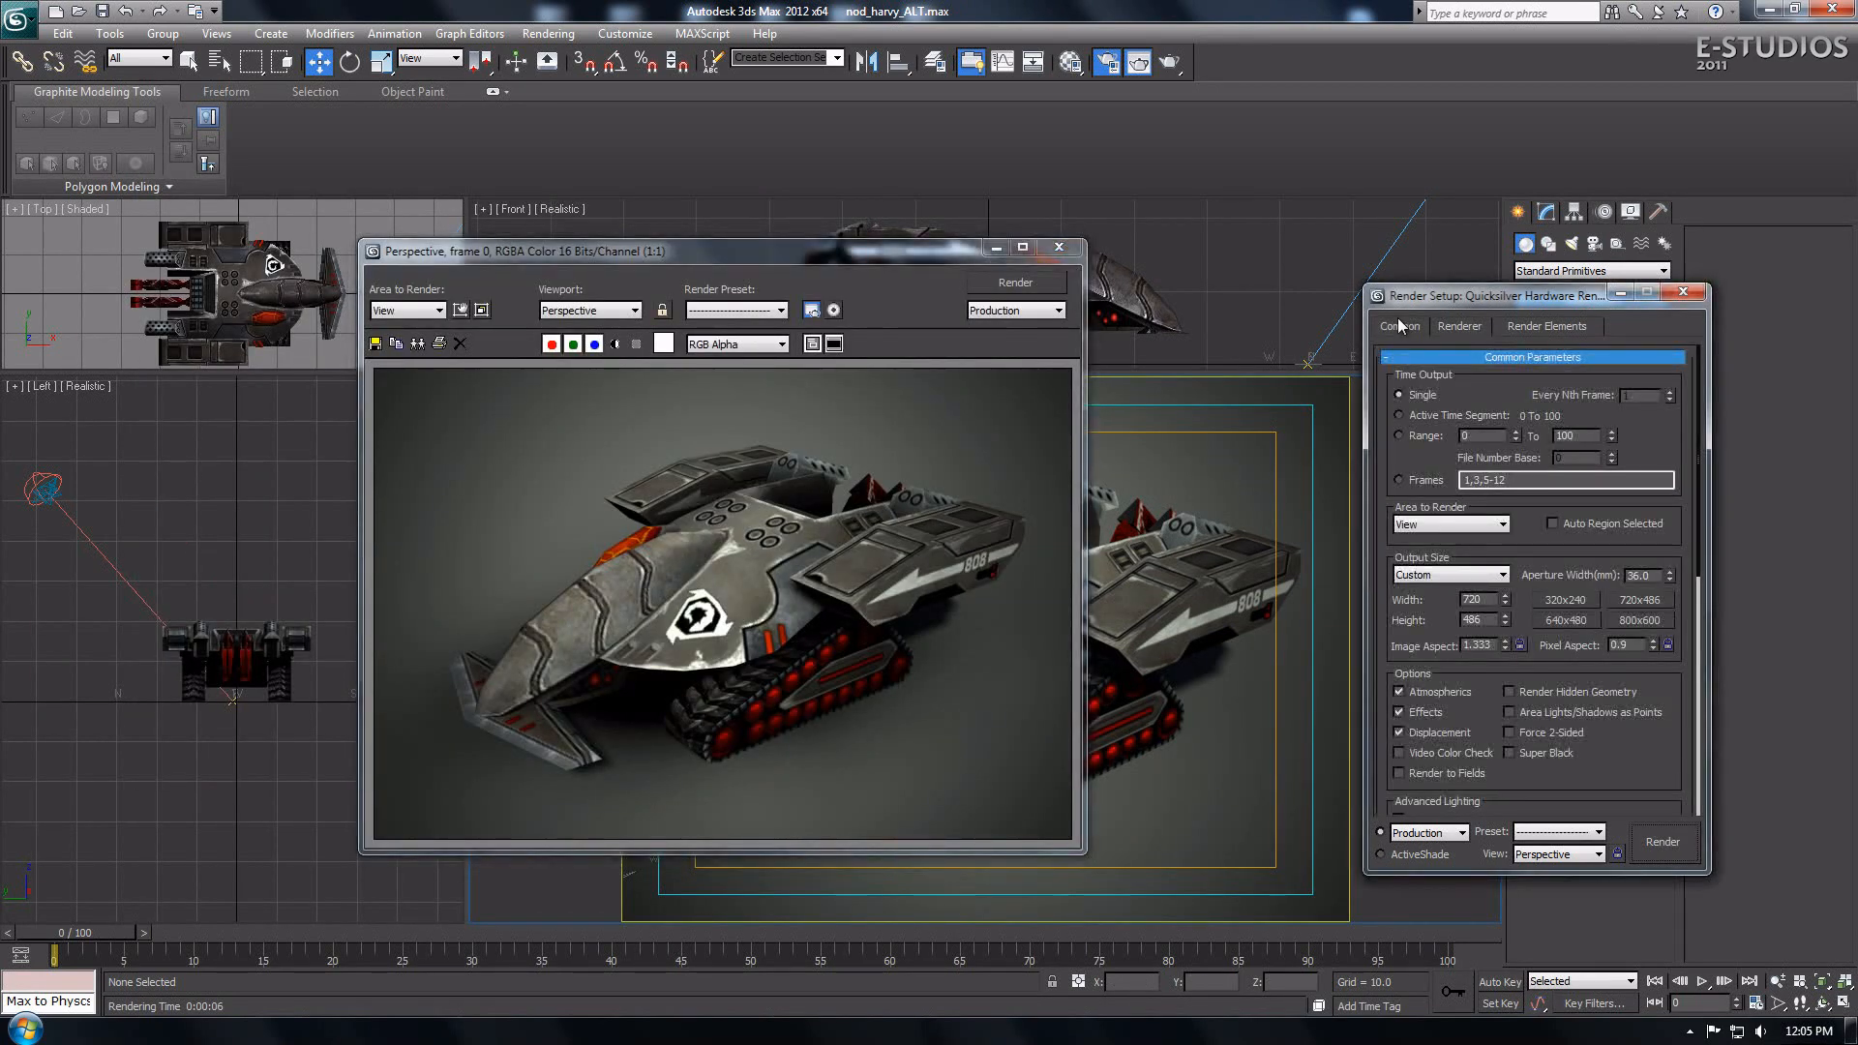
pyautogui.moveTo(1581, 621)
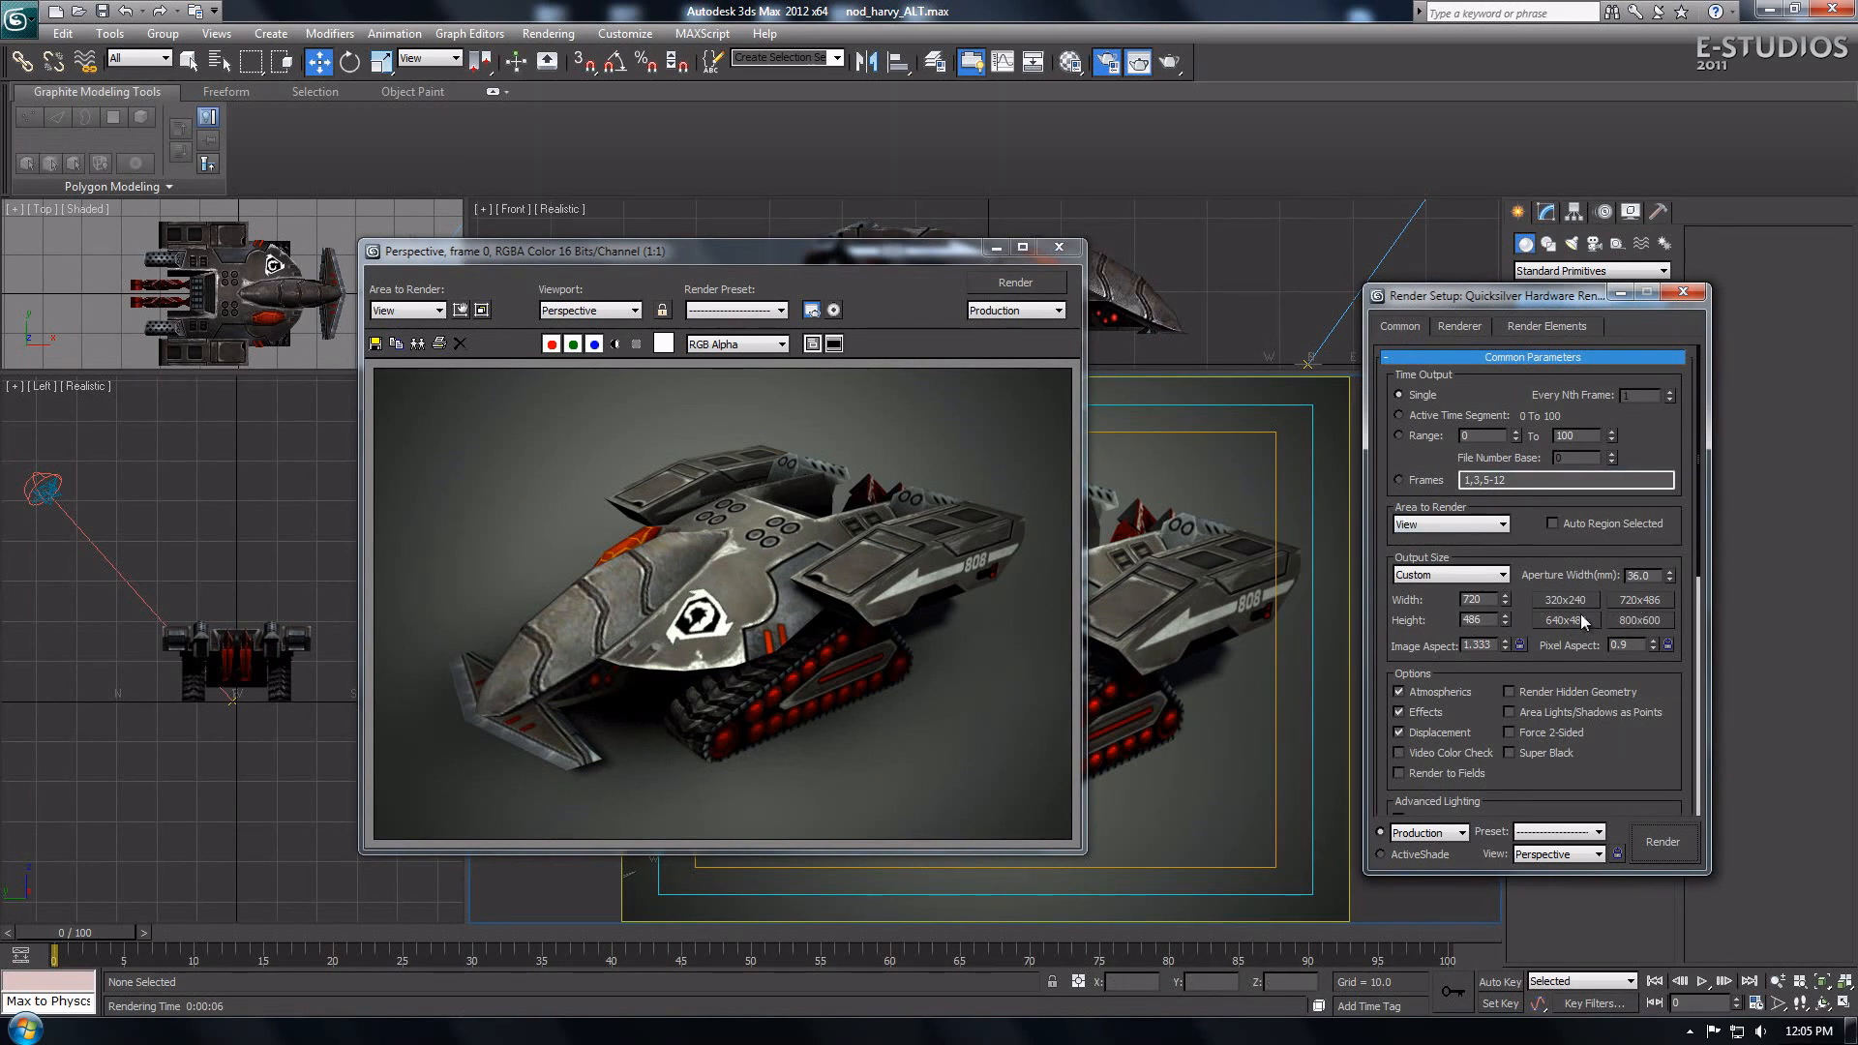